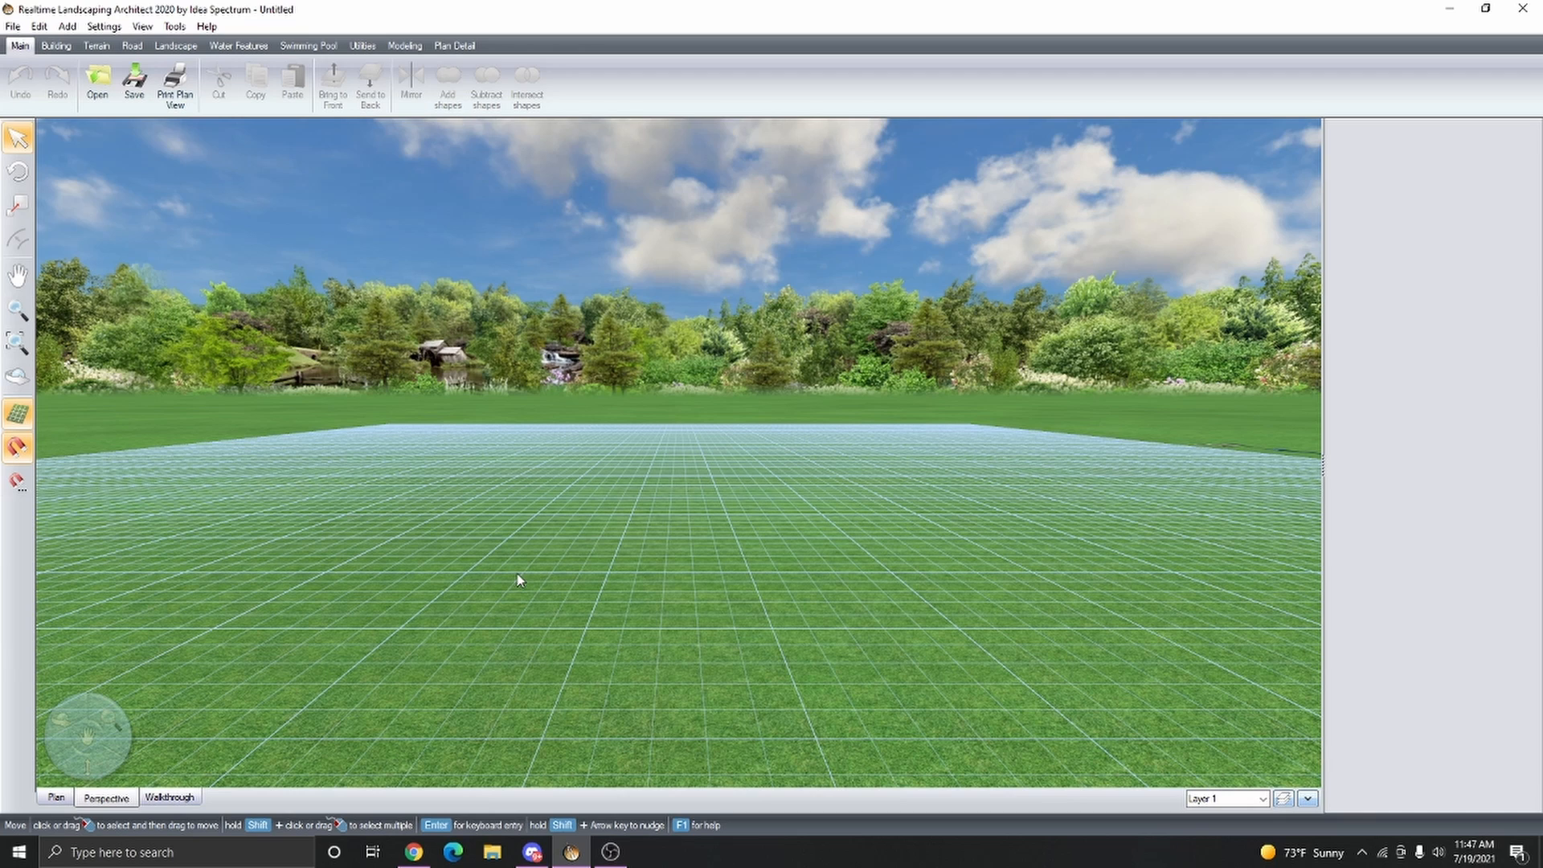
mouse_move(469, 658)
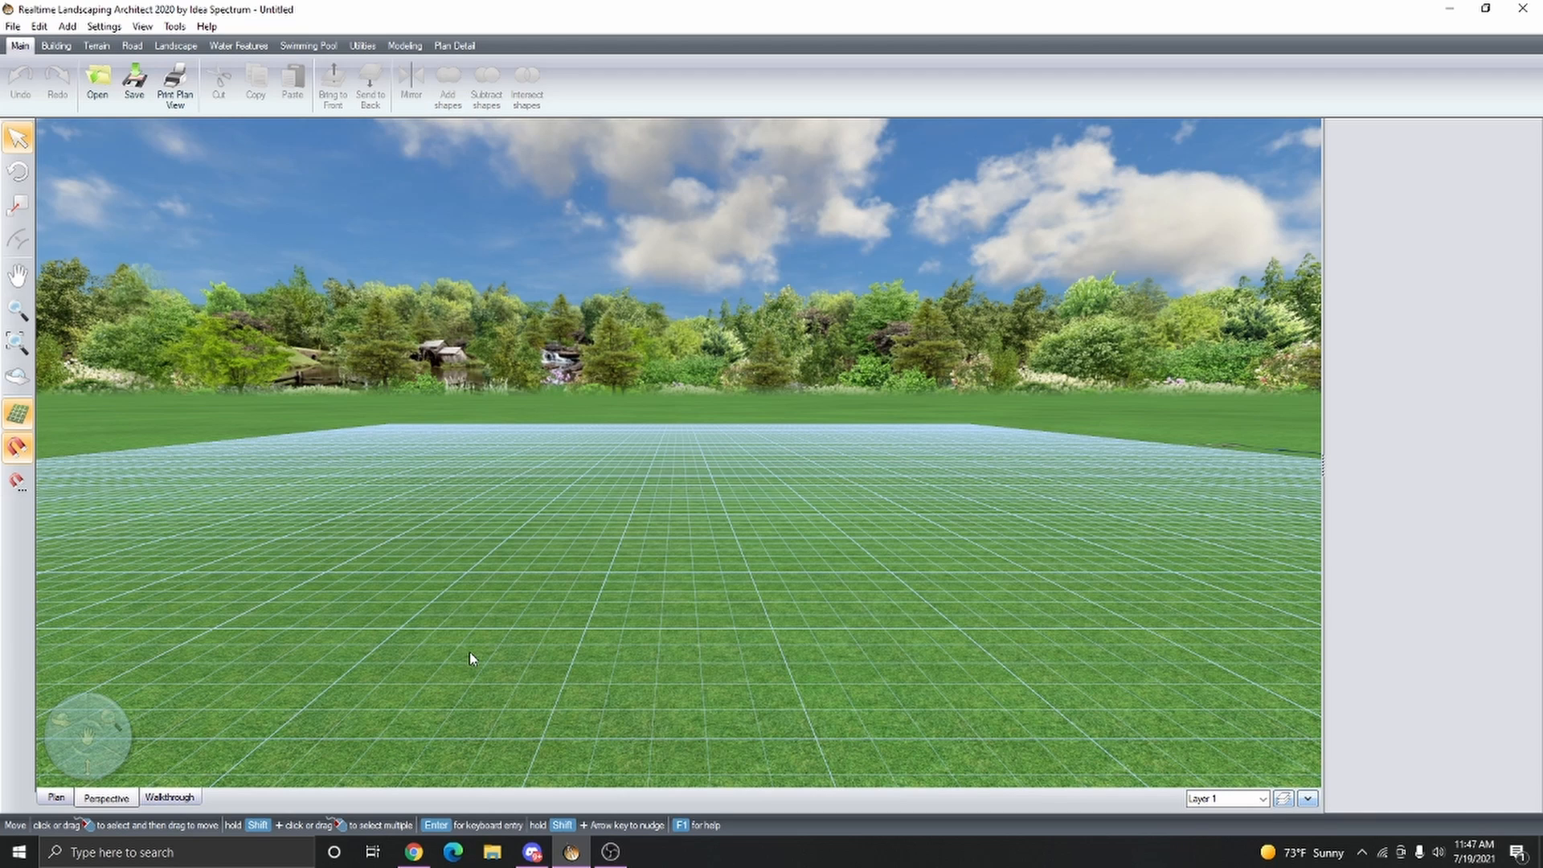
mouse_move(484, 345)
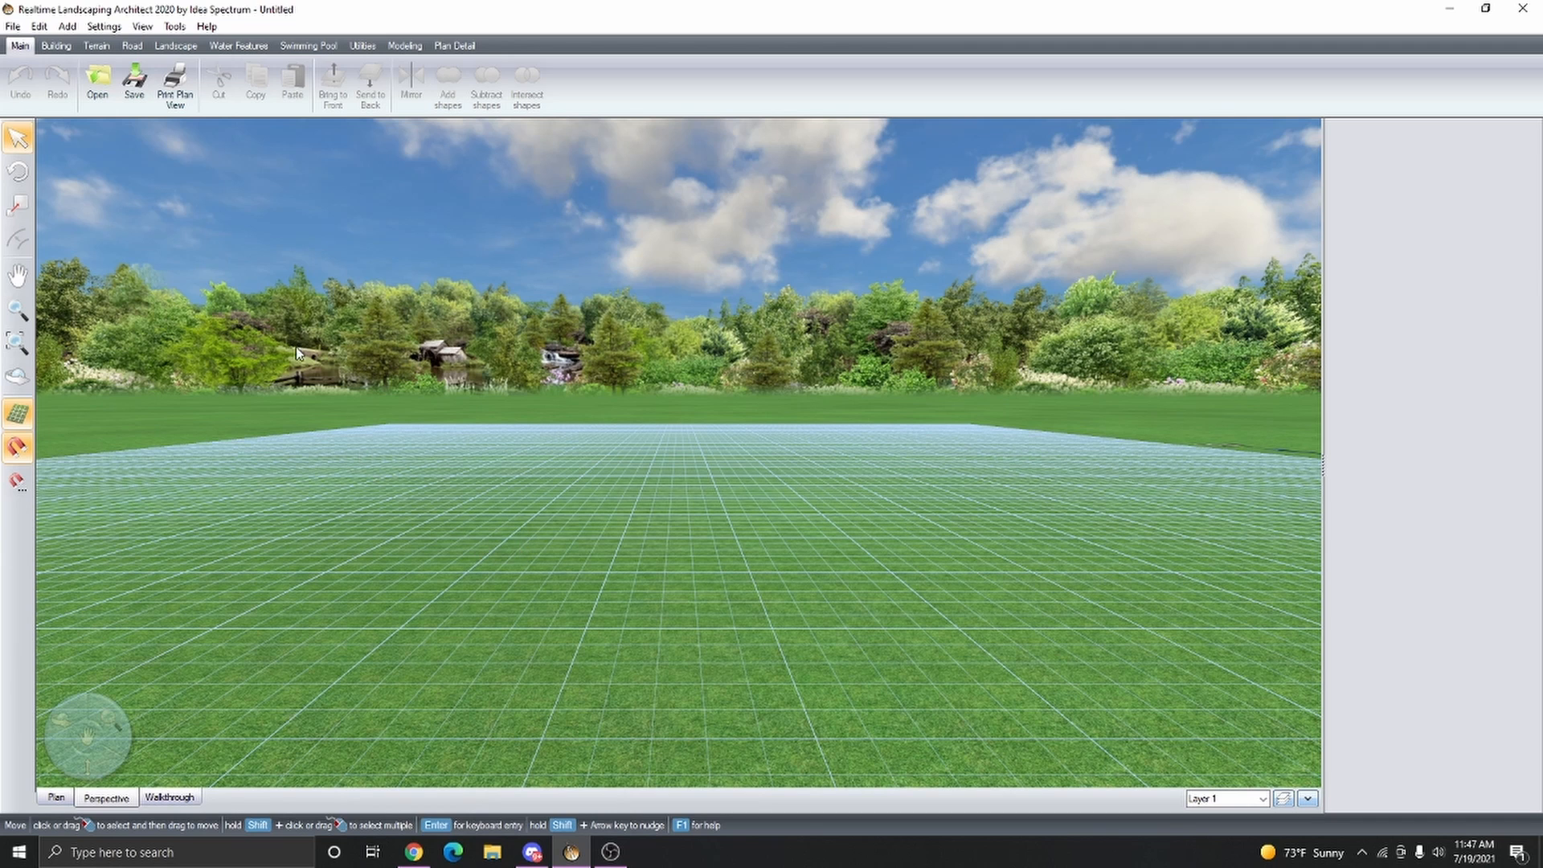
- Uncheck Add skyline in Environment Settings to remove the forest backdrop
left_click(102, 26)
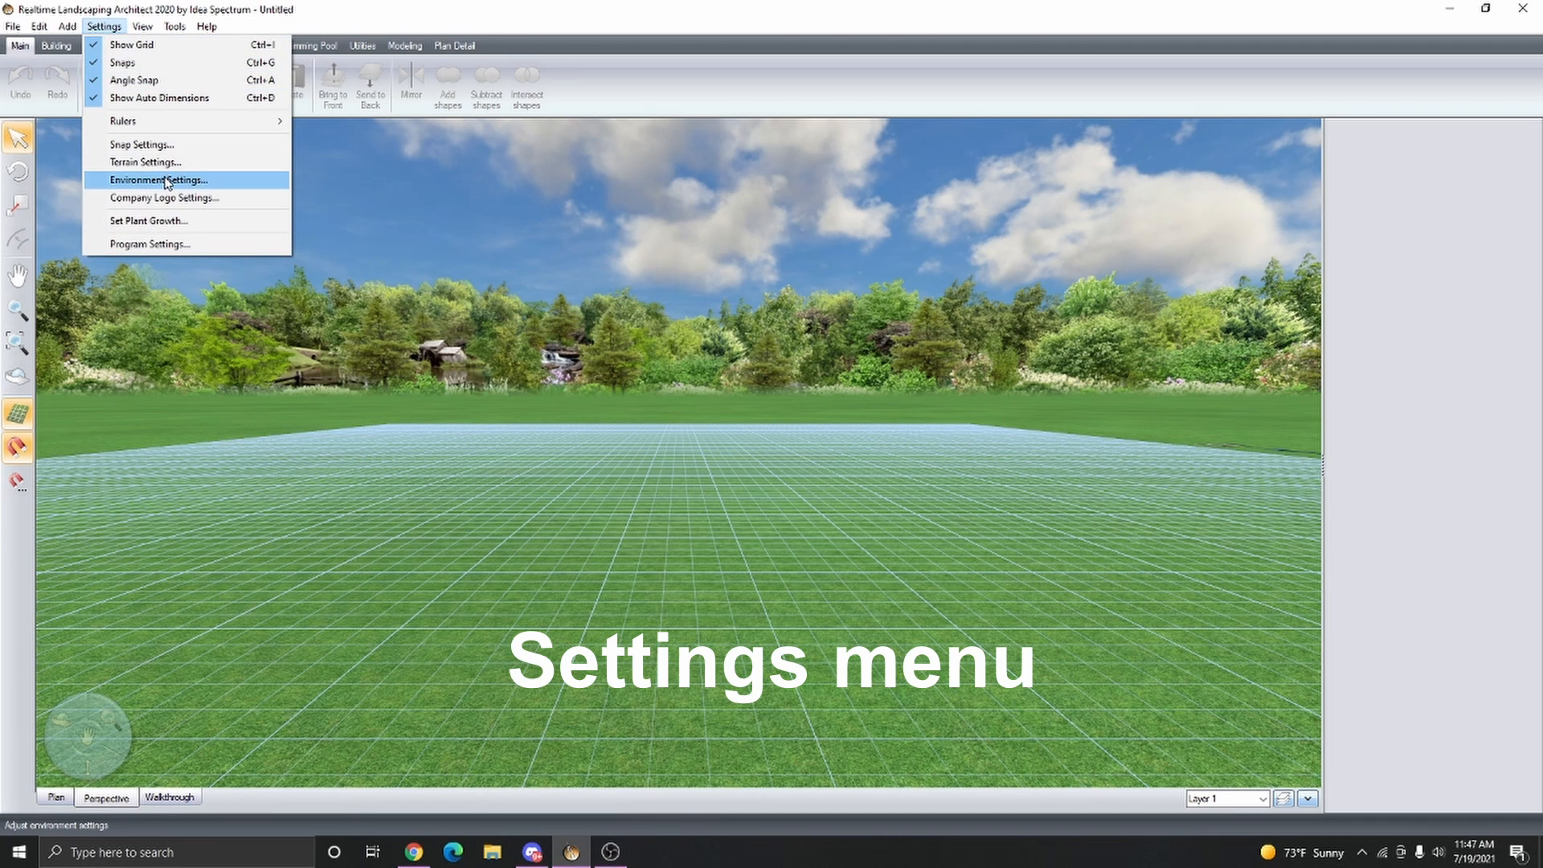
left_click(157, 179)
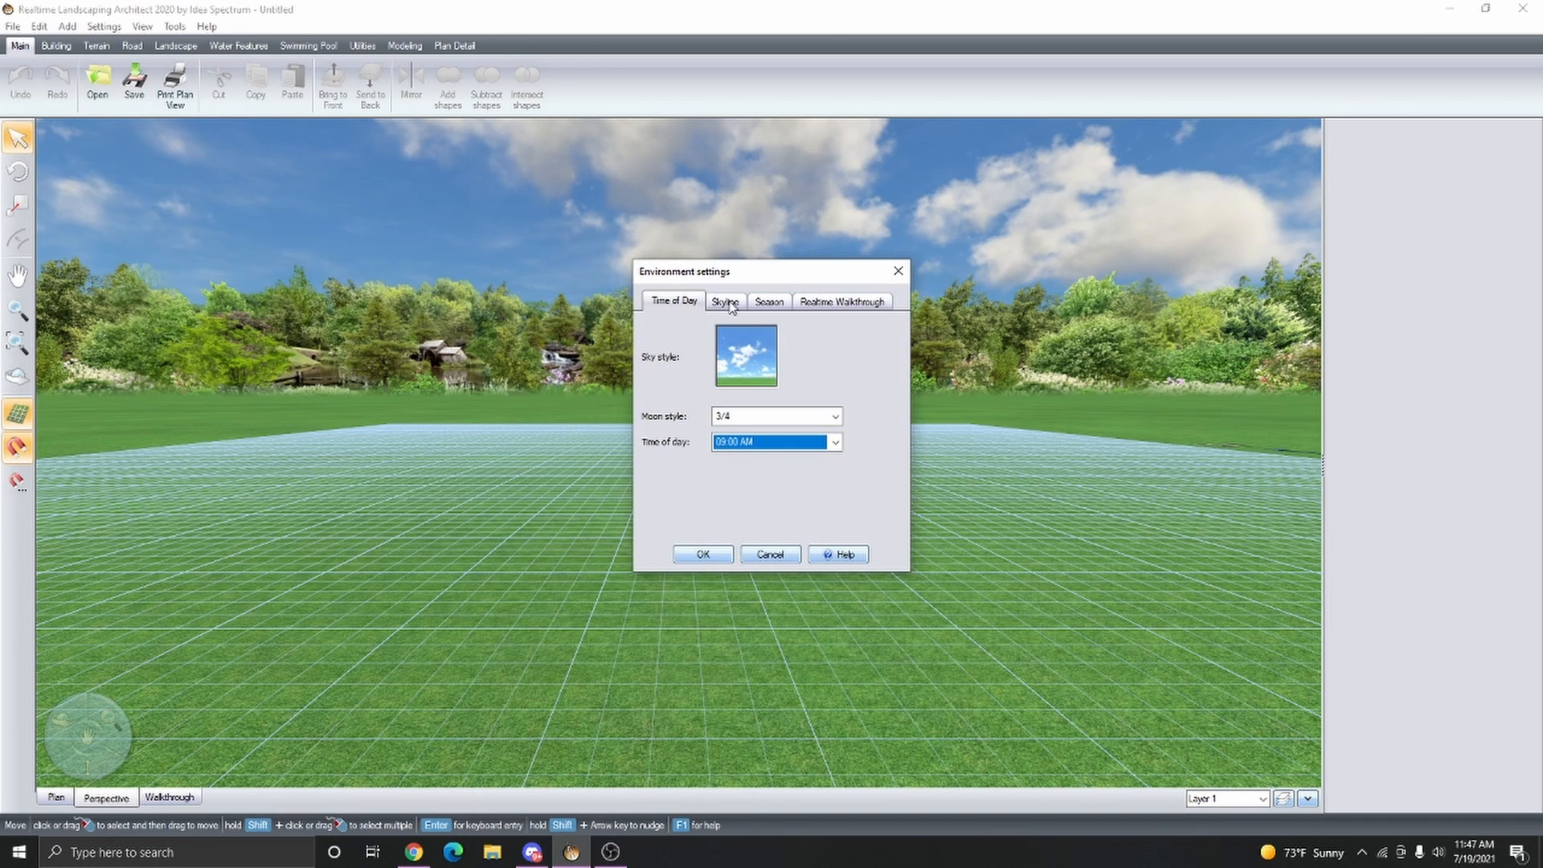
left_click(724, 301)
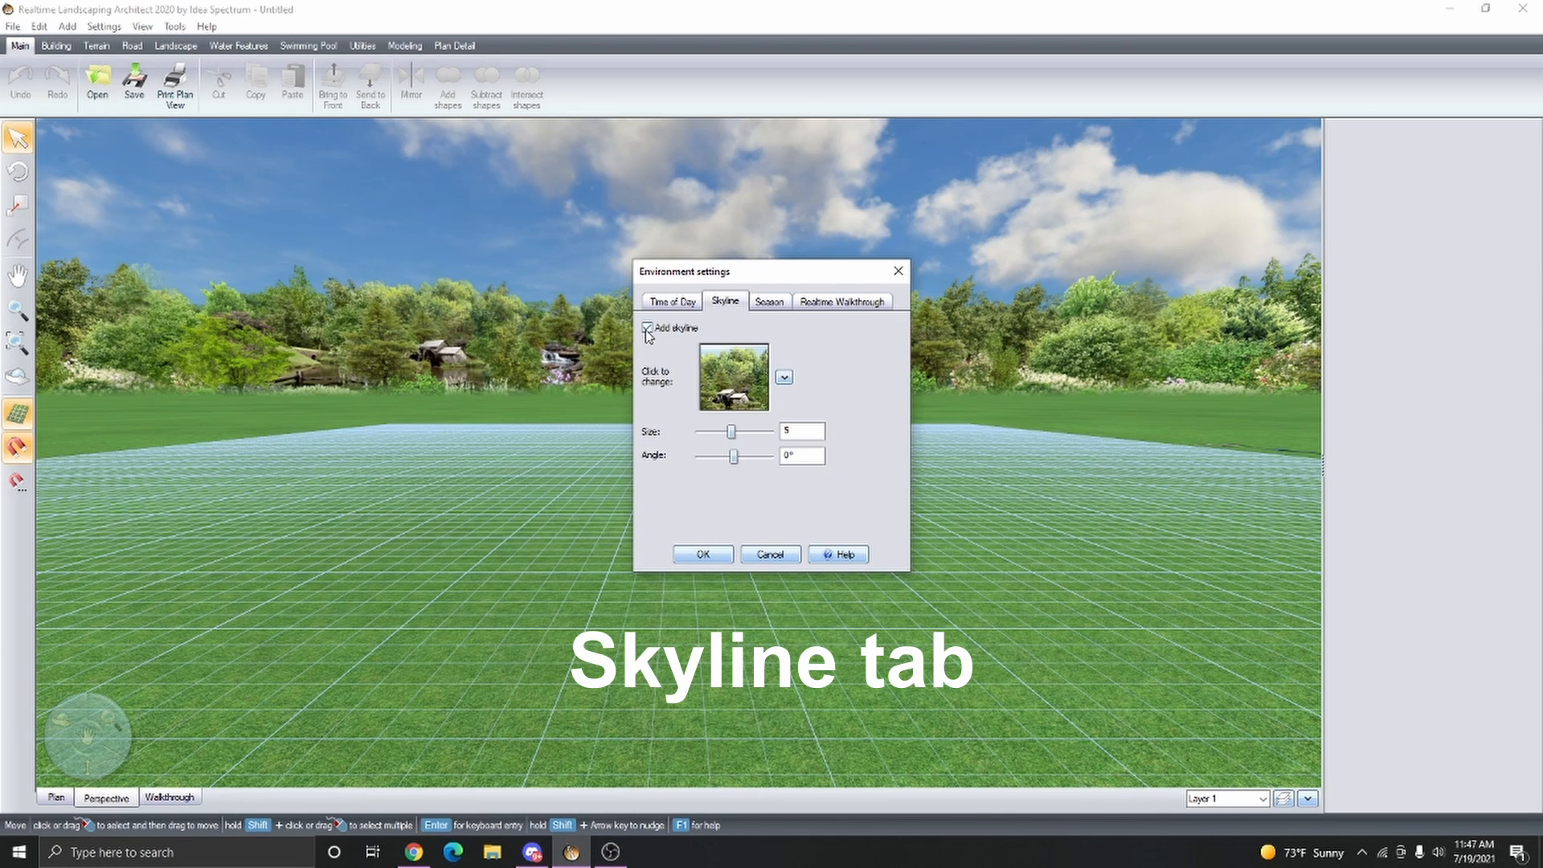
left_click(648, 328)
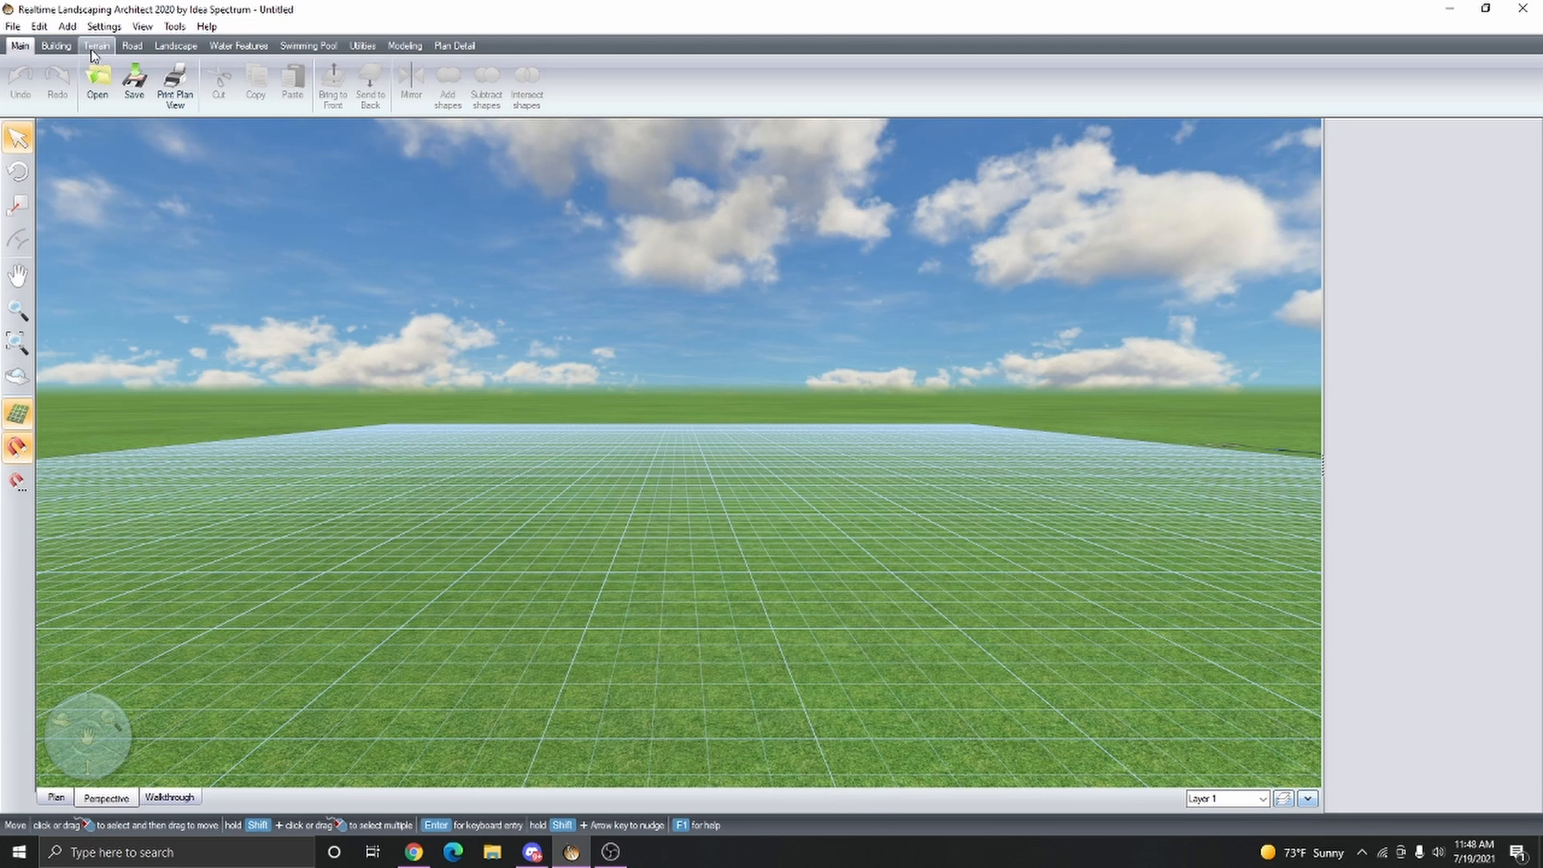
left_click(96, 45)
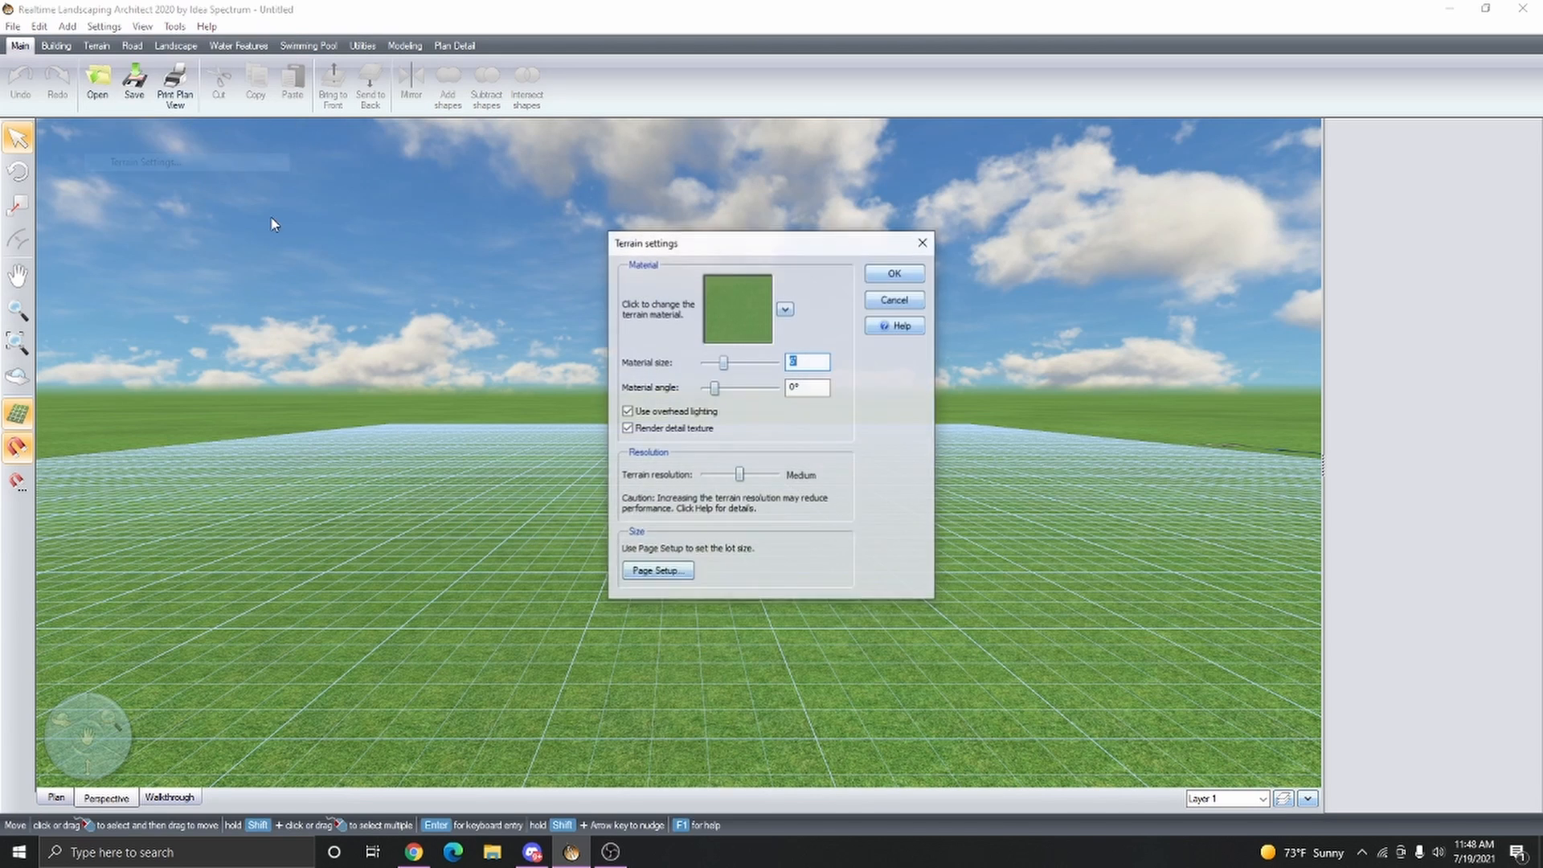
left_click(738, 308)
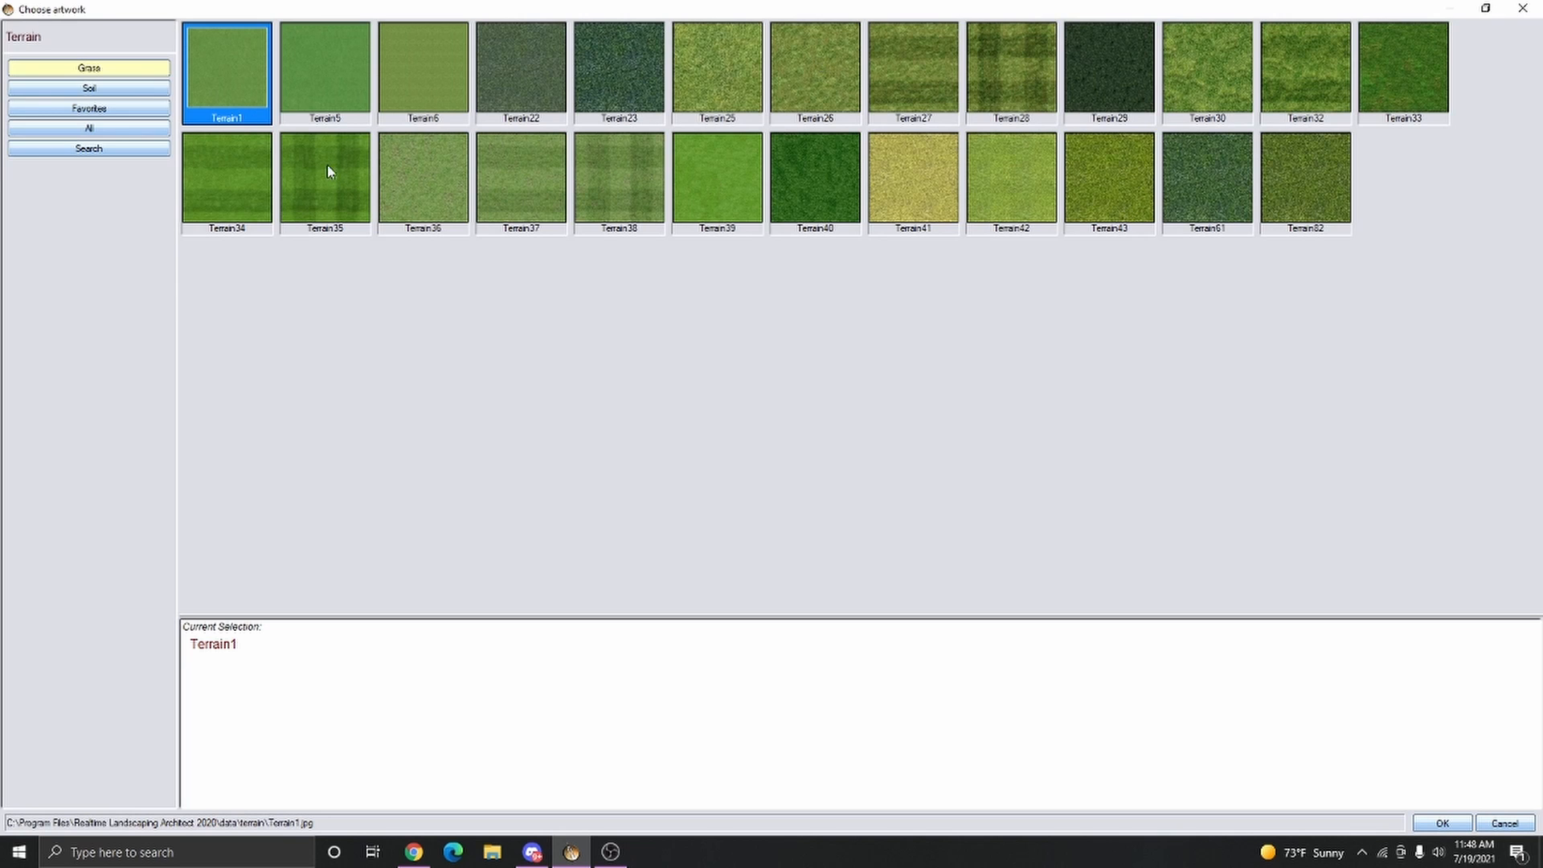
left_click(88, 88)
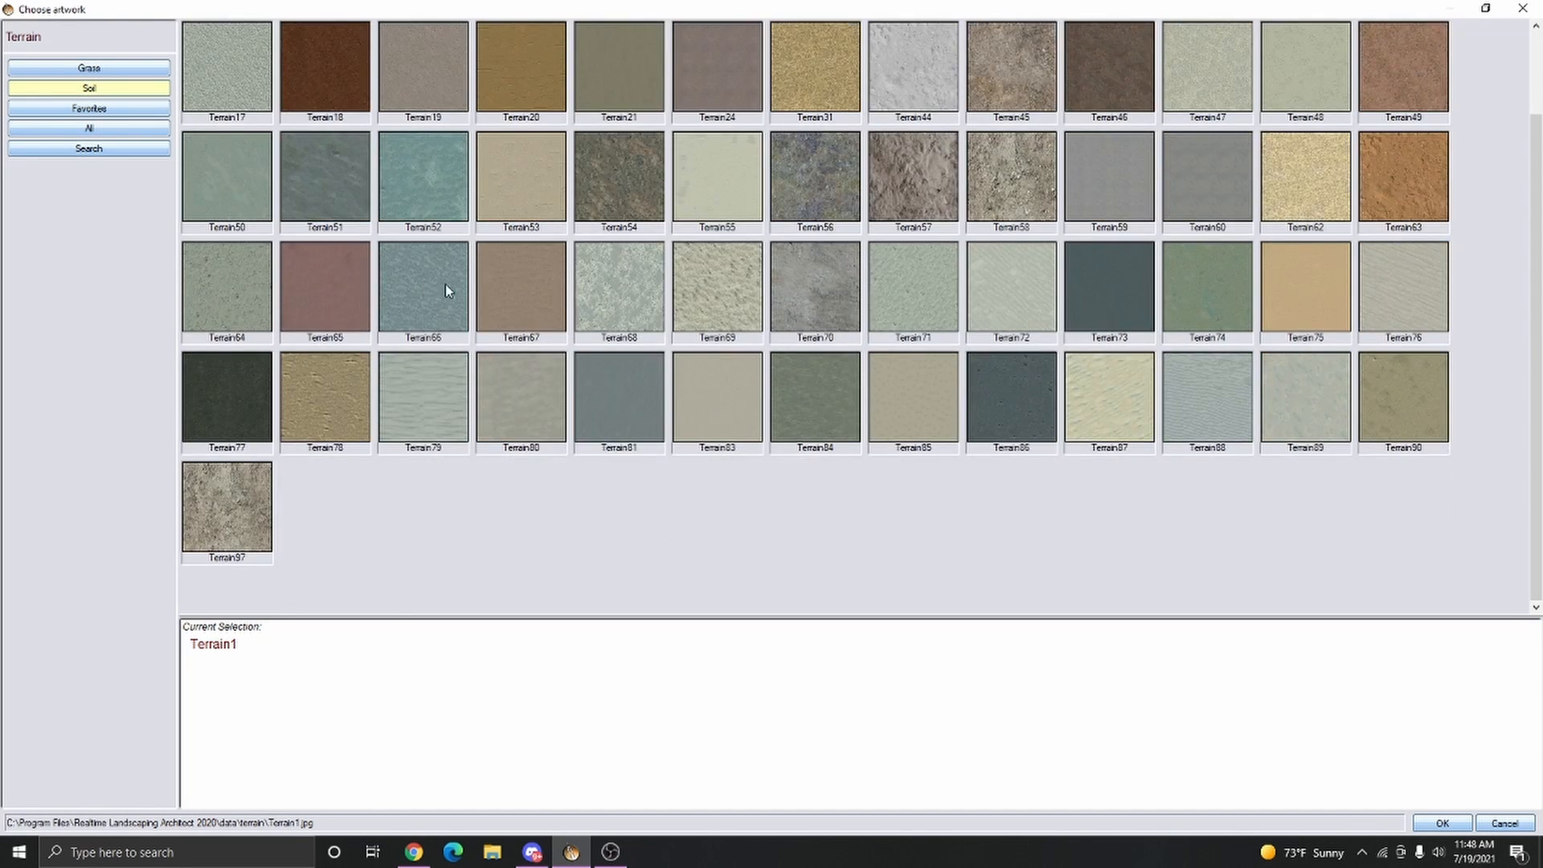
left_click(87, 67)
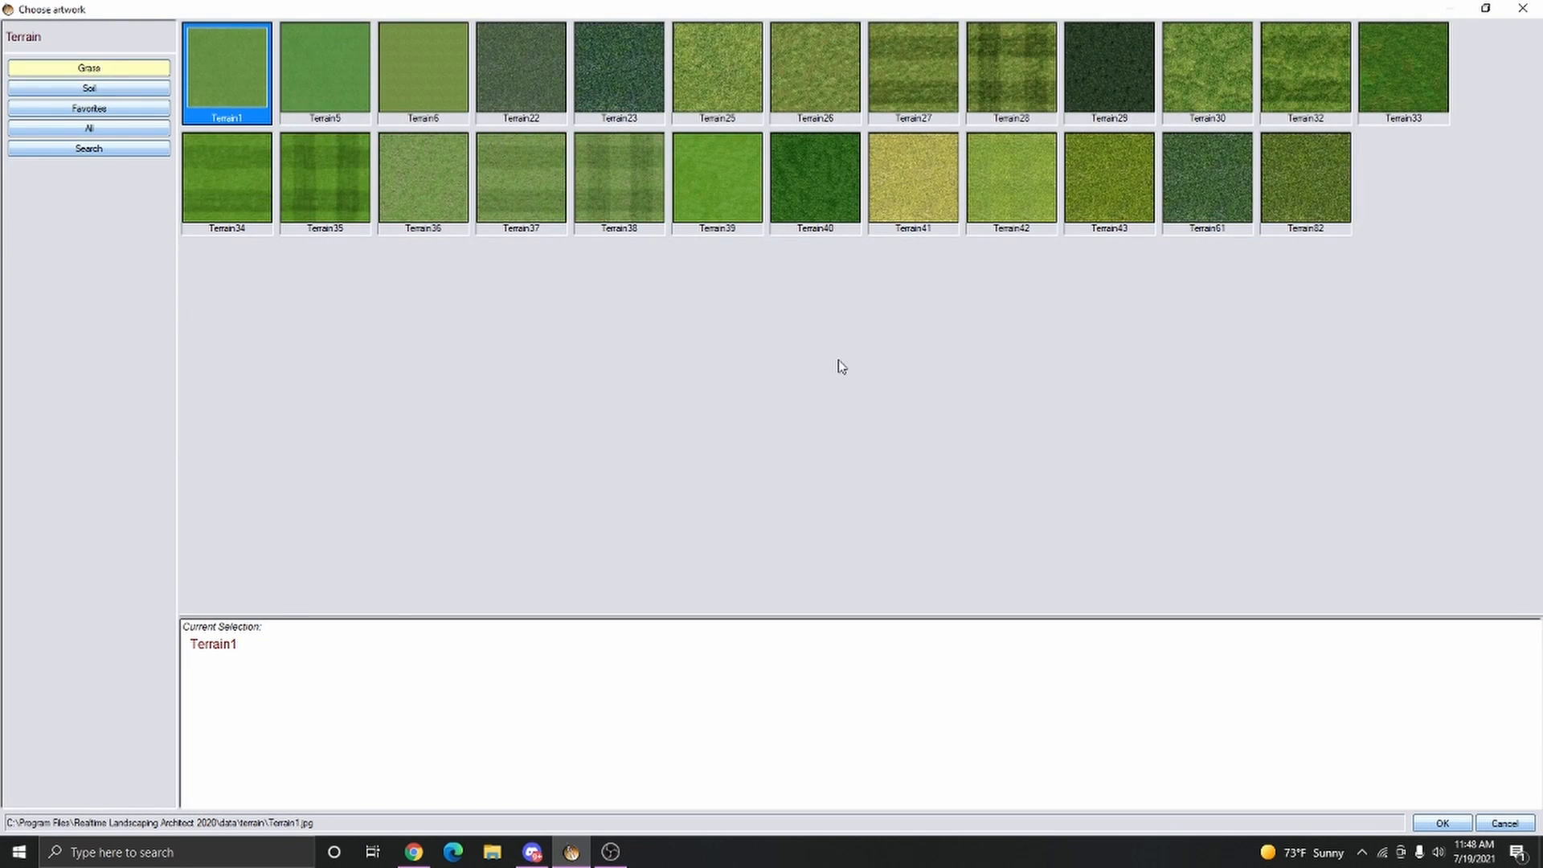
left_click(1440, 823)
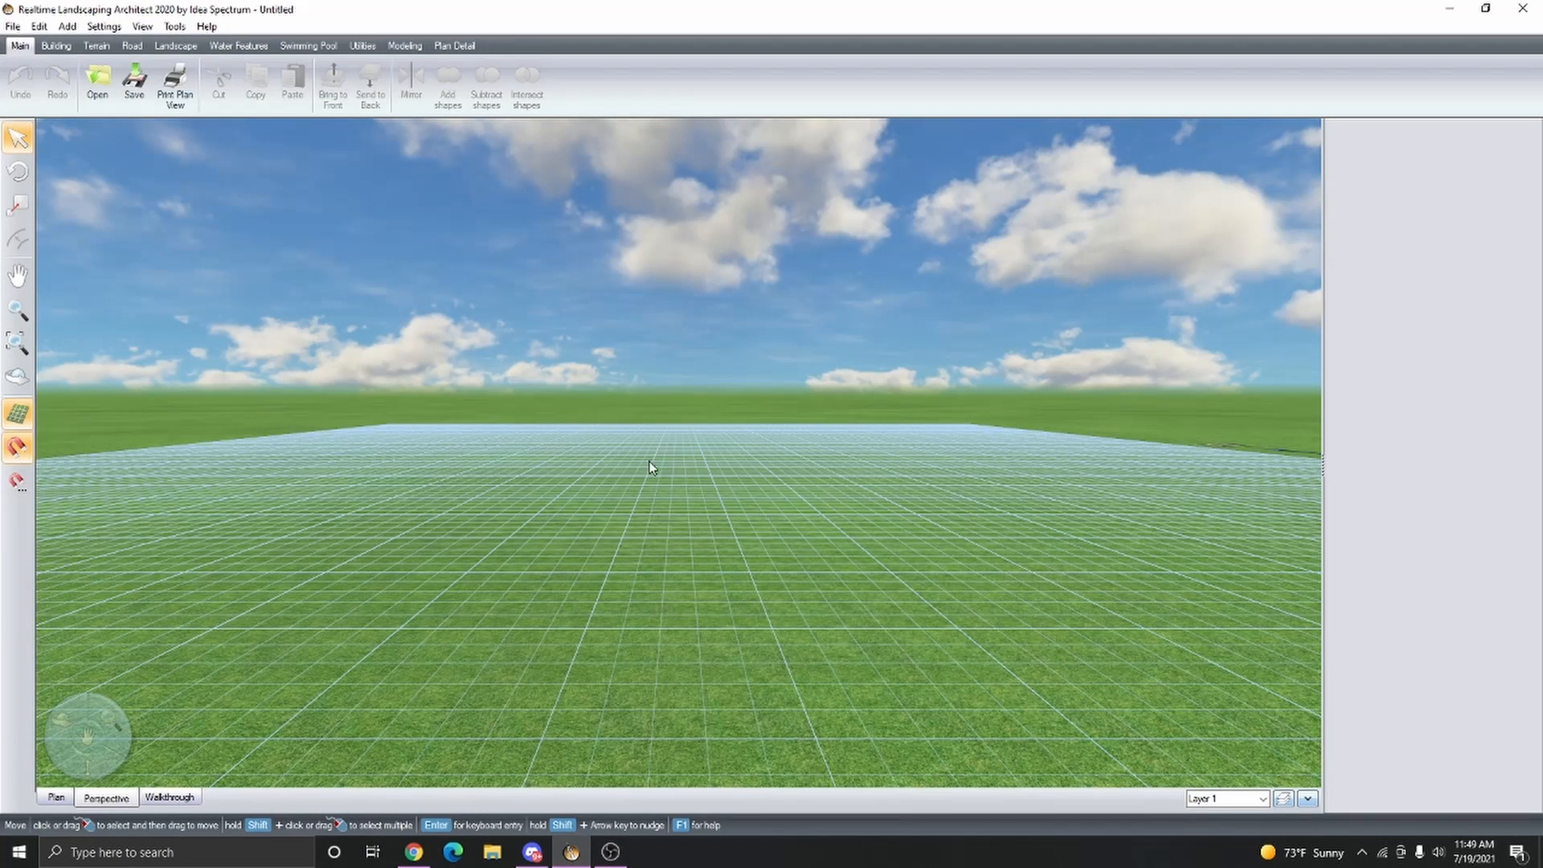
- Start a new region and browse all categories to the Accessories Pool Float3 material
left_click(96, 80)
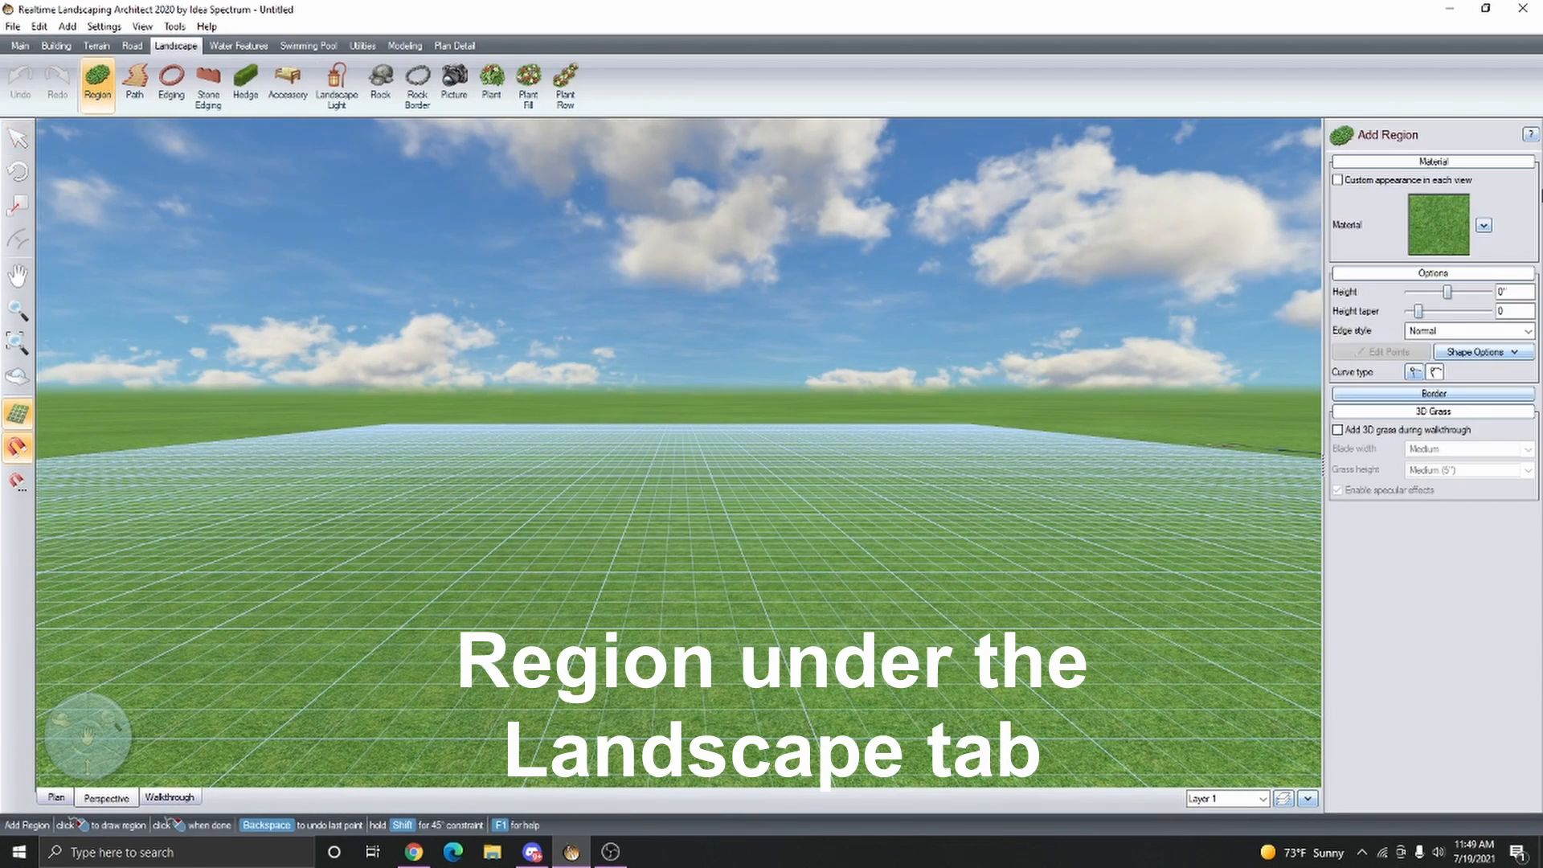
left_click(1482, 224)
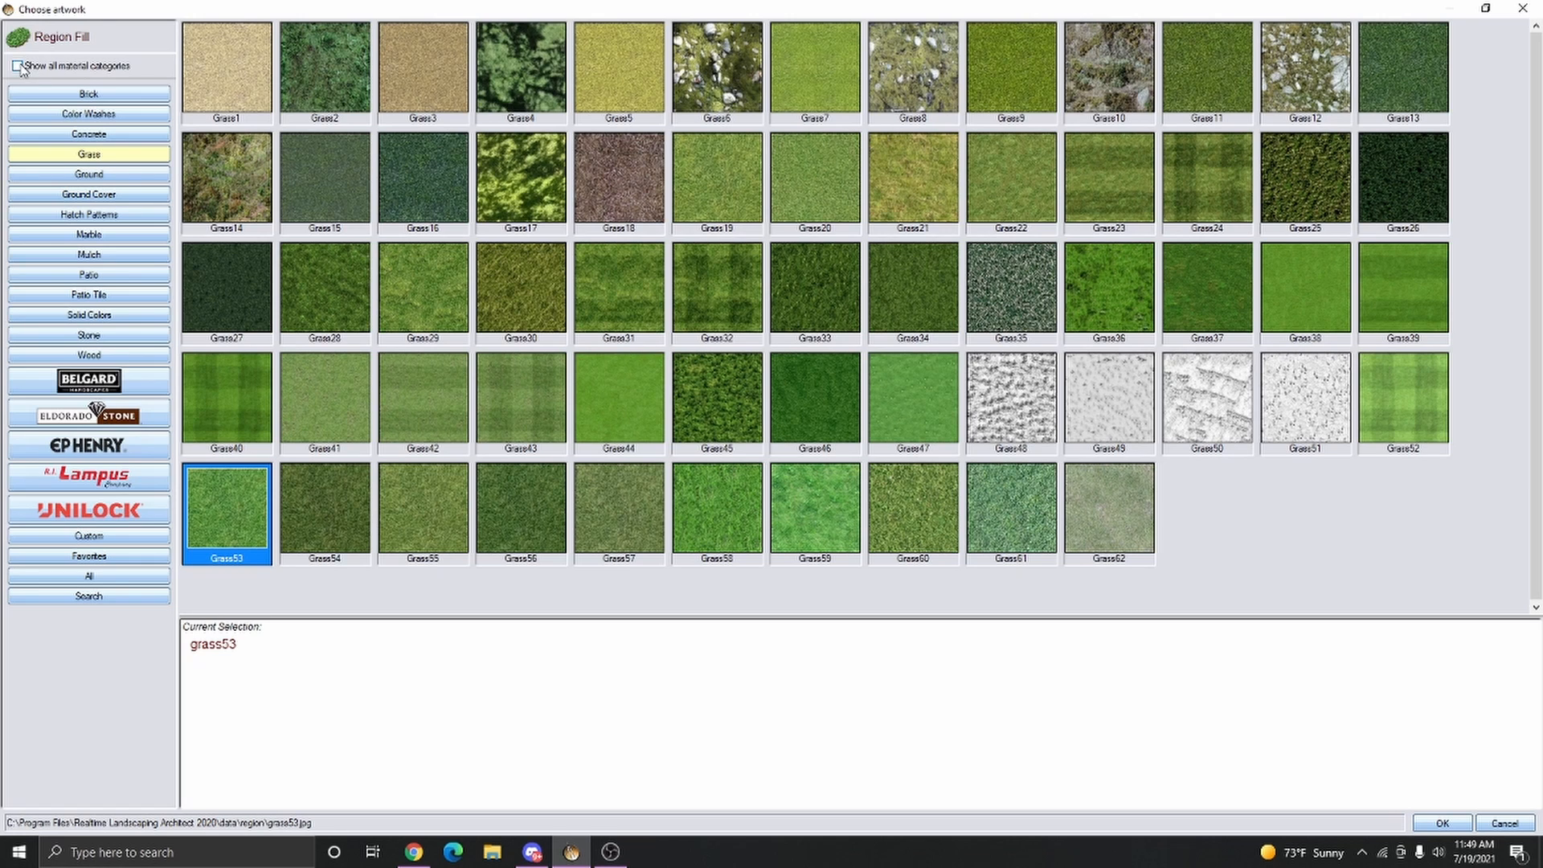
left_click(18, 66)
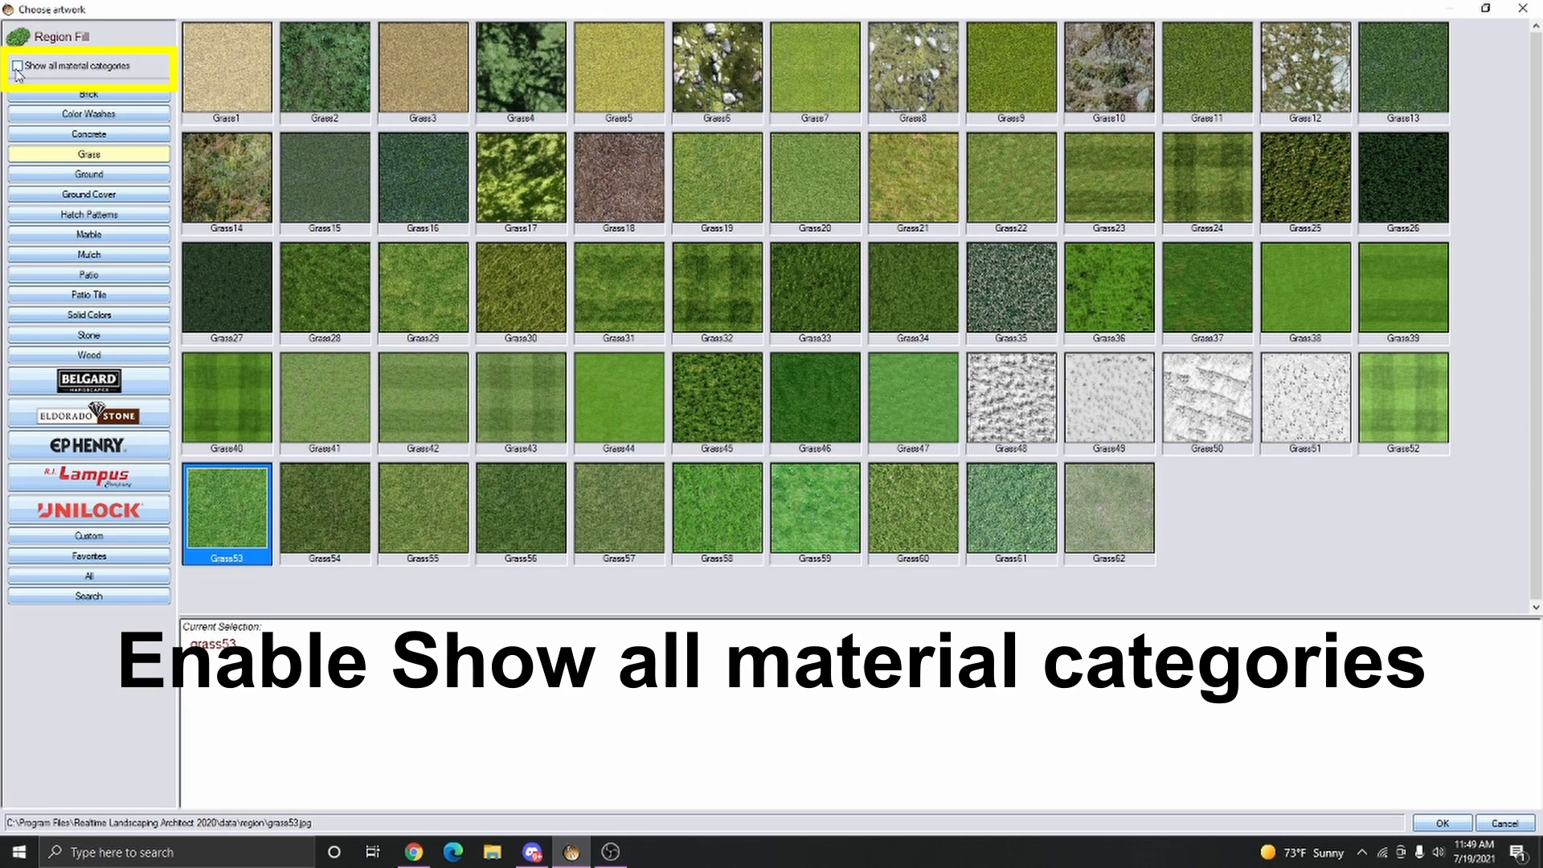
left_click(18, 66)
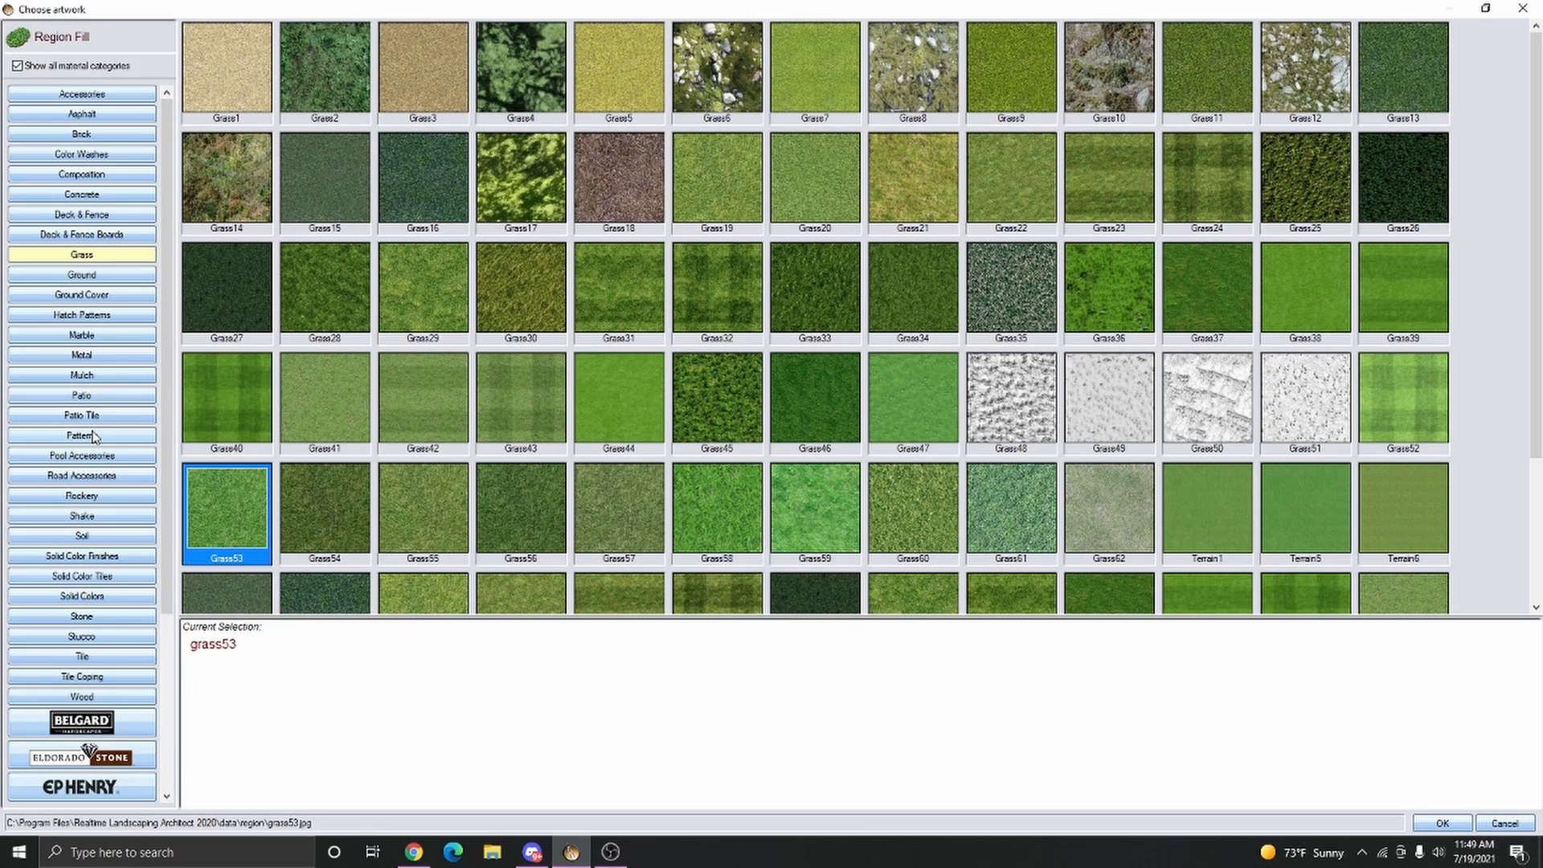
left_click(82, 93)
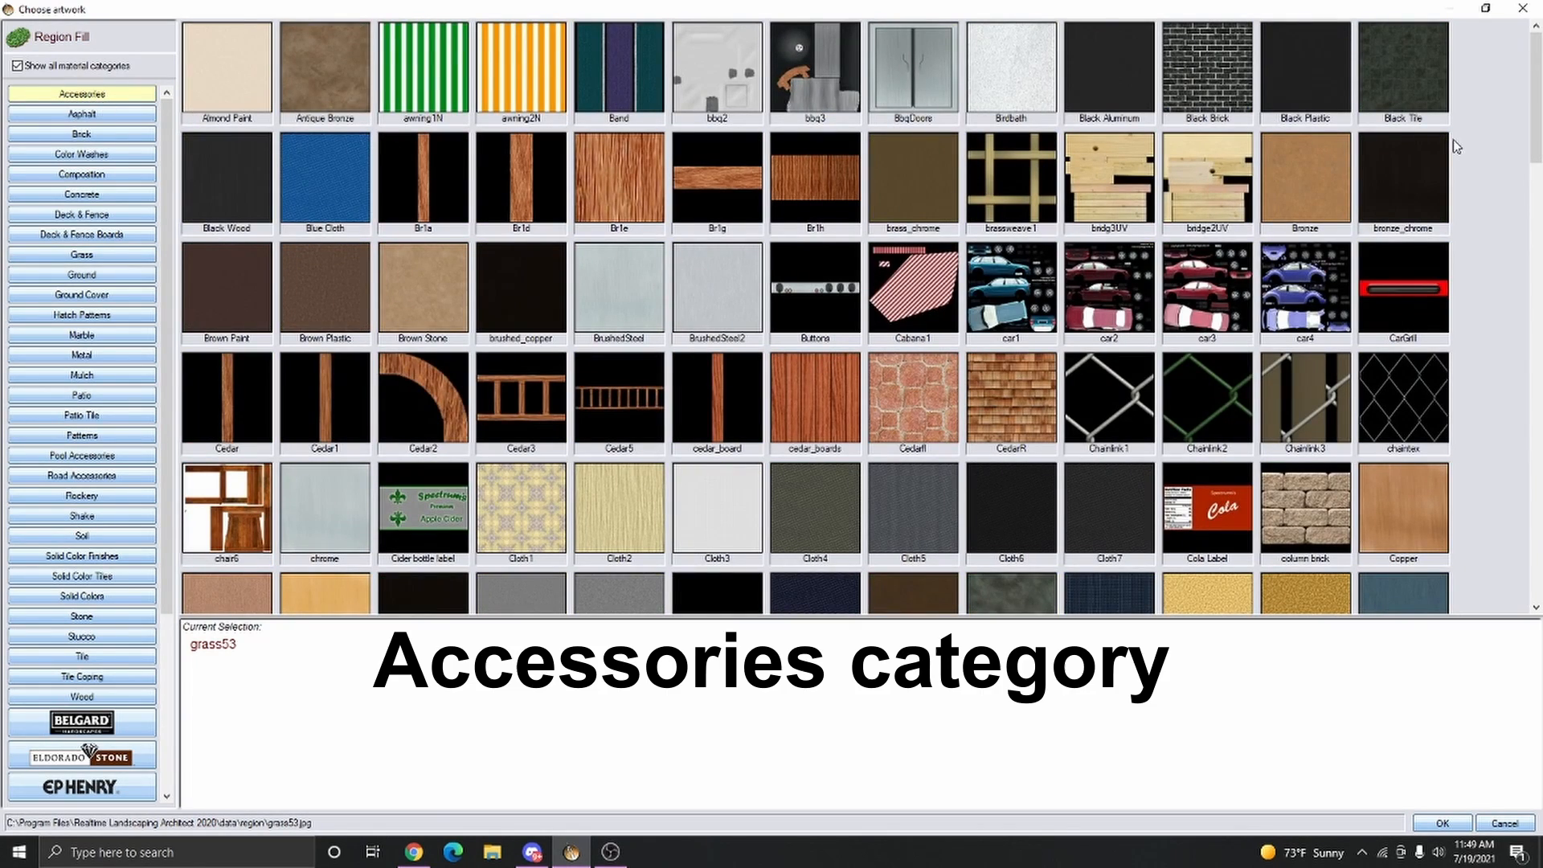
scroll("down", 3)
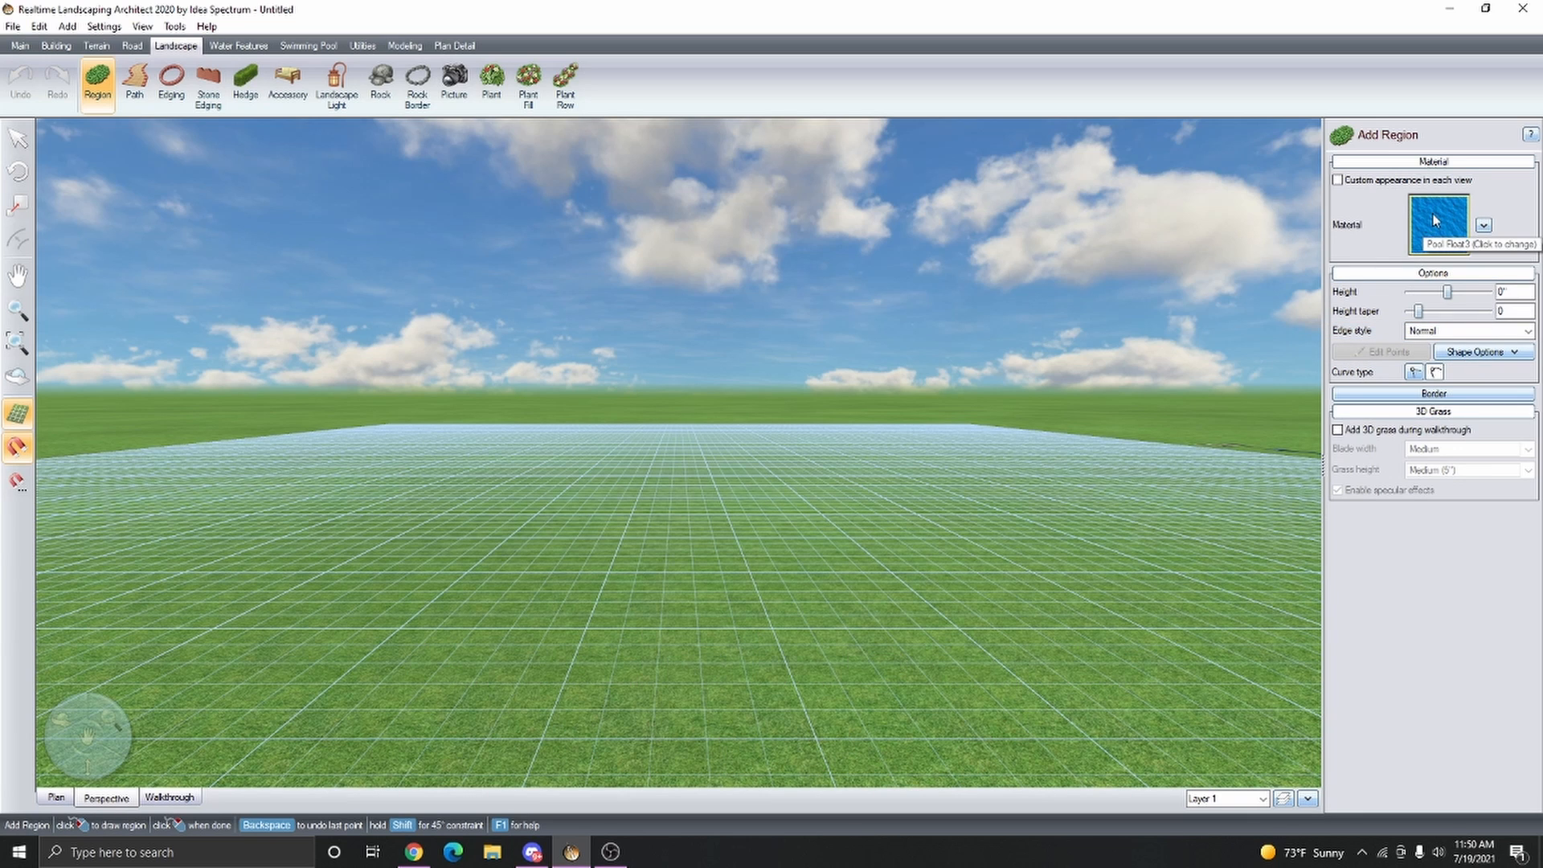
- Set the terrain material to the blue Pool Float3 water texture in Terrain Settings
left_click(104, 25)
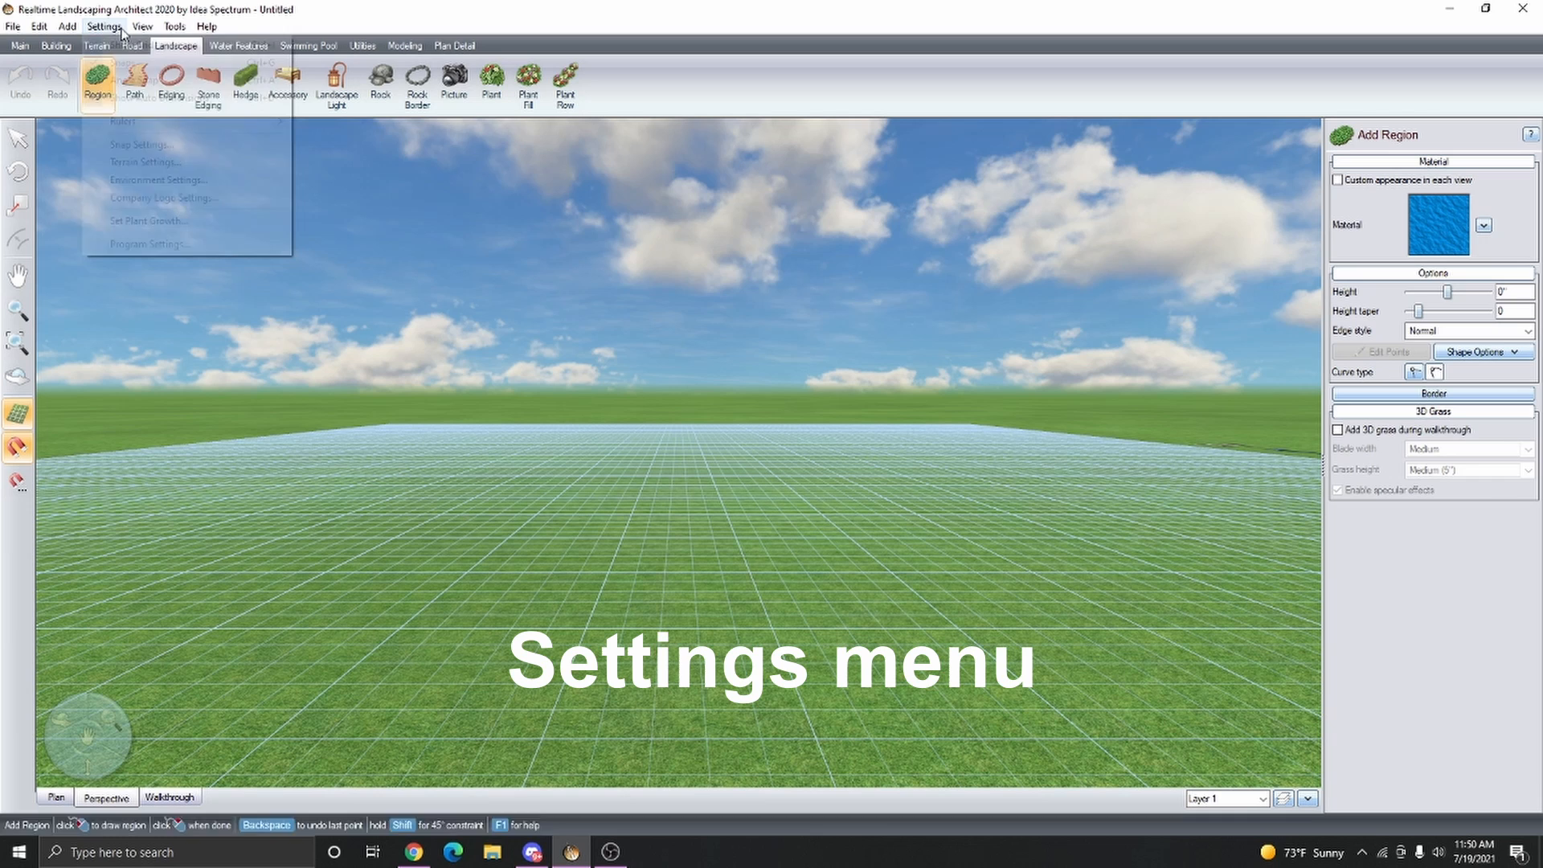
left_click(145, 161)
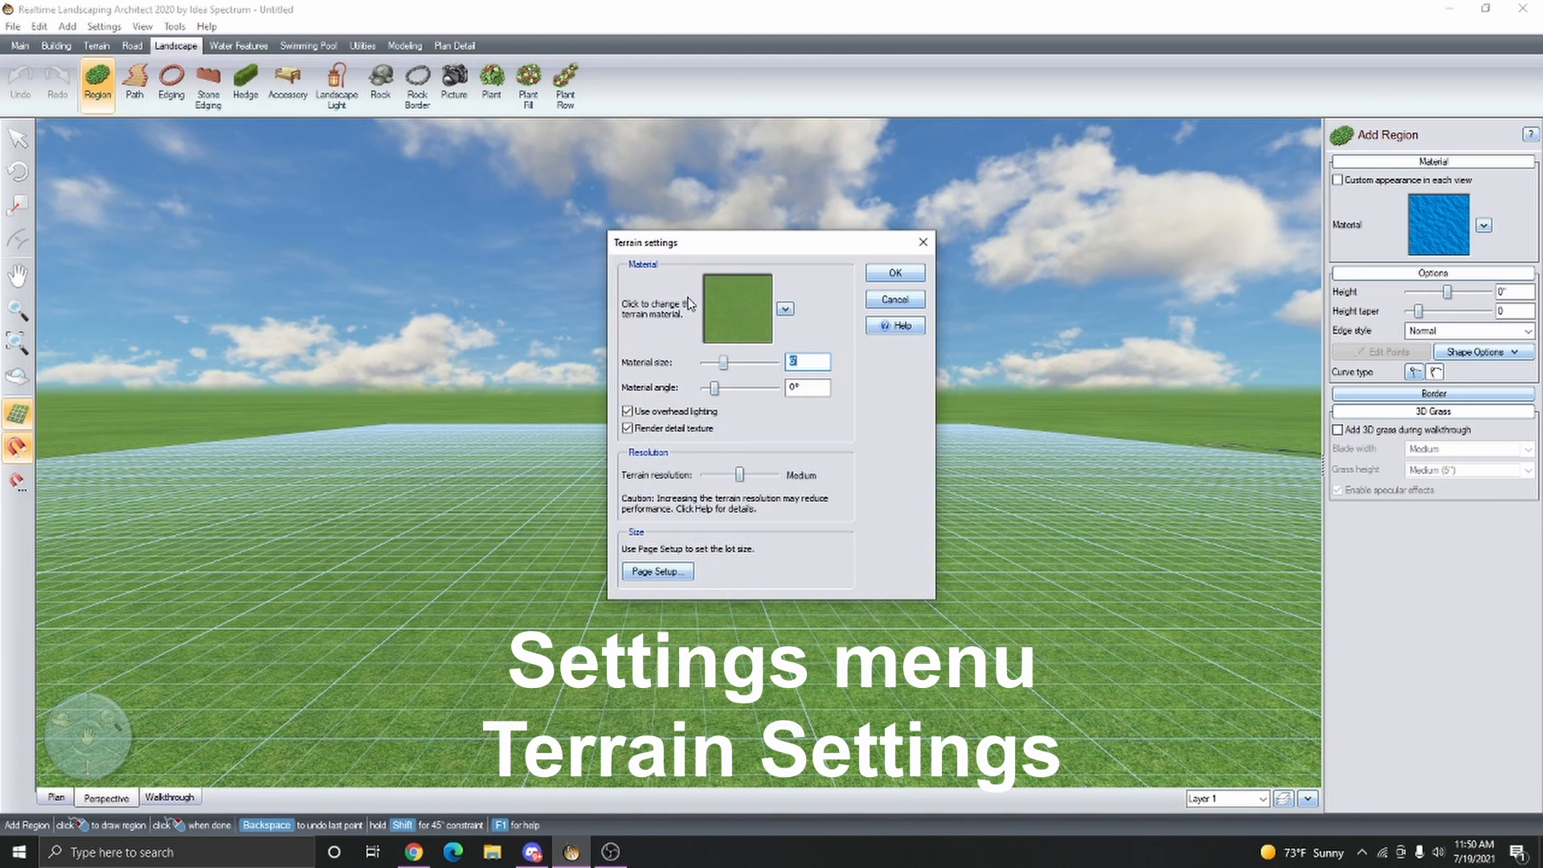
mouse_move(745, 298)
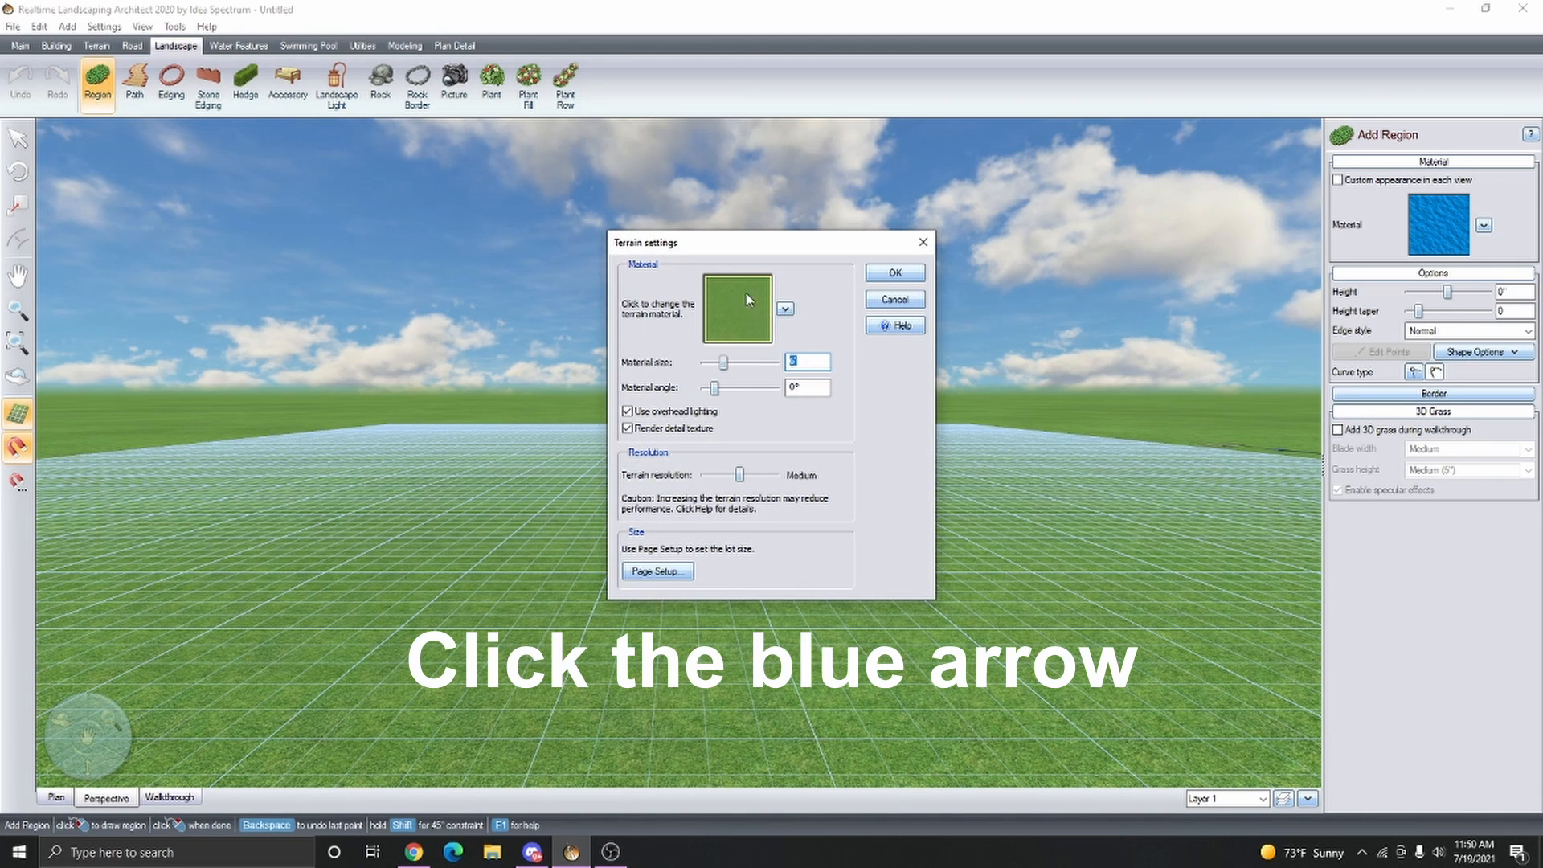
left_click(785, 308)
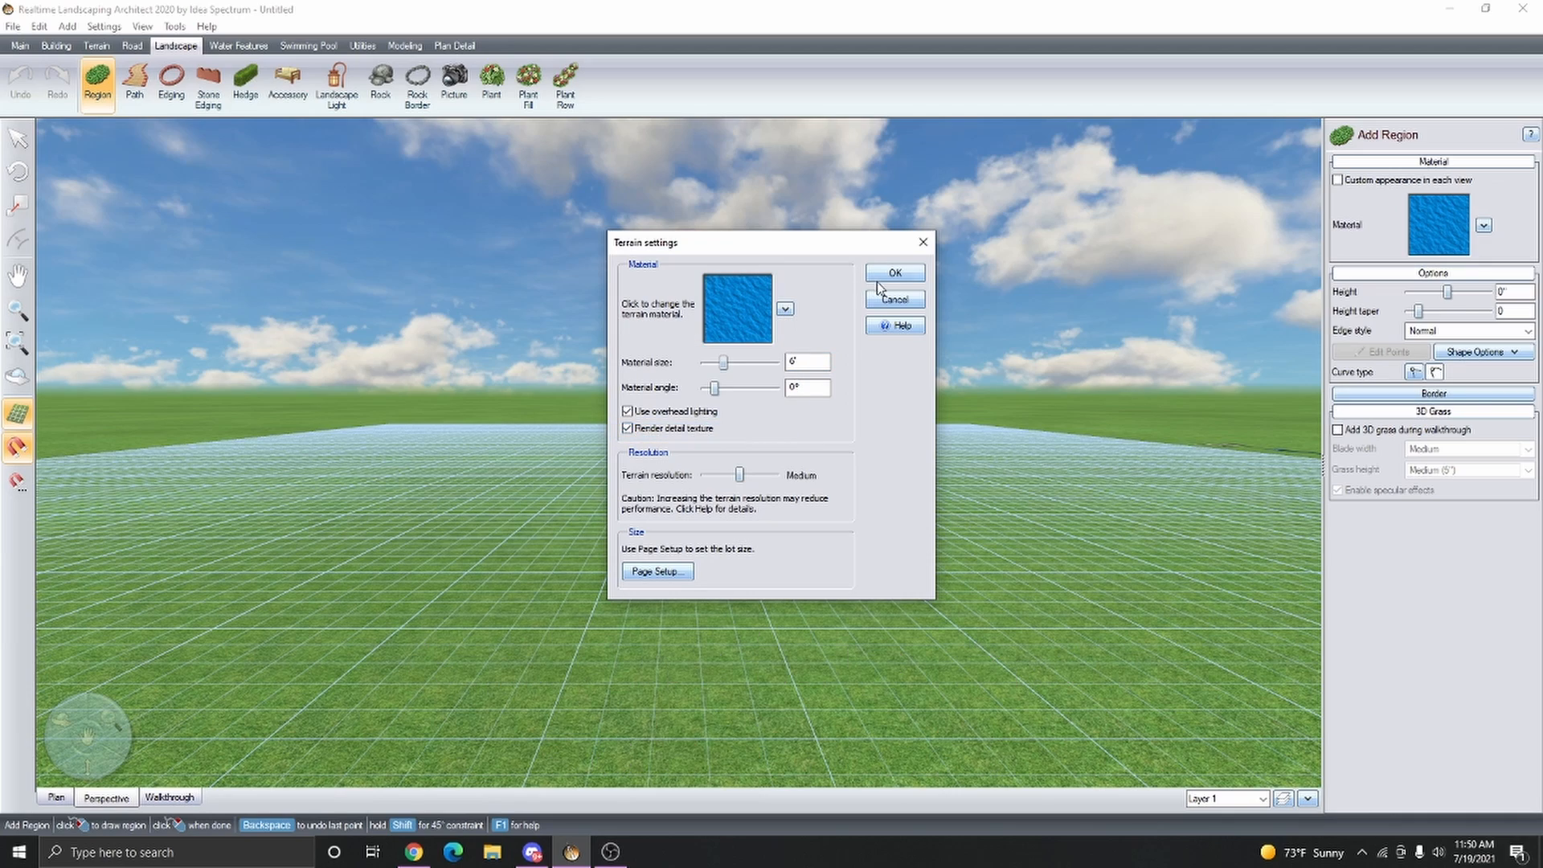
left_click(892, 273)
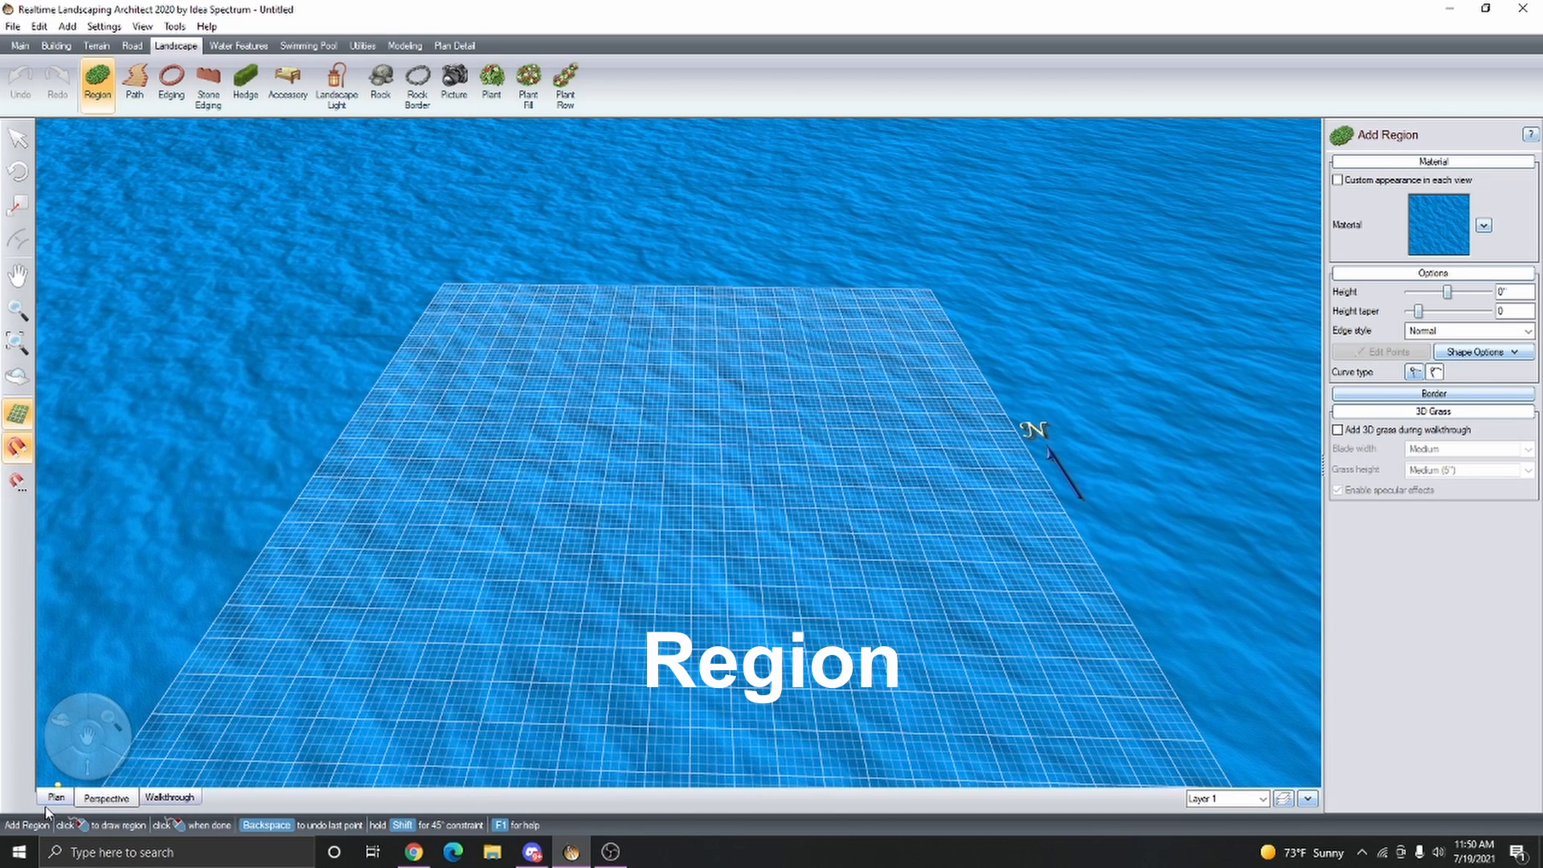
- In Plan view, draw a lot-sized region and give it a grass texture
left_click(56, 797)
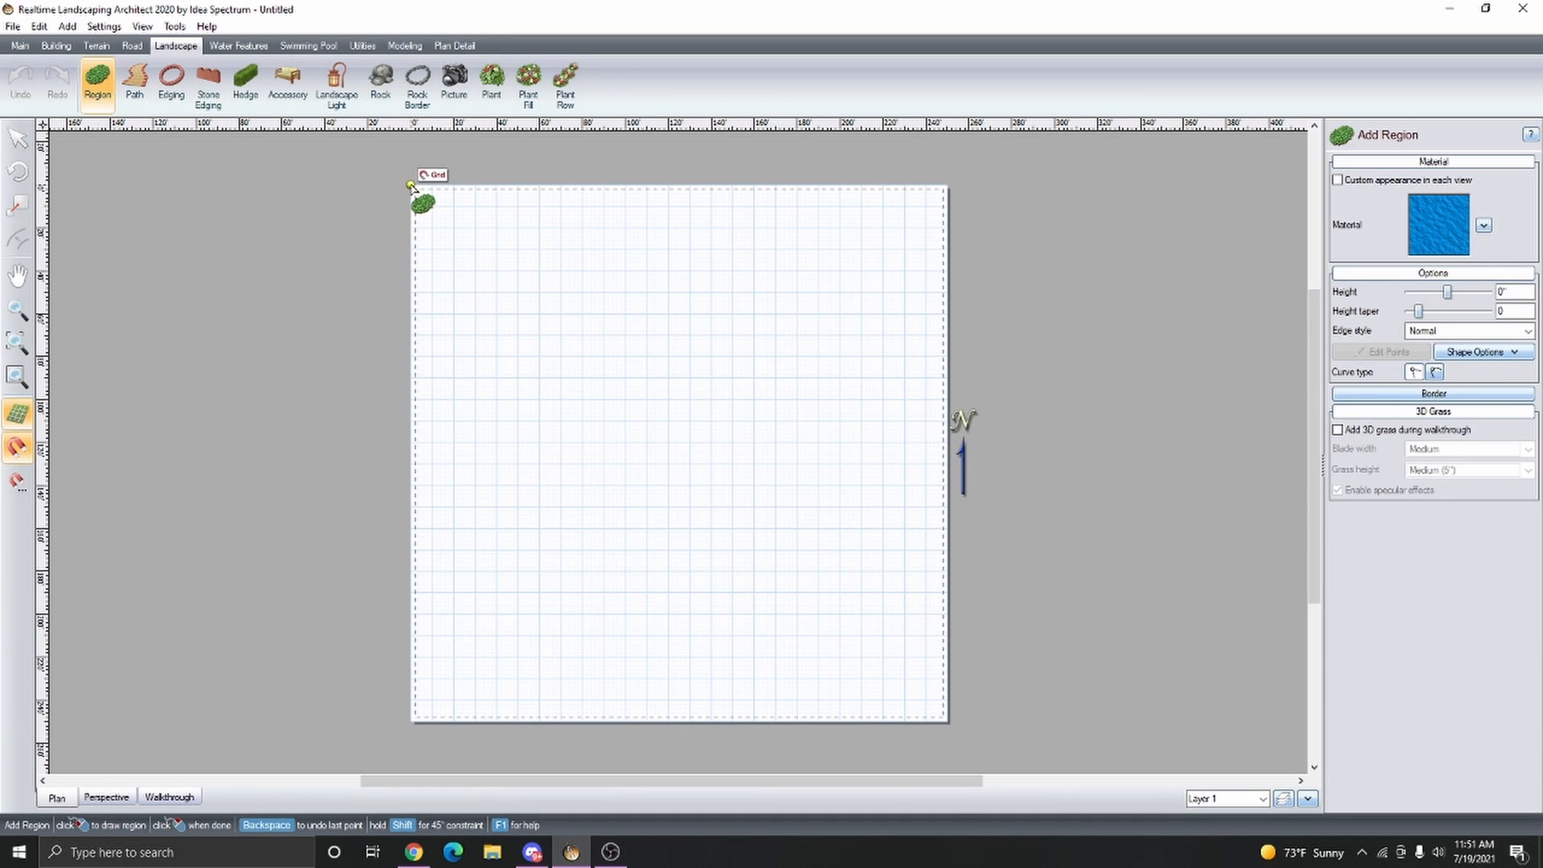
left_click(939, 719)
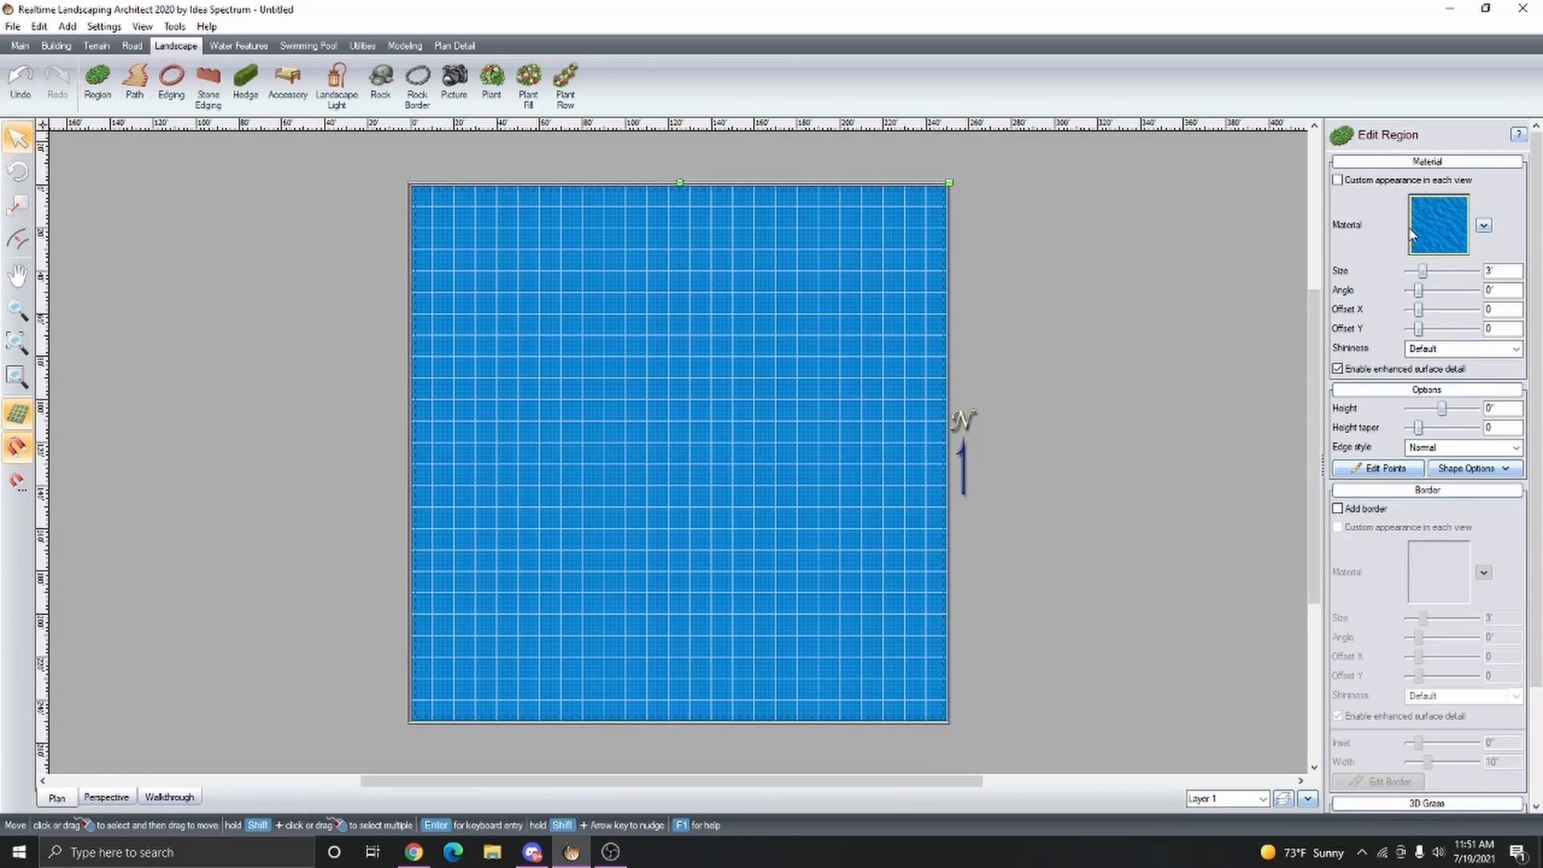
left_click(1483, 224)
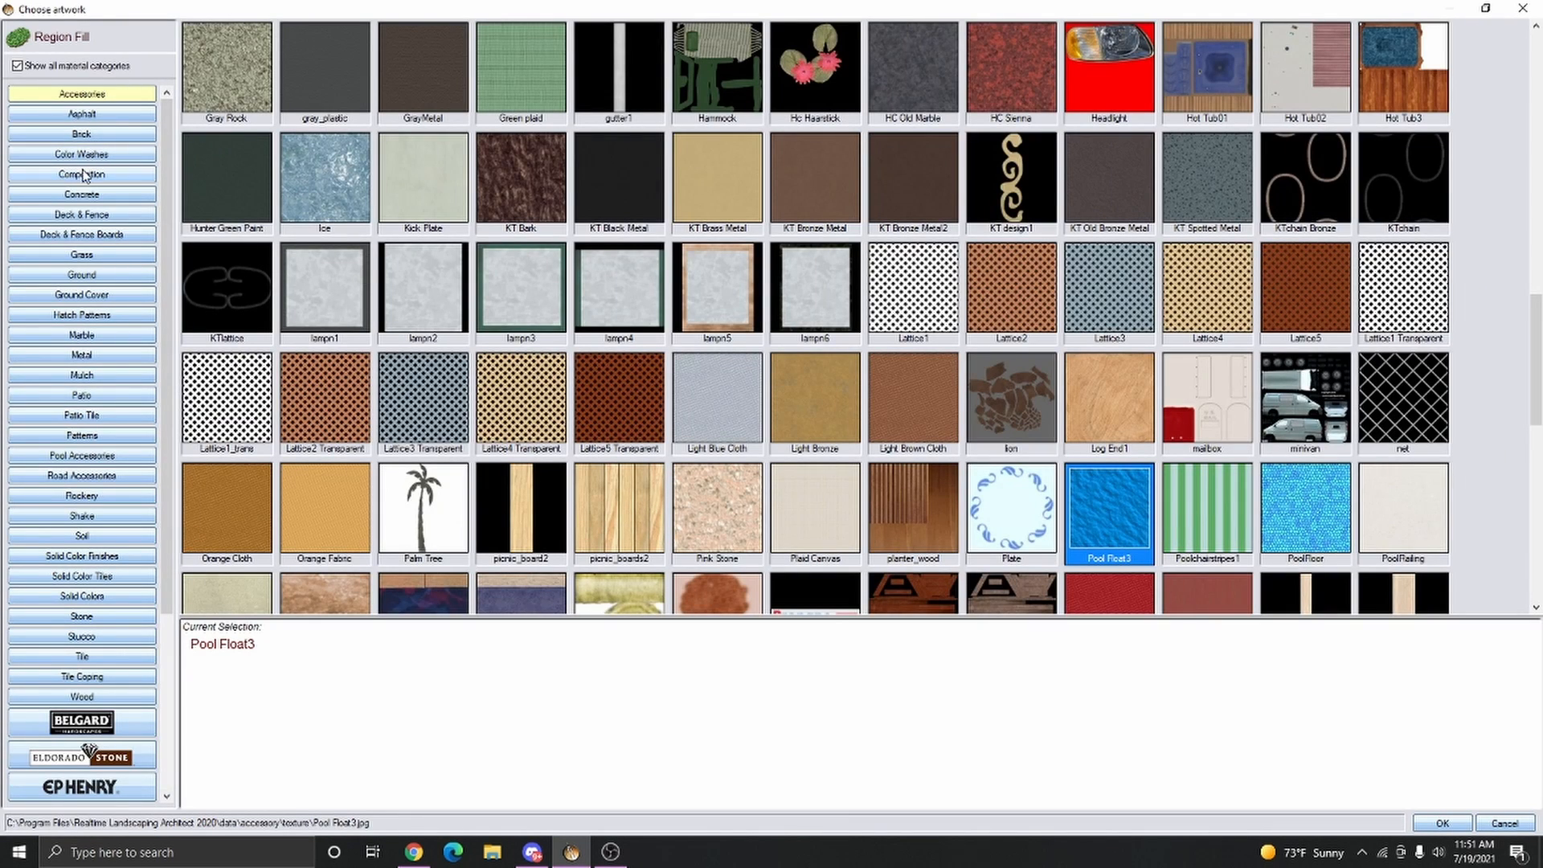
left_click(82, 254)
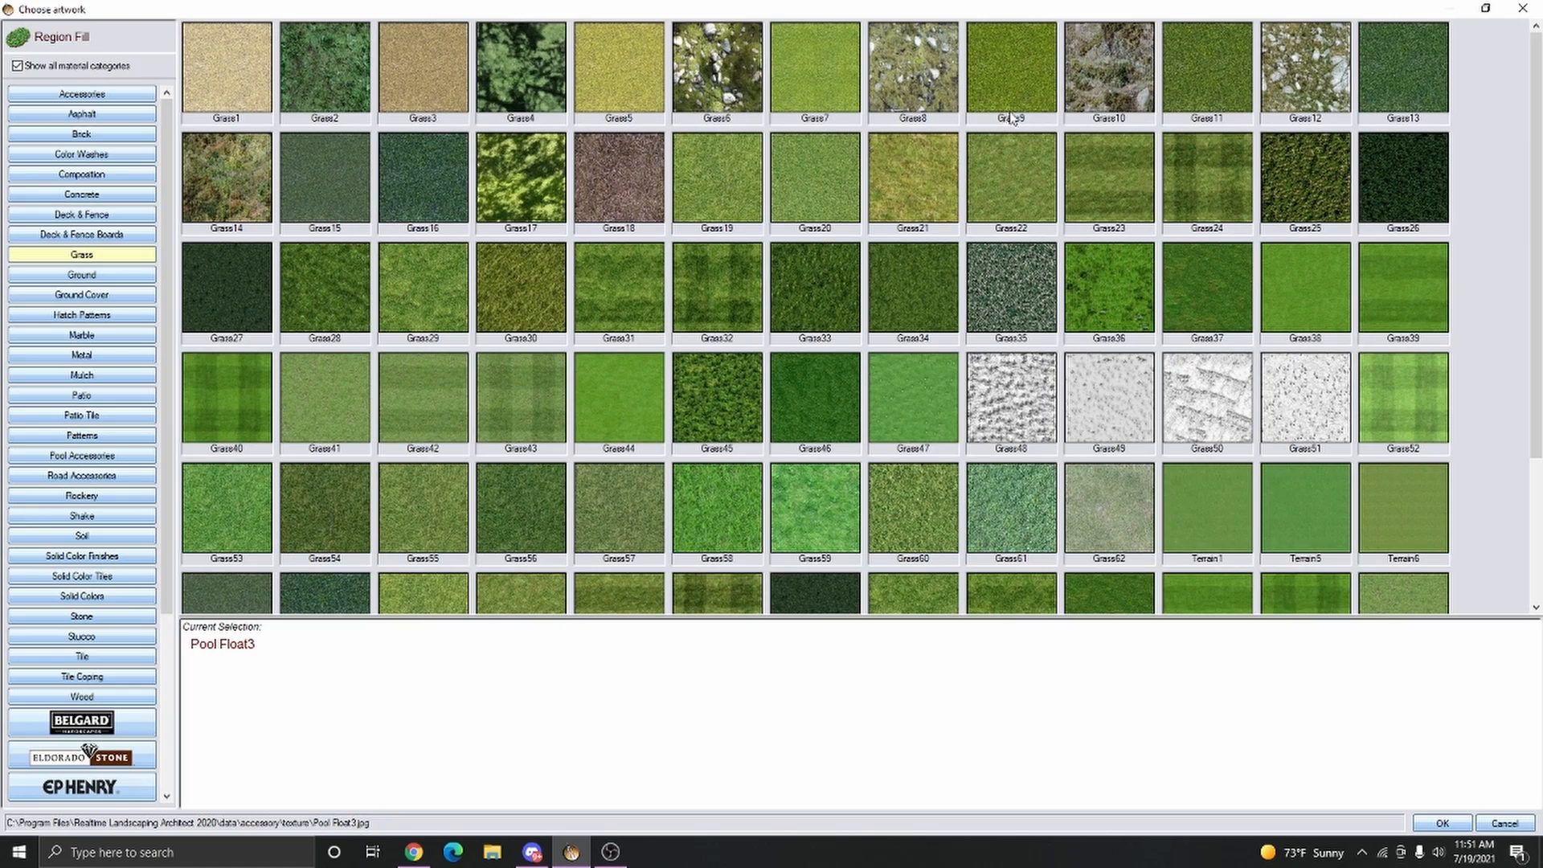
left_click(1440, 823)
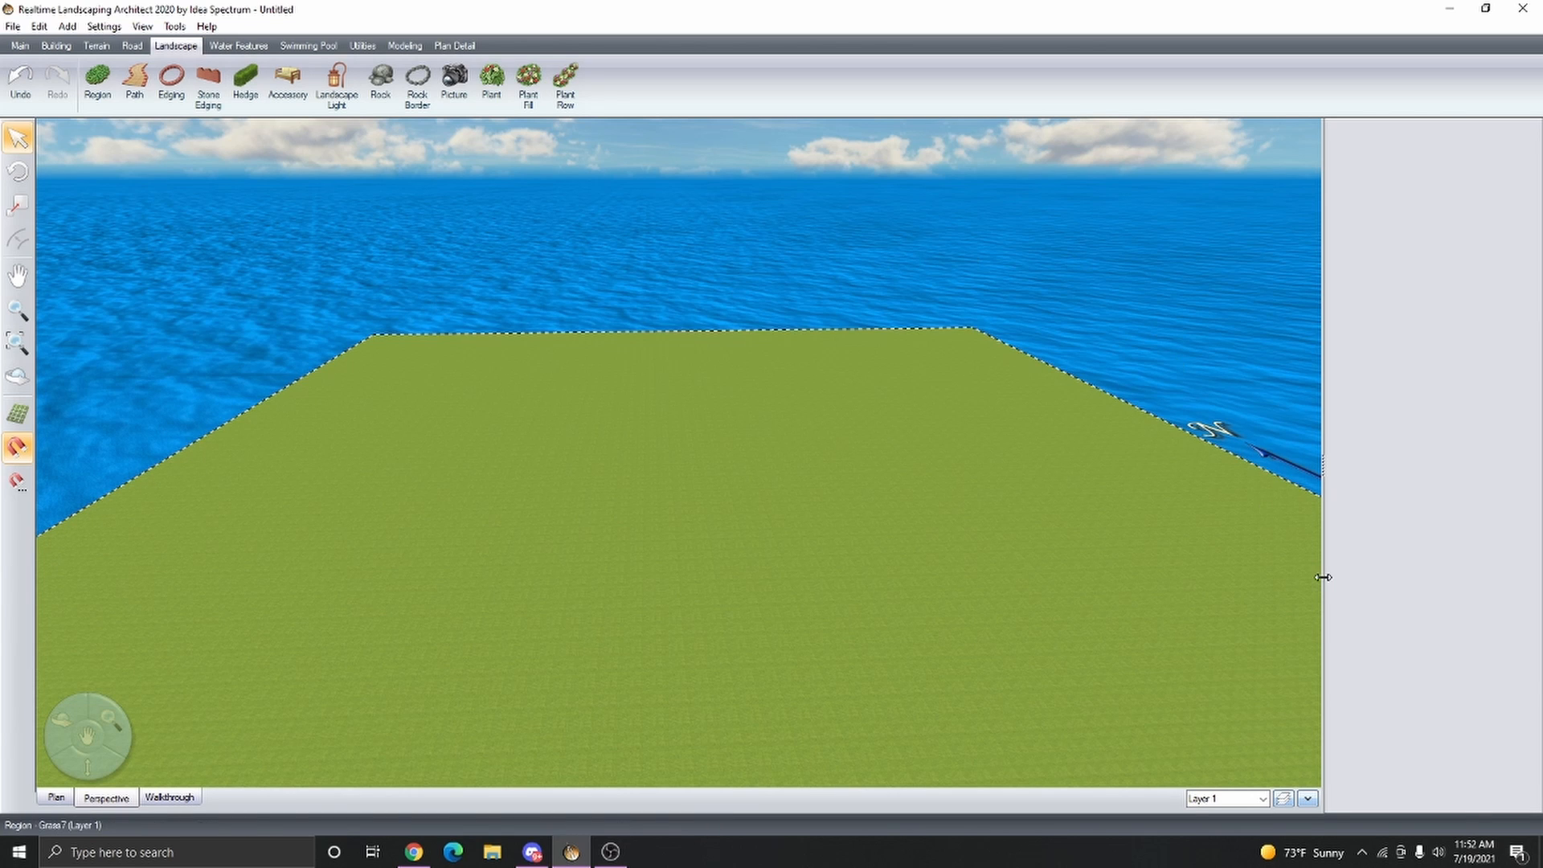
- Start a Plant Fill and place its first corner at the lot corner
left_click(565, 82)
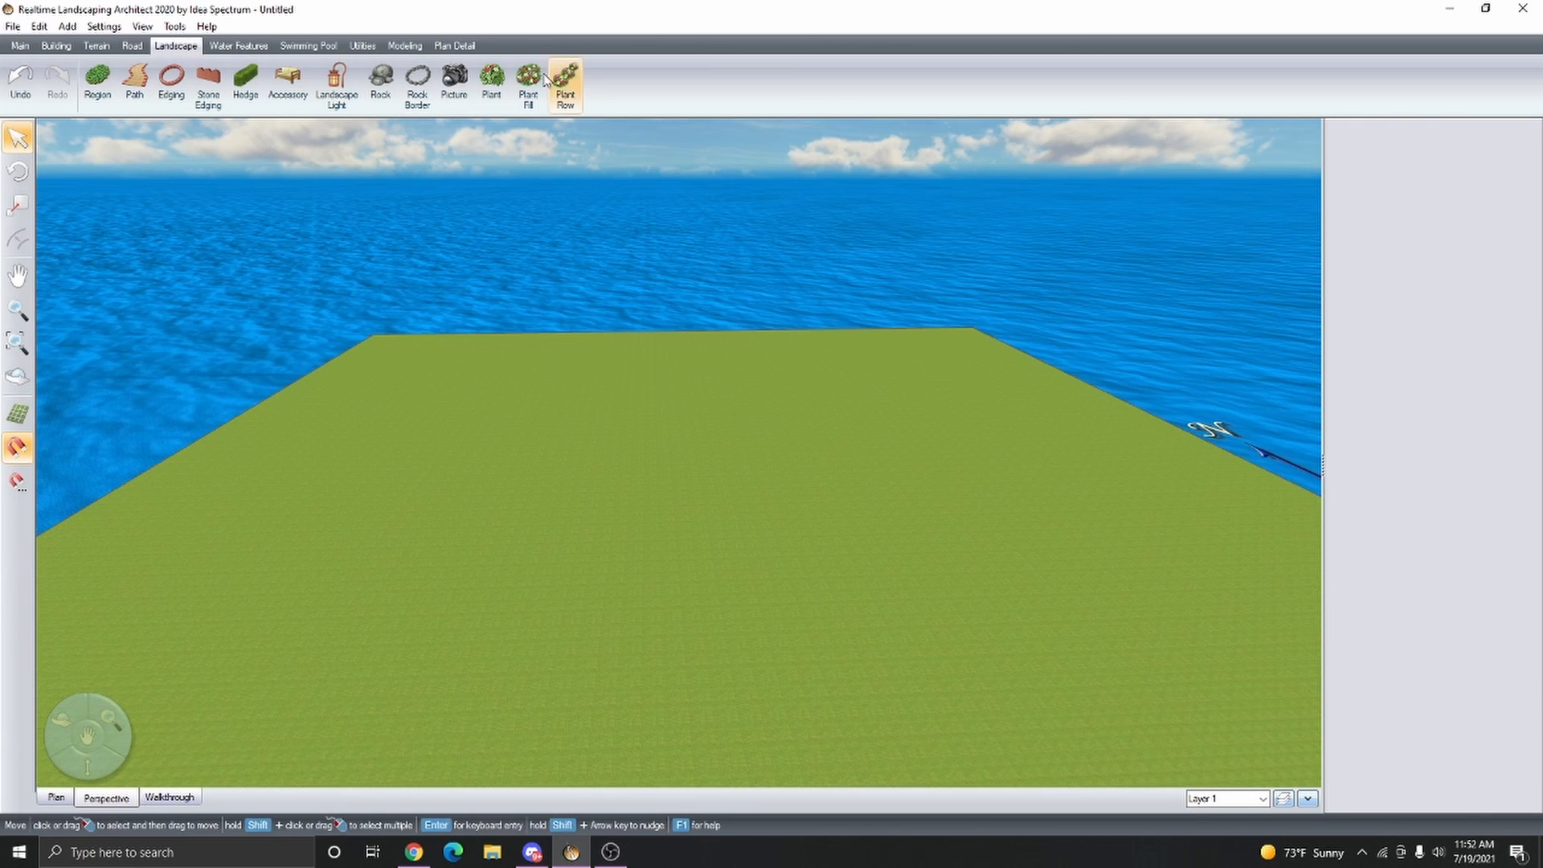
left_click(527, 82)
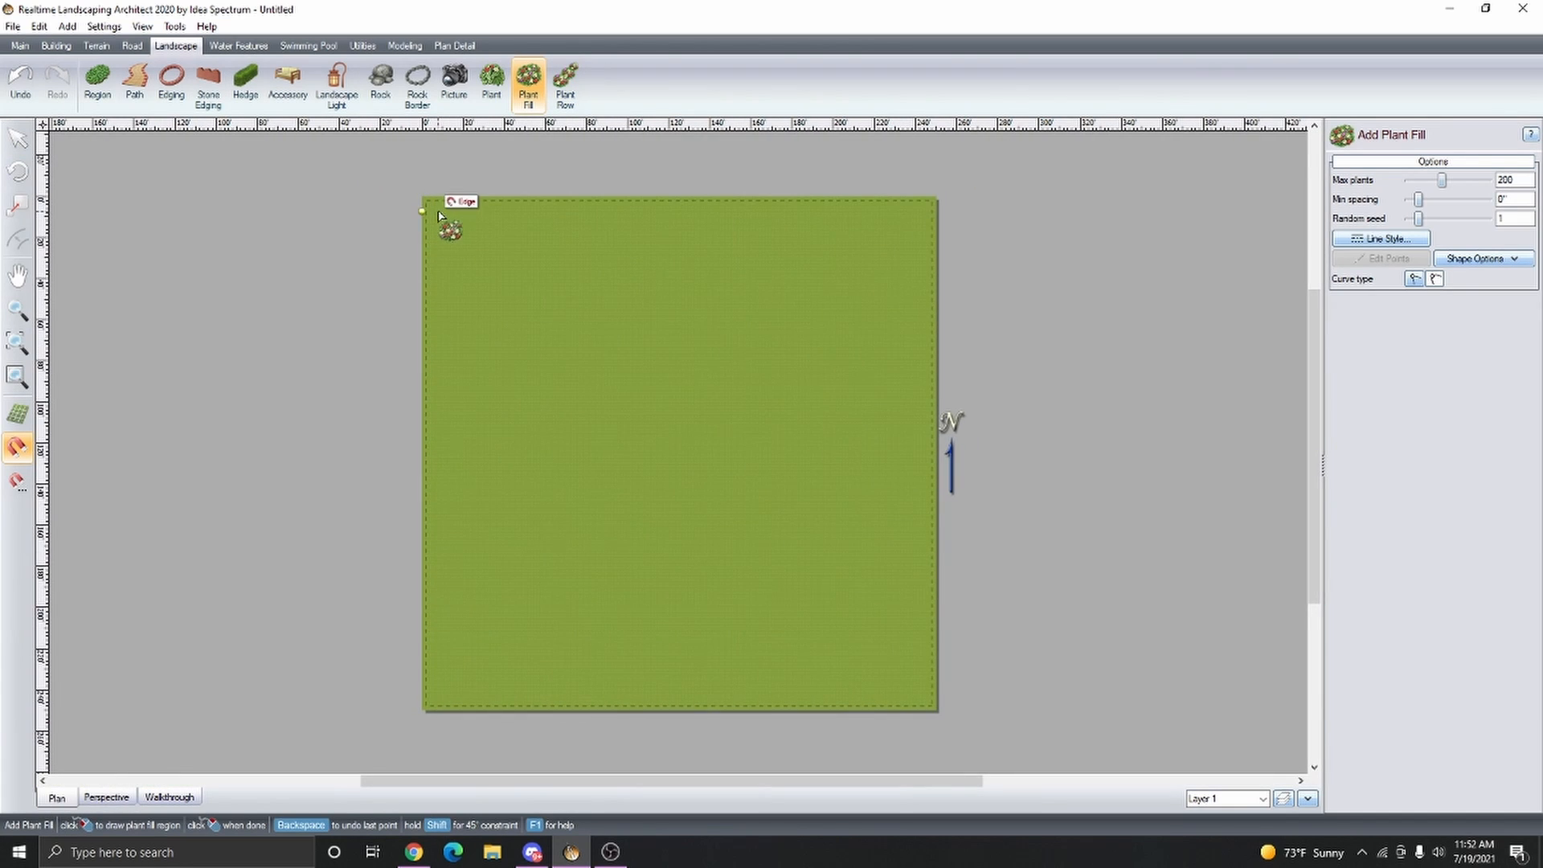
left_click(909, 685)
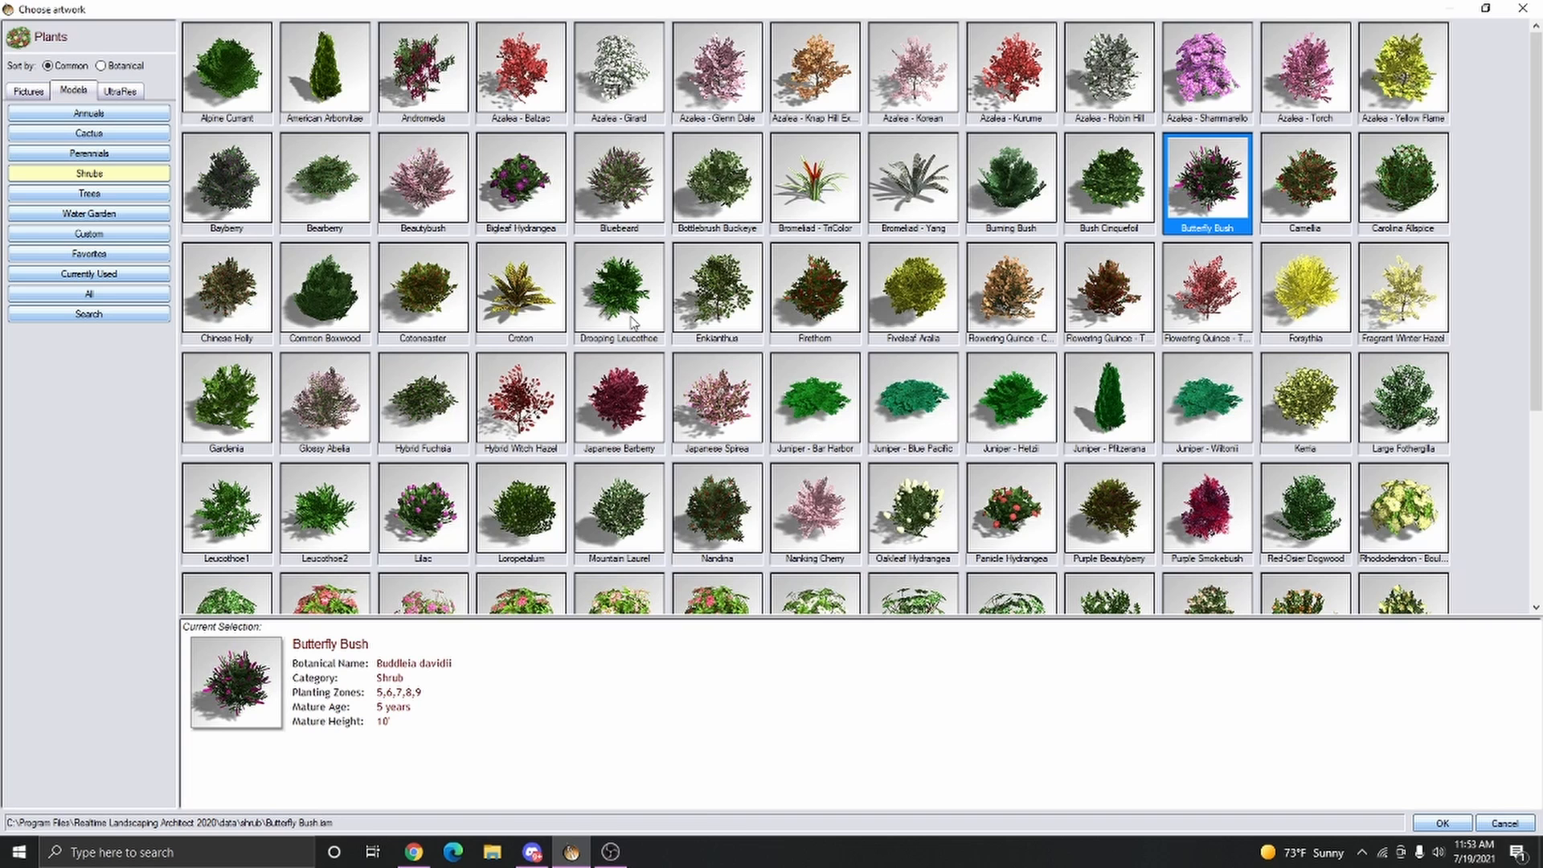
mouse_move(136, 323)
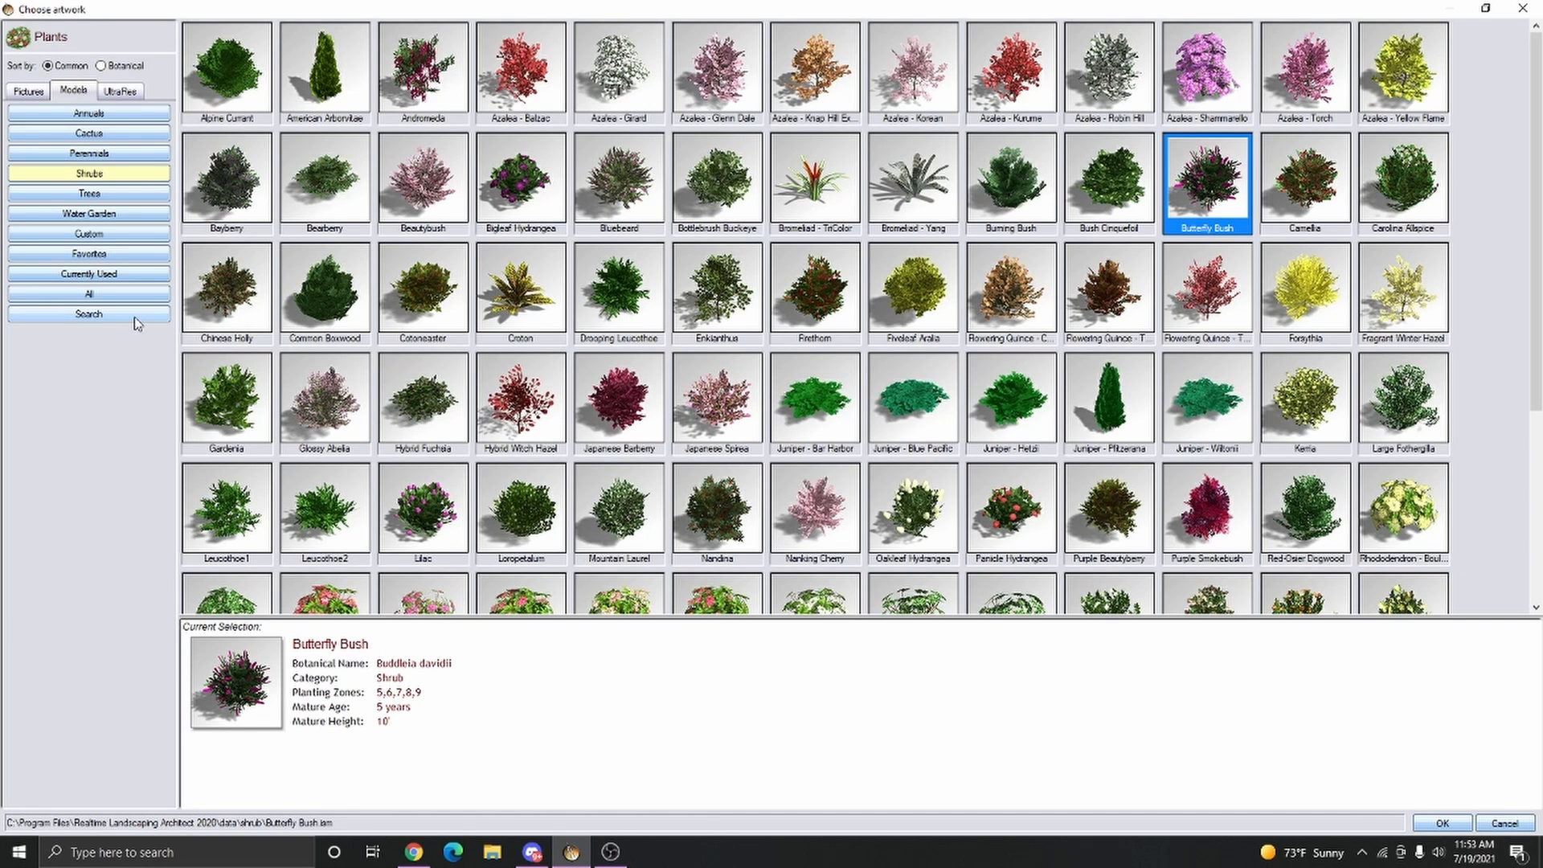
- Choose Queen Palm for the fill and select another plant in its list
left_click(88, 313)
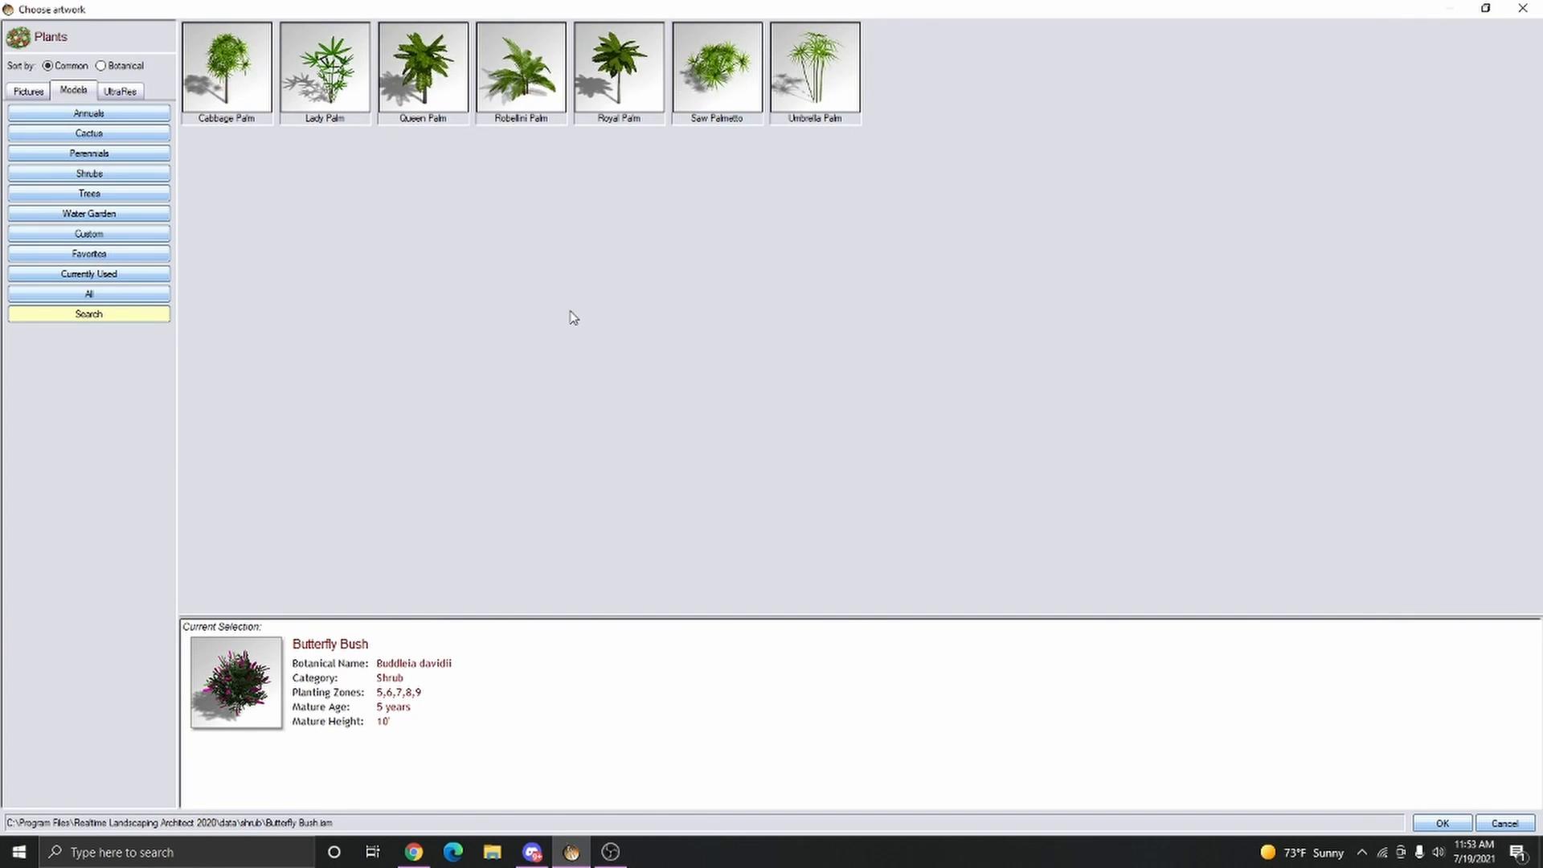
mouse_move(431, 70)
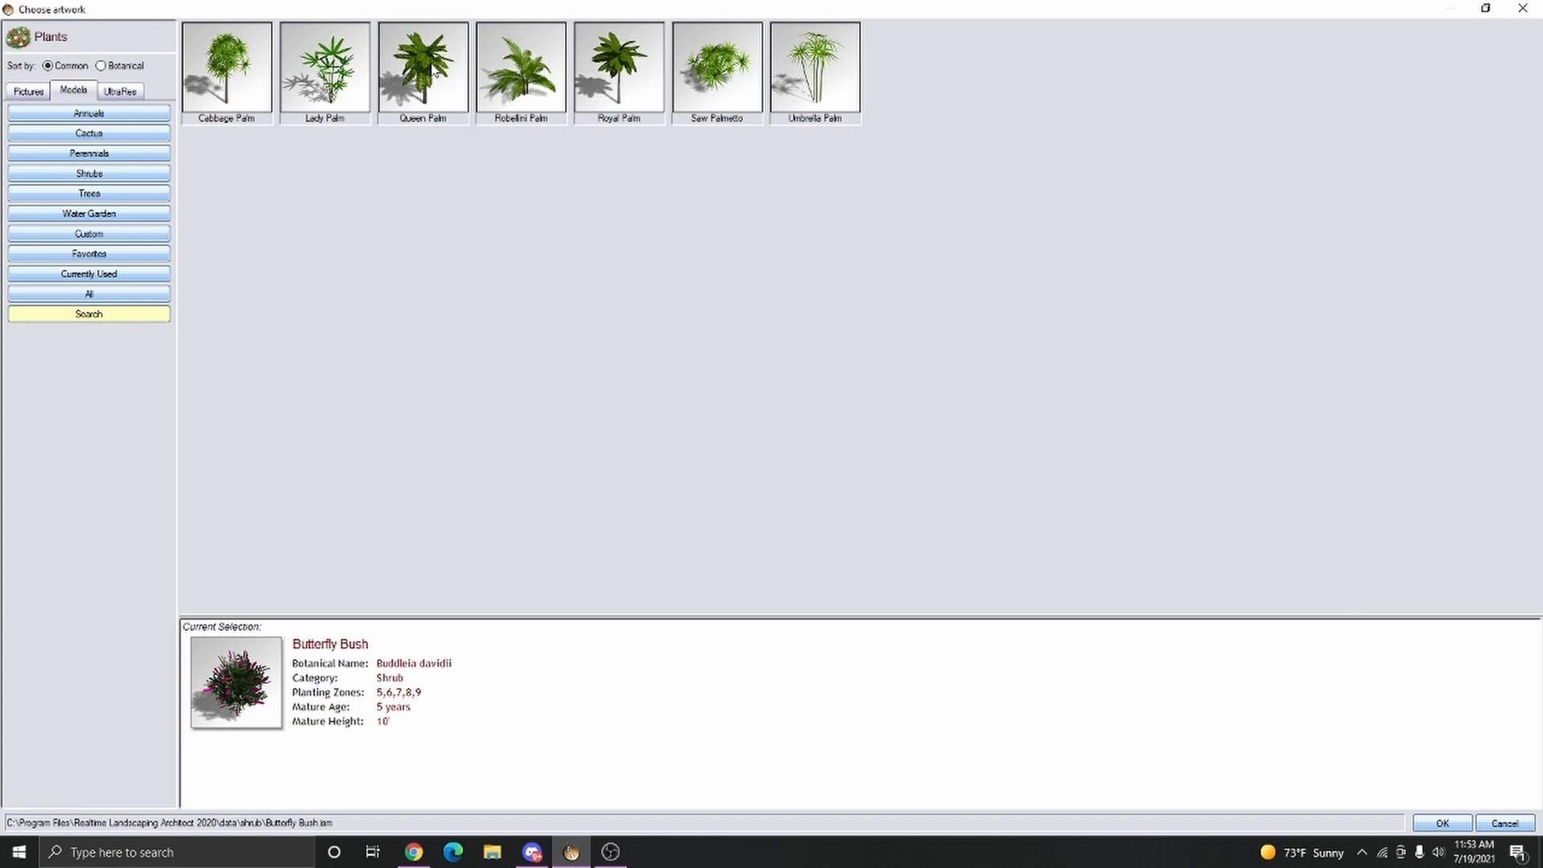
left_click(1439, 823)
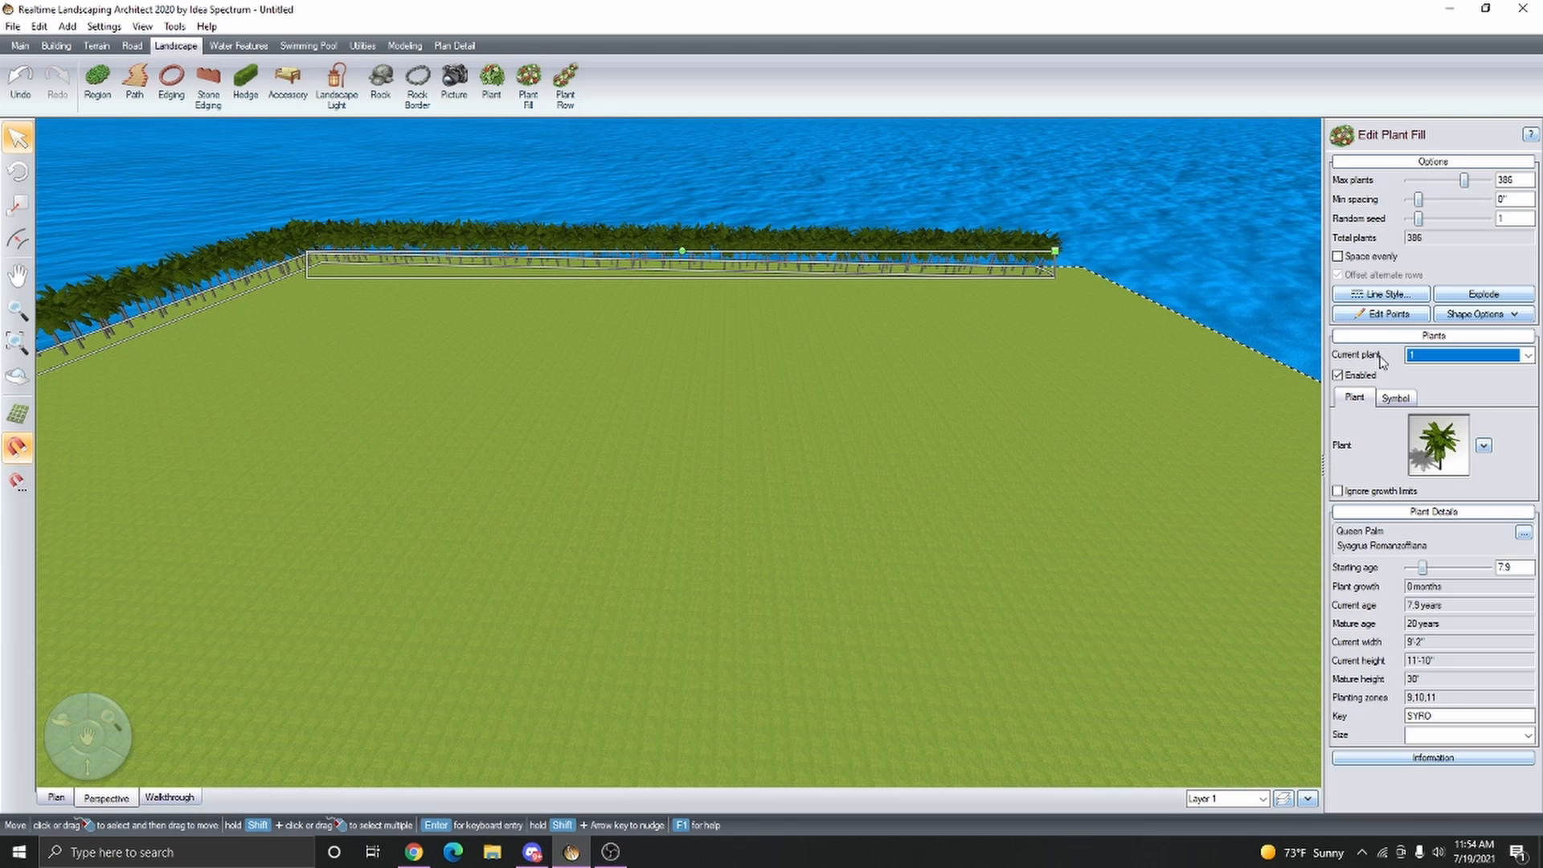
left_click(1526, 354)
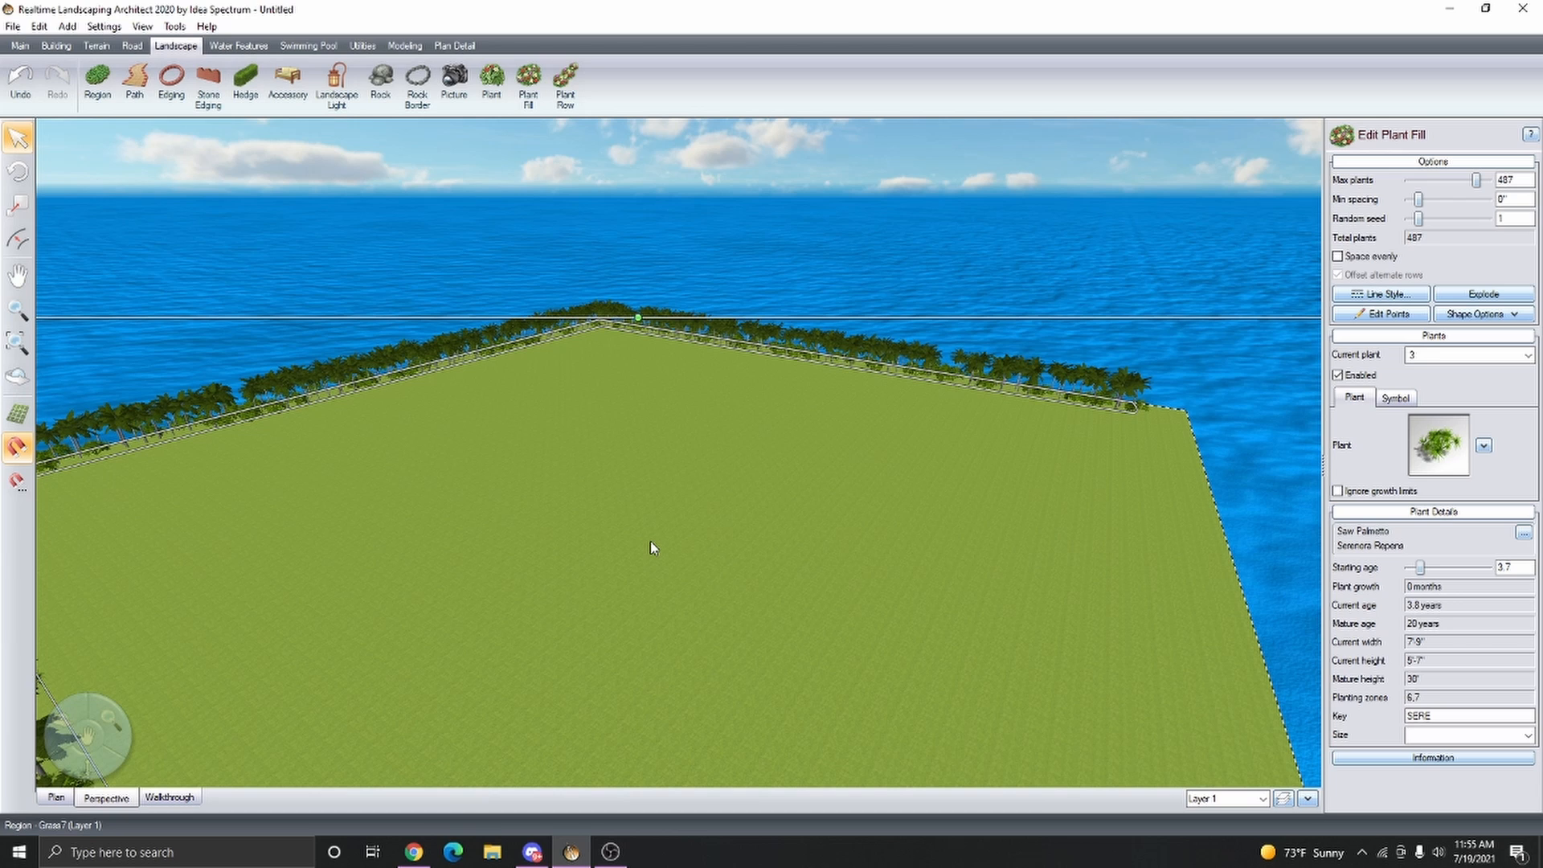
- Copy and paste the palm strip to line a second lot edge
key("ctrl+c")
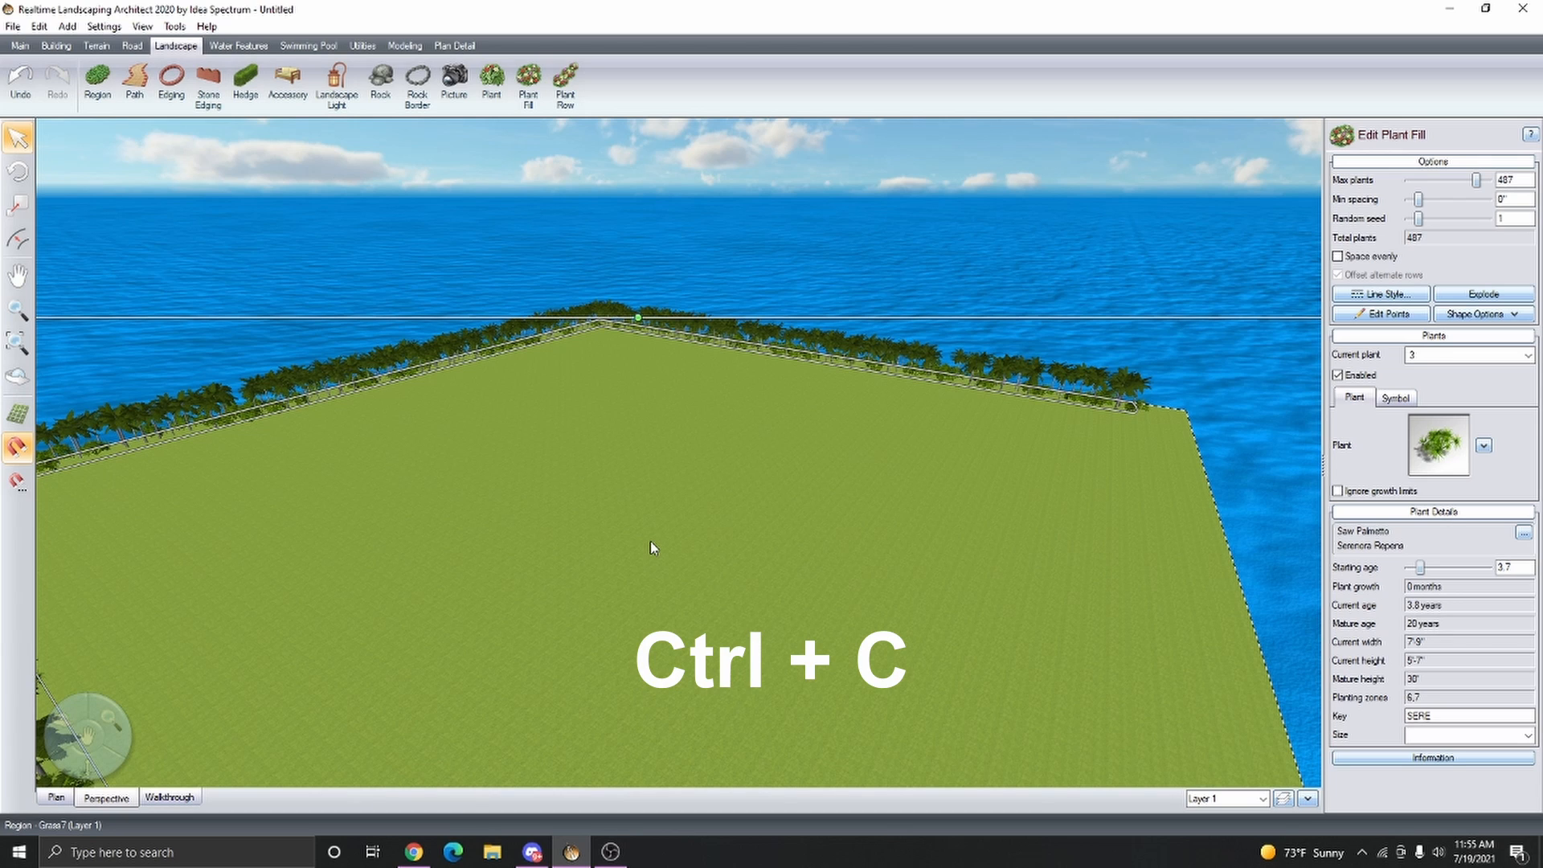
key("ctrl+shift+v")
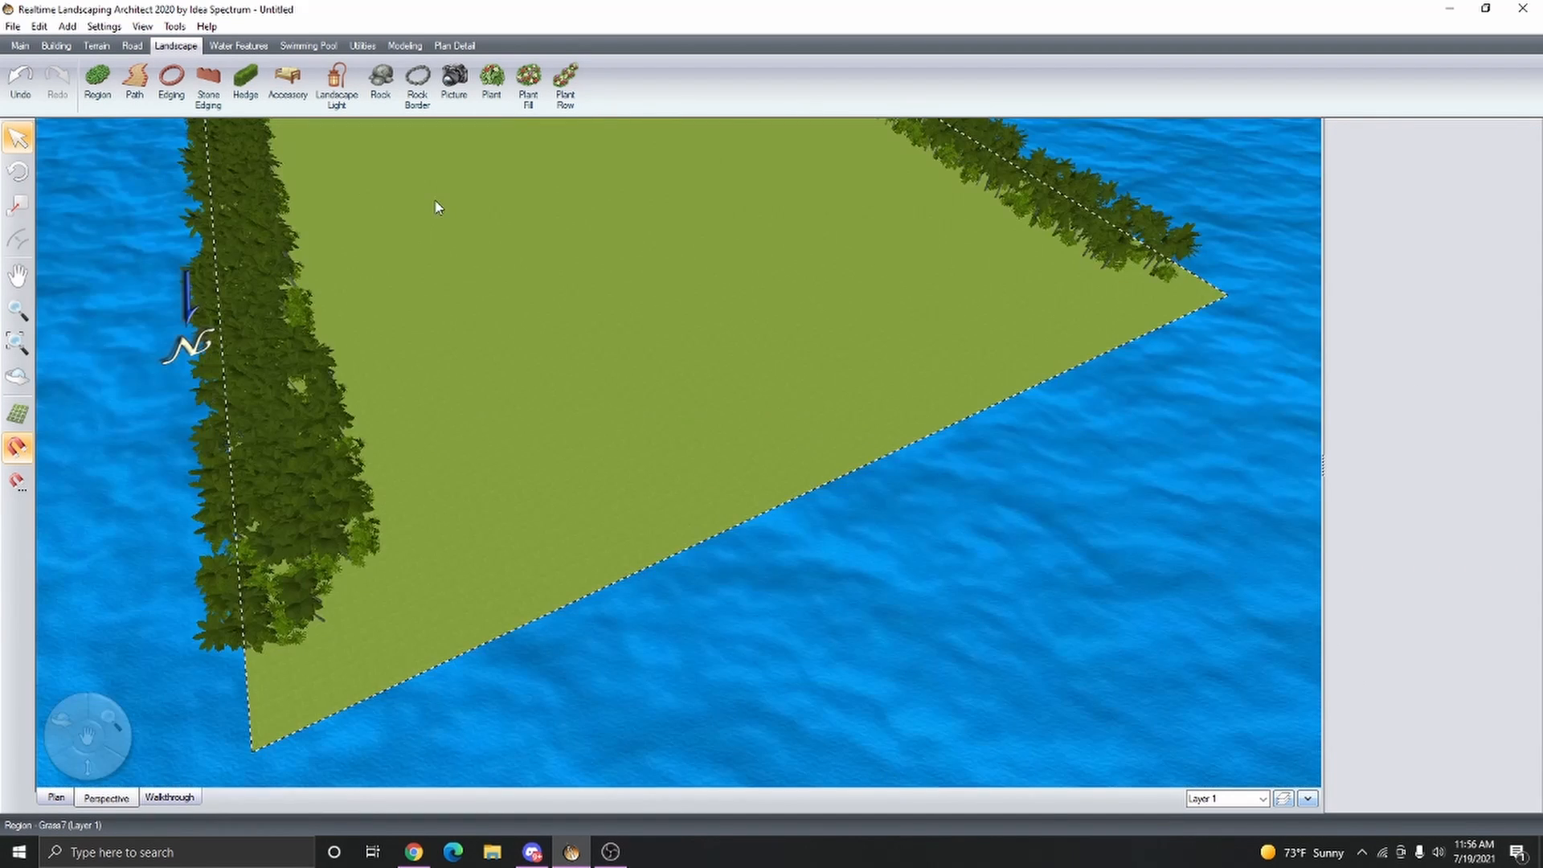
- Draw a corner-to-corner region along the lot edge with a sandy Ground texture
left_click(96, 80)
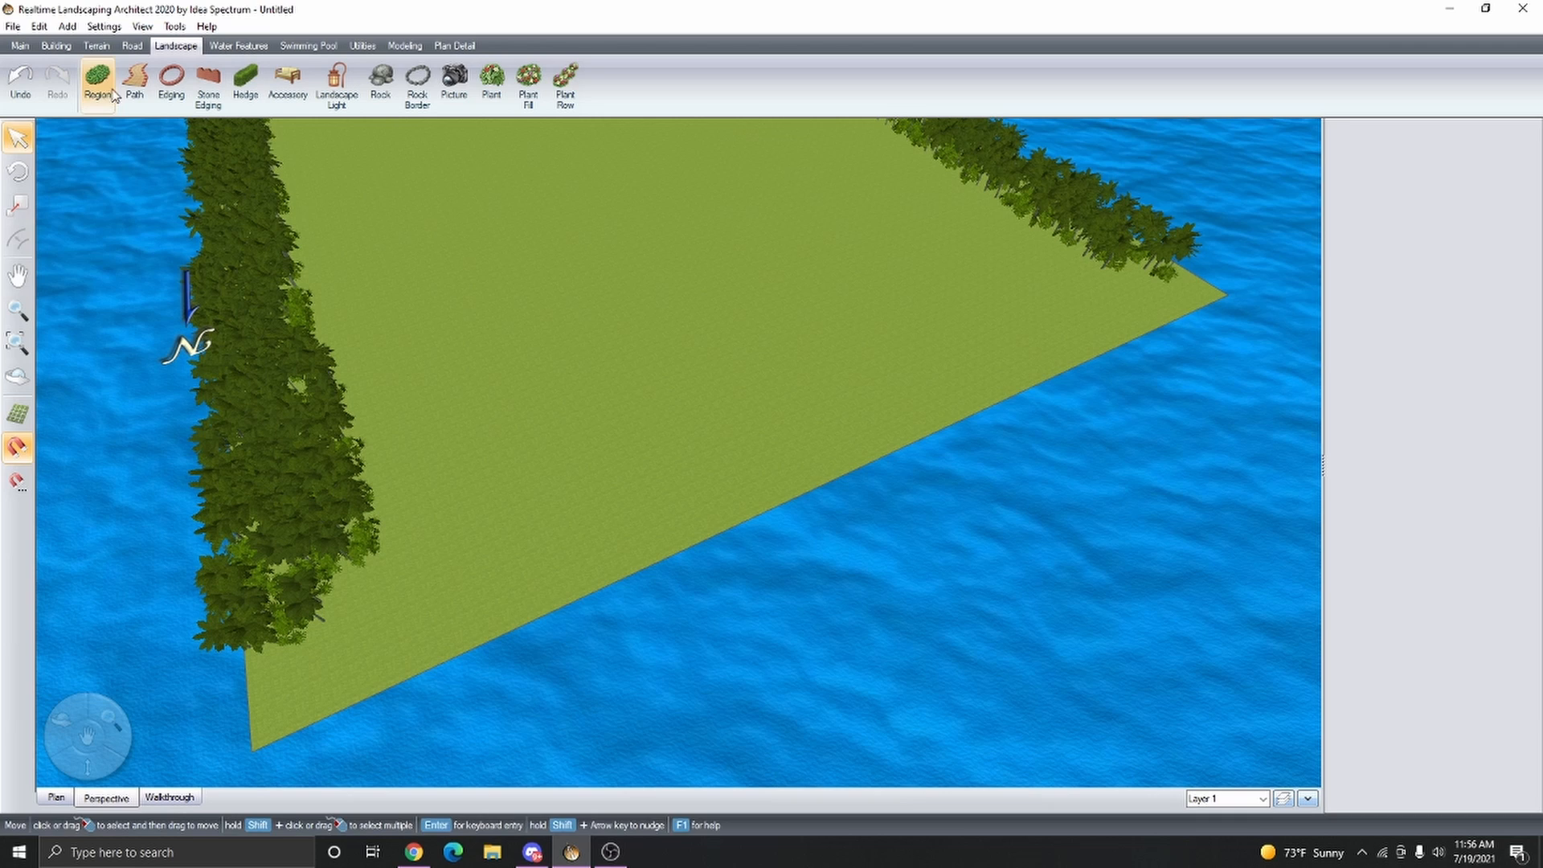
left_click(96, 82)
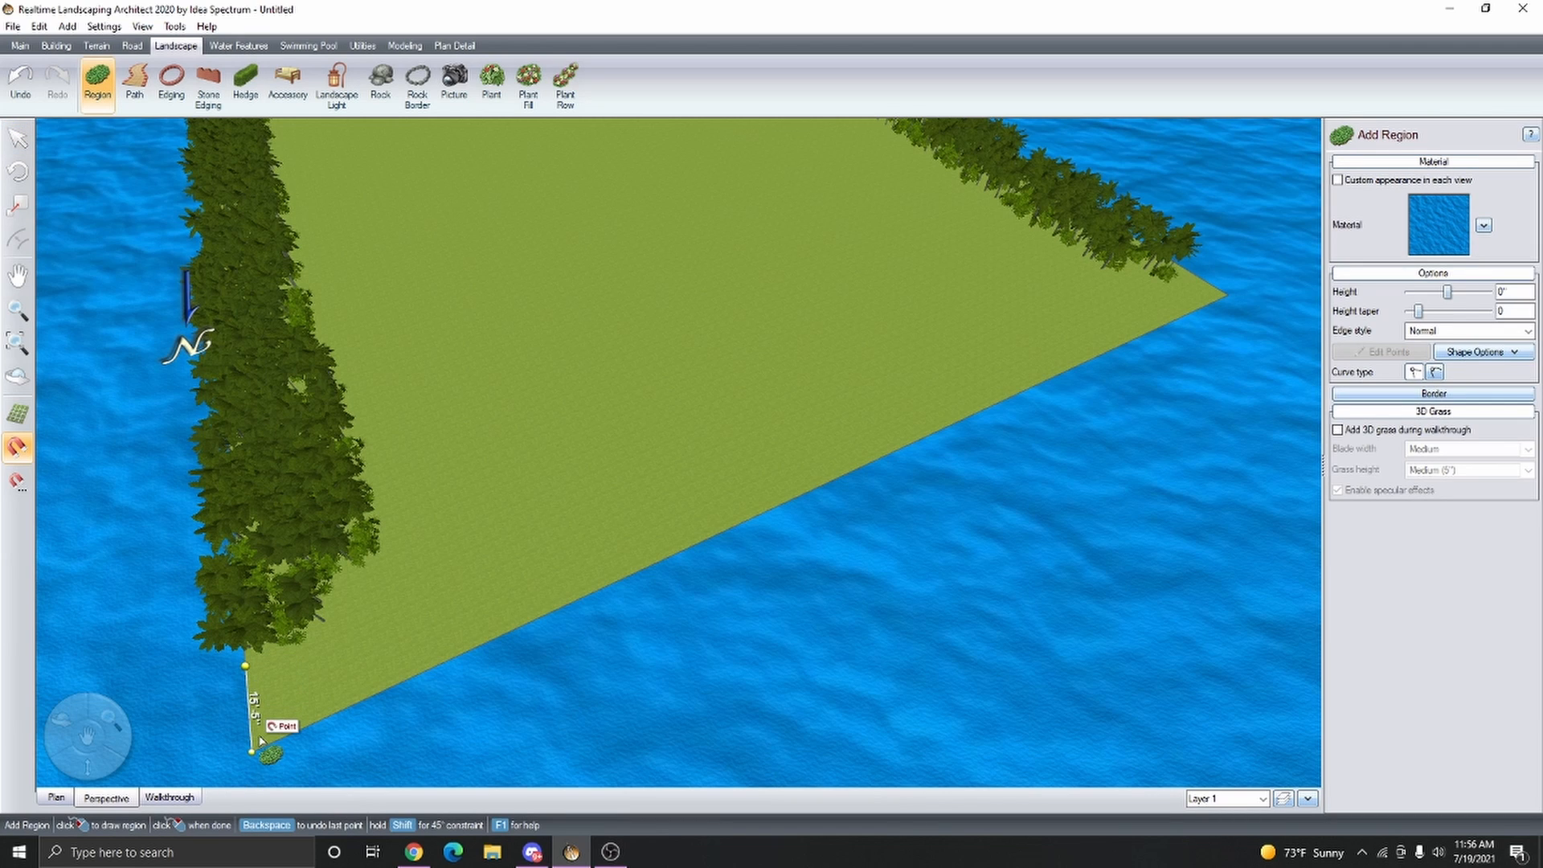
left_click(1212, 301)
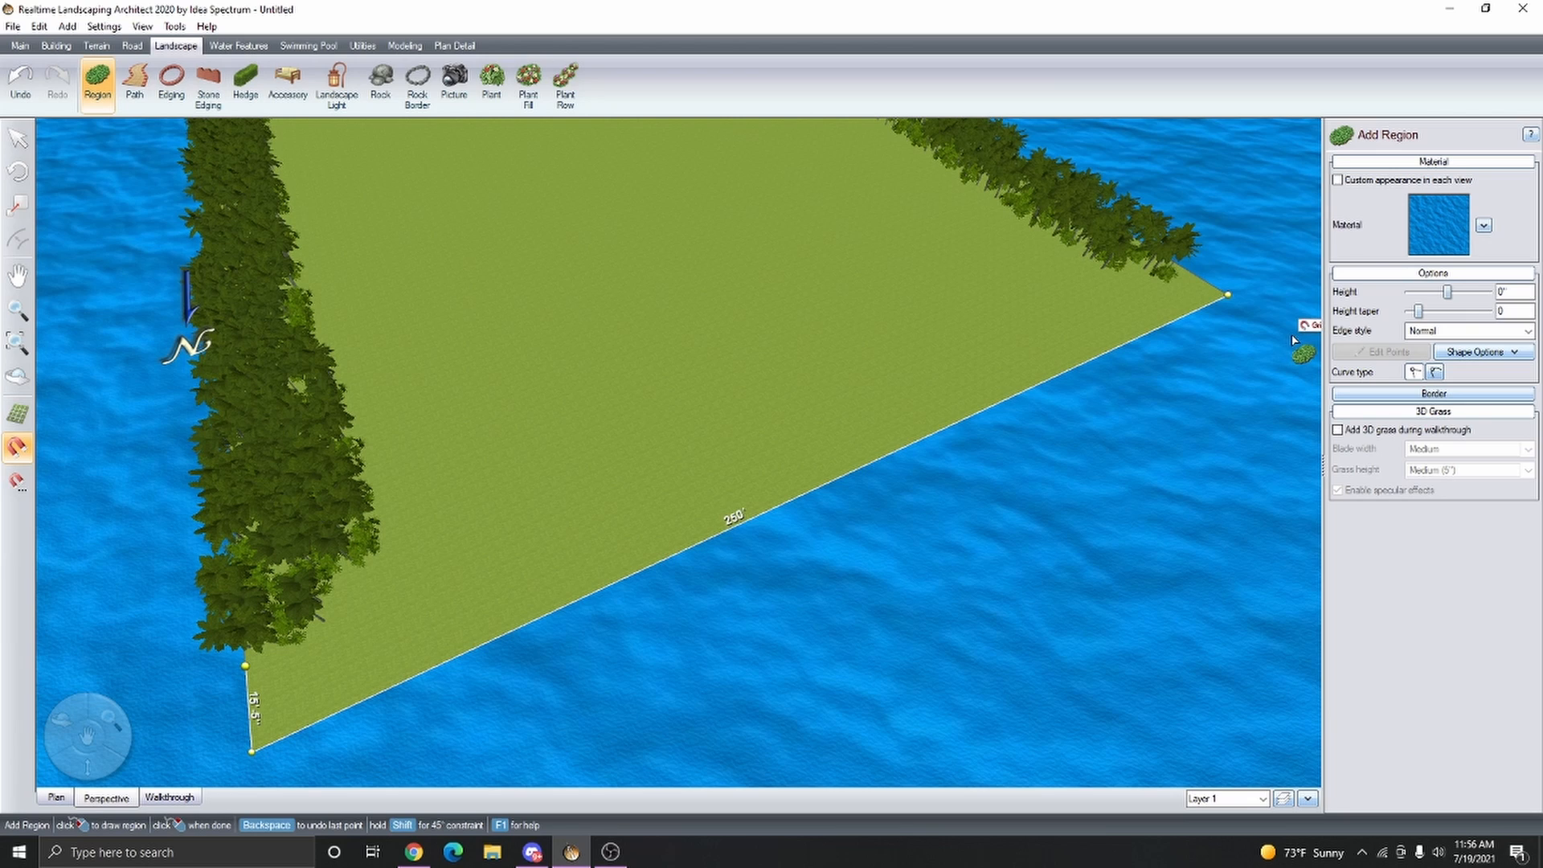
left_click(1439, 223)
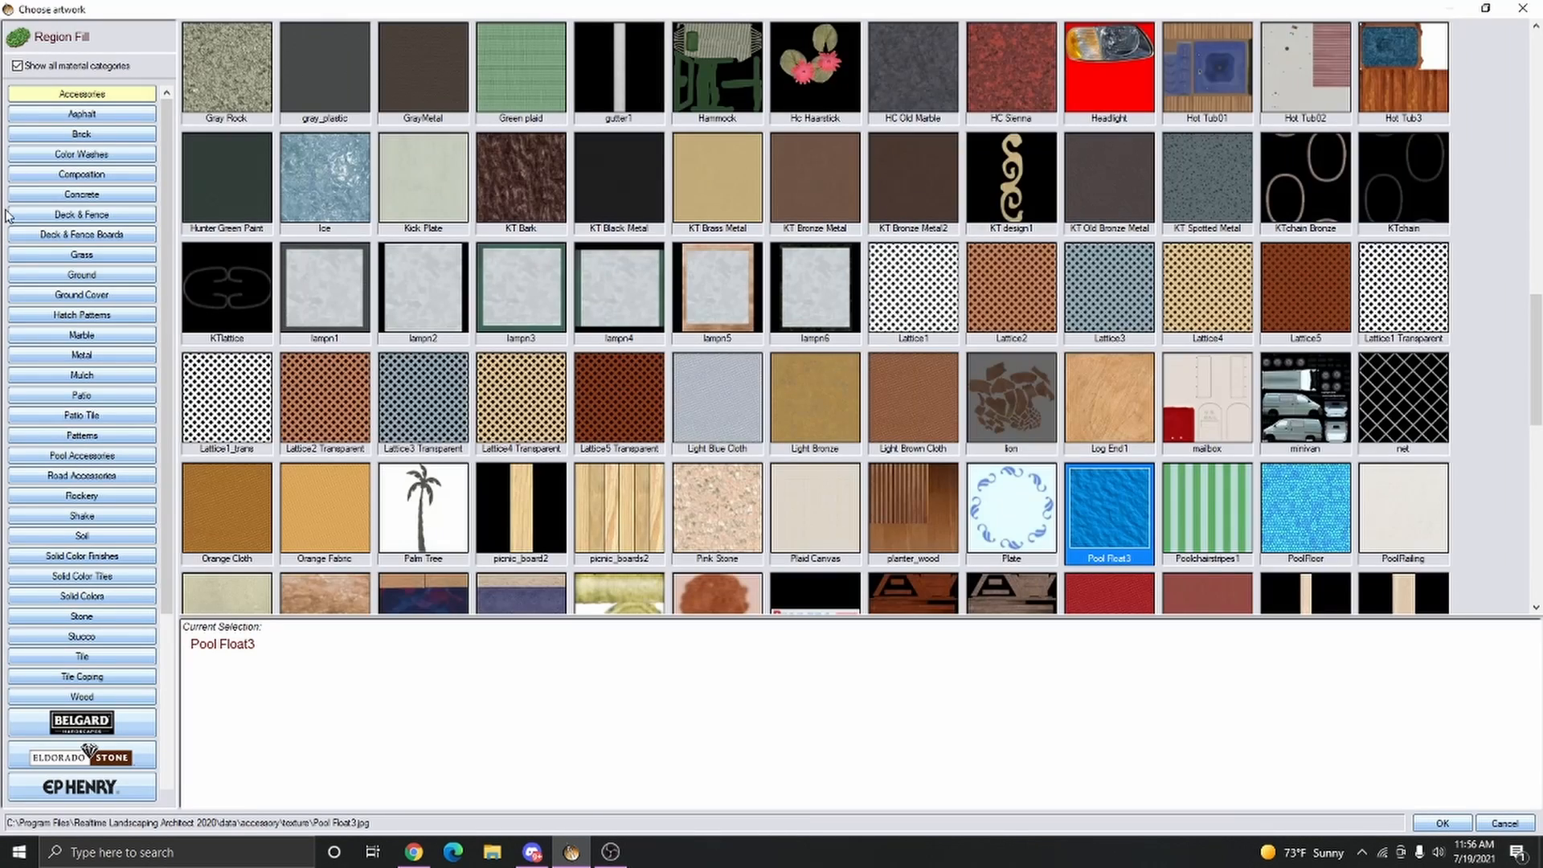
left_click(82, 275)
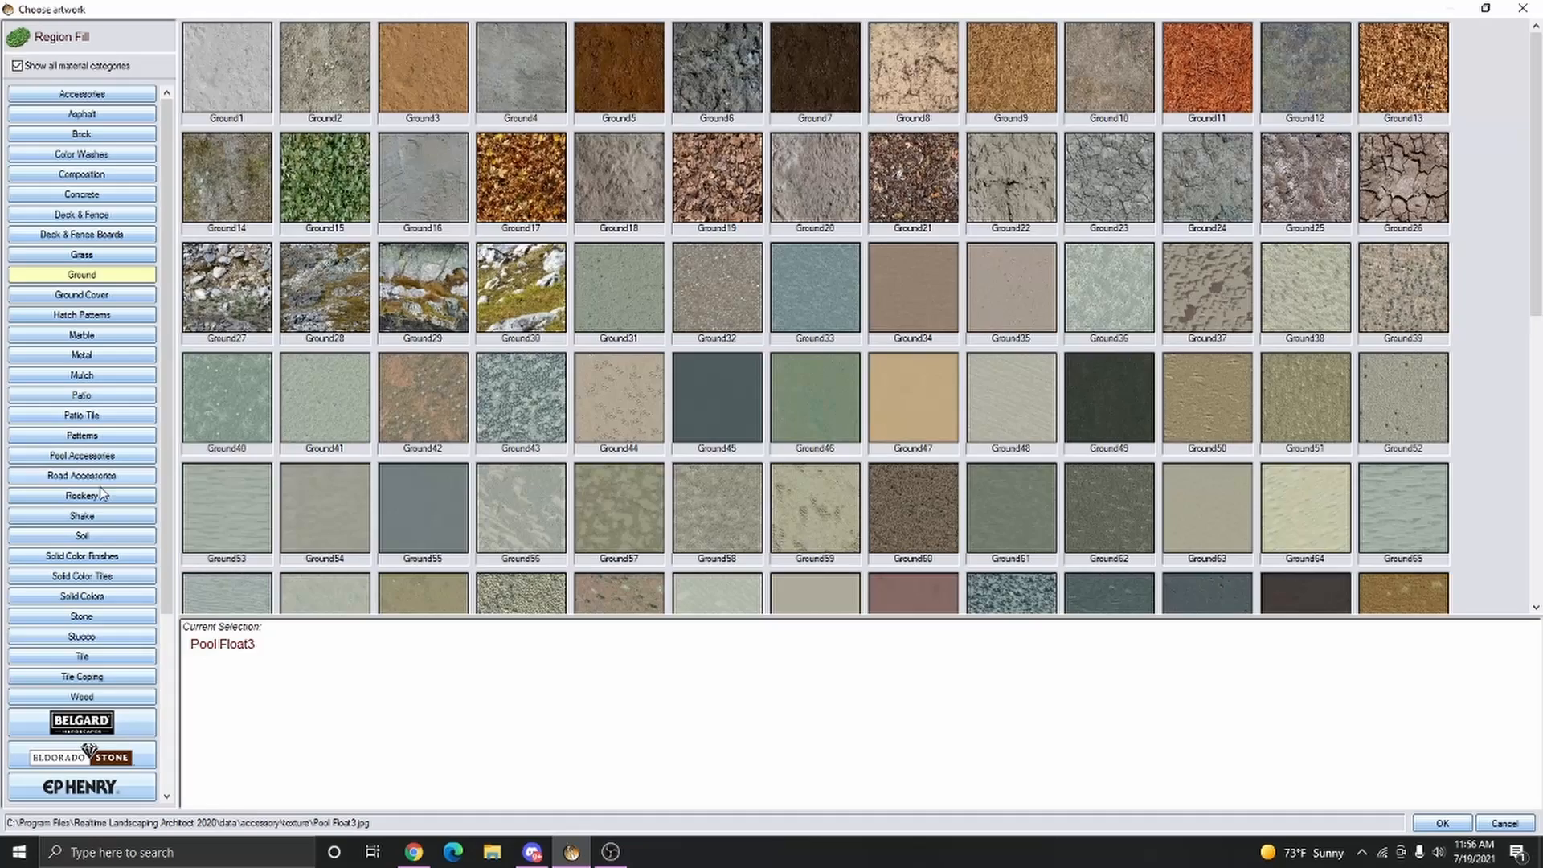
left_click(1438, 823)
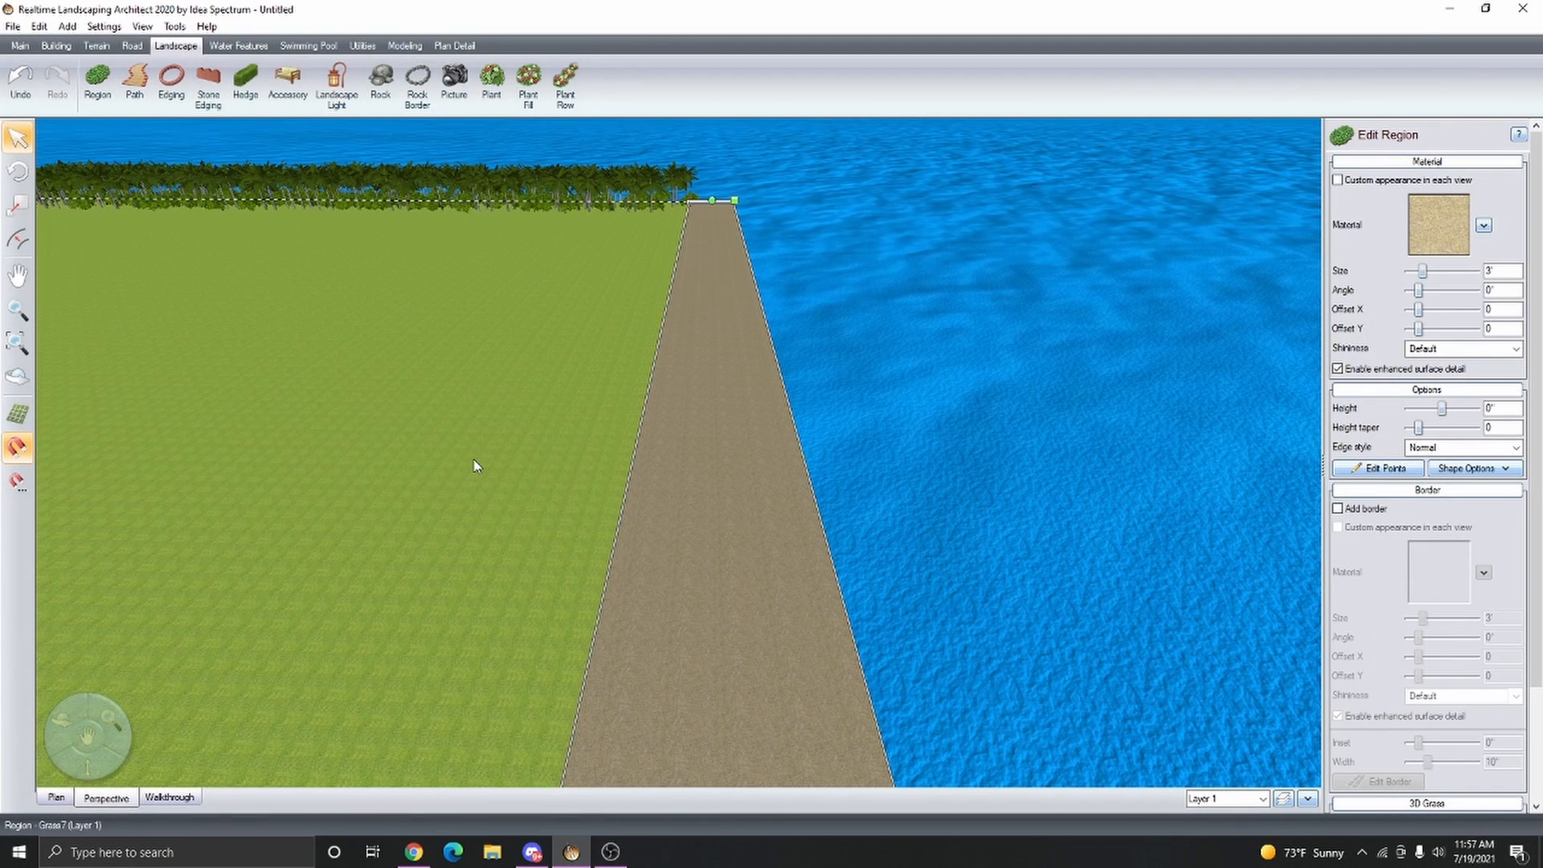
mouse_move(607, 451)
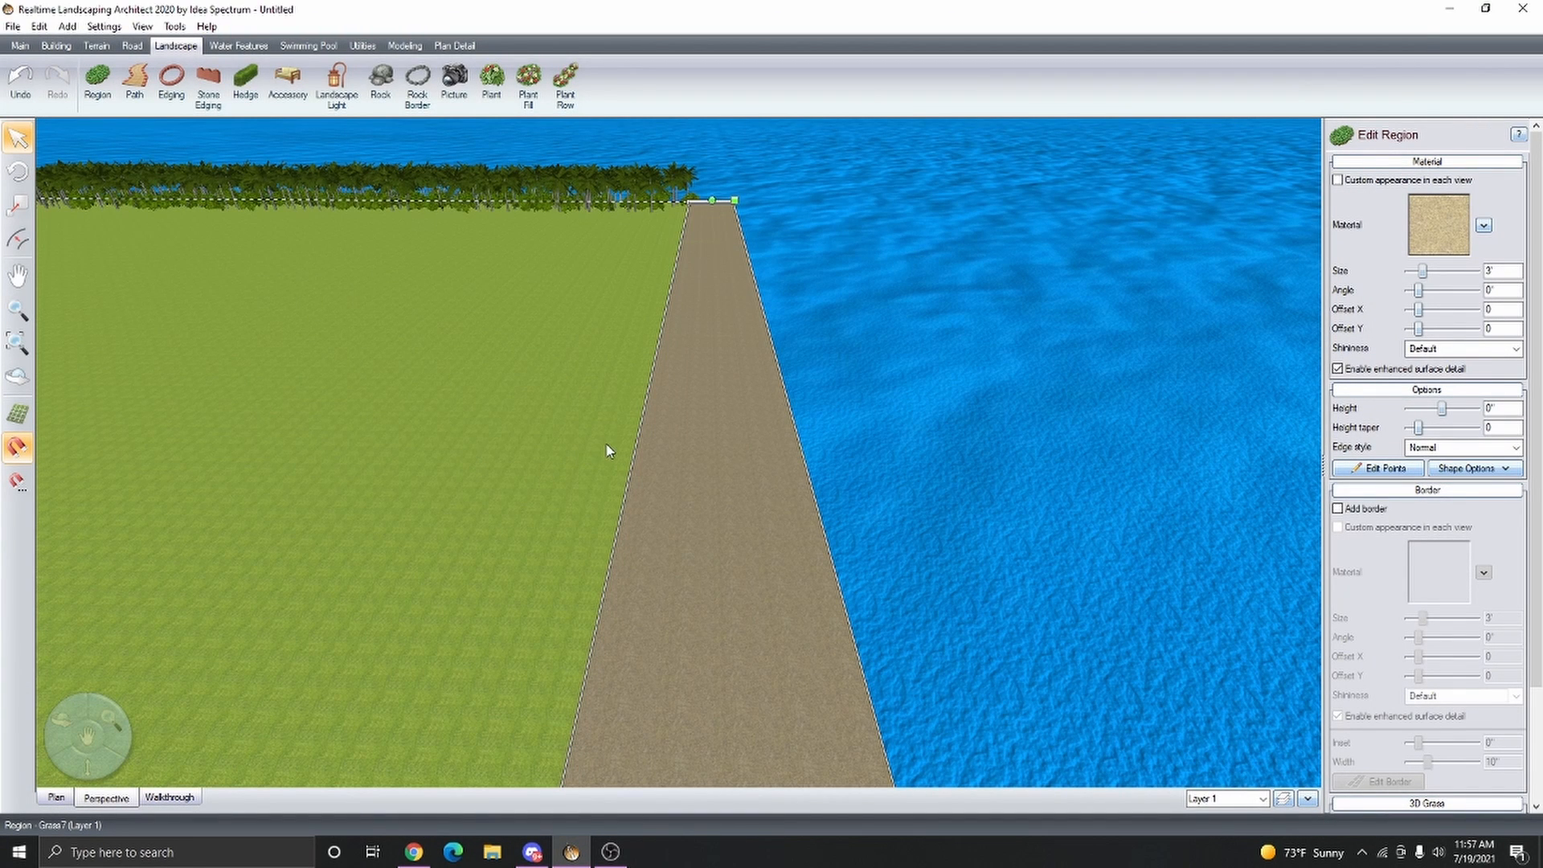
- Open the sand strip's outline points for editing
key("ctrl+c")
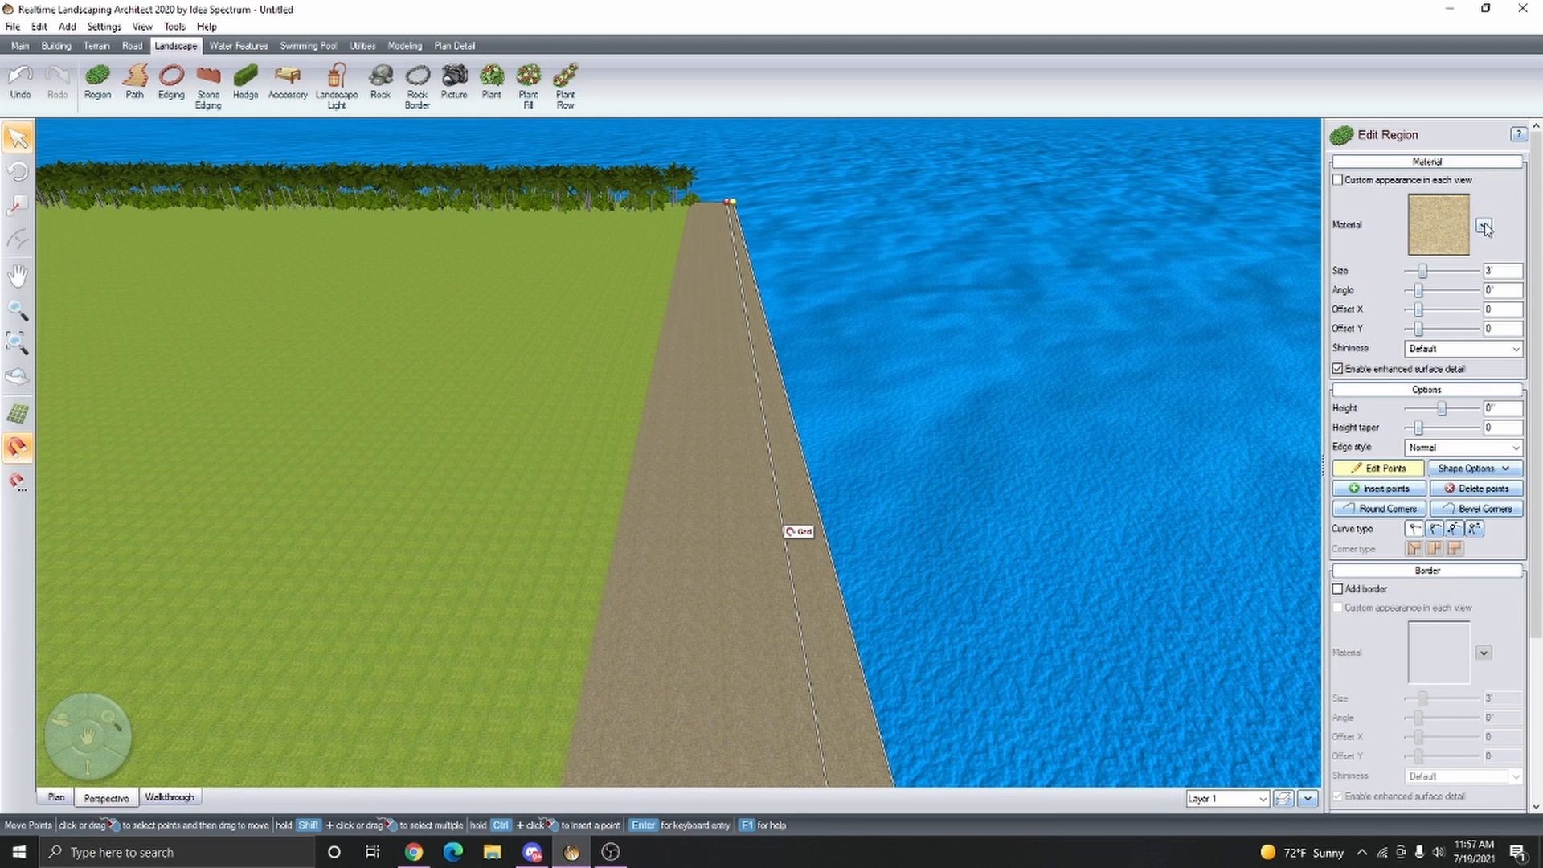
- Lower the sand texture's brightness in Edit Color and Brightness
left_click(1482, 228)
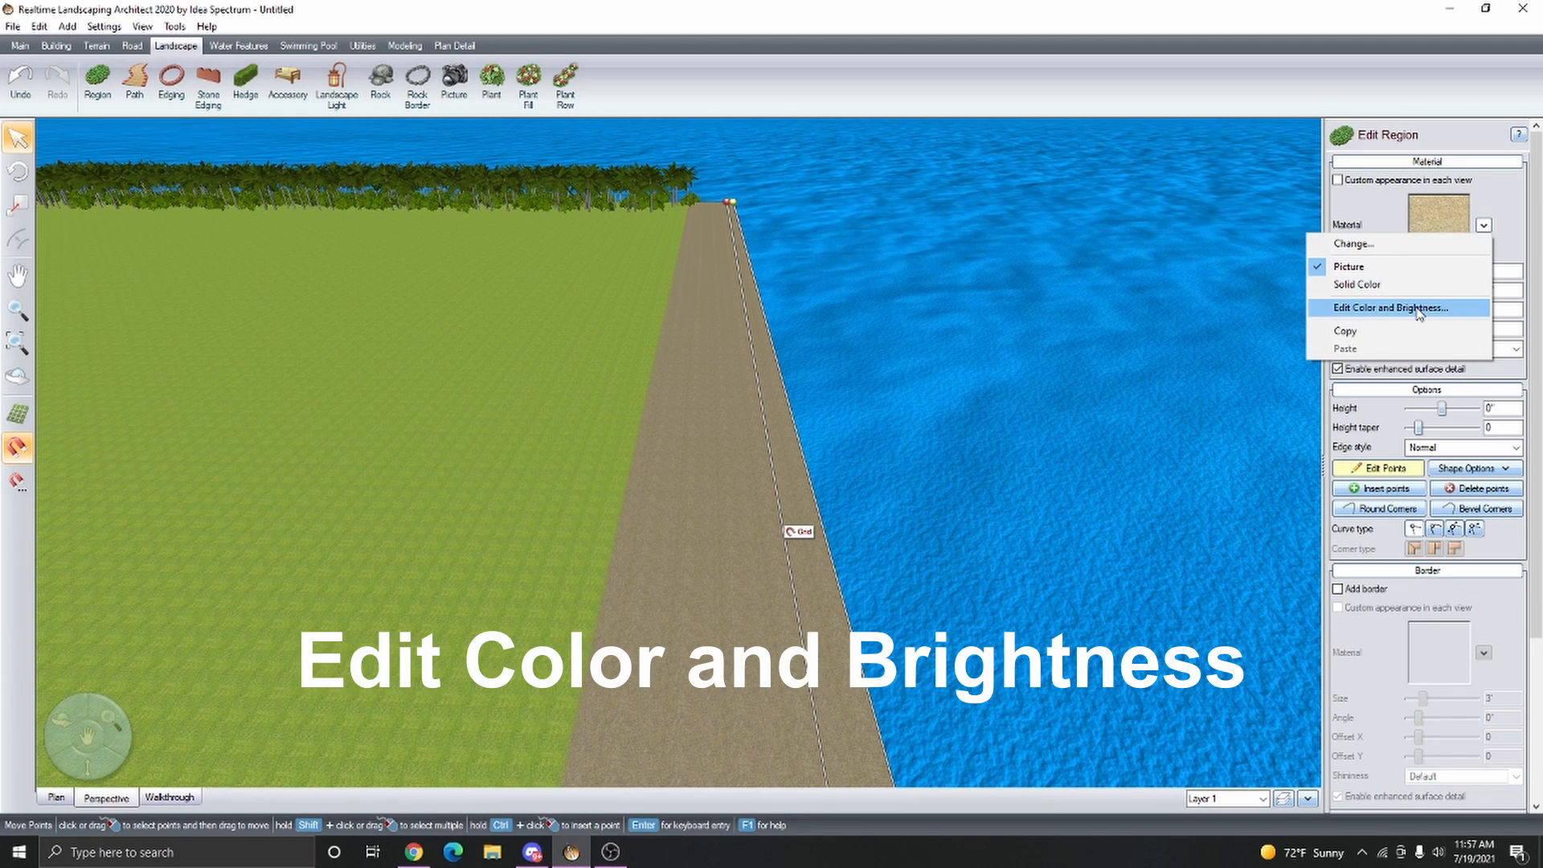
left_click(1388, 308)
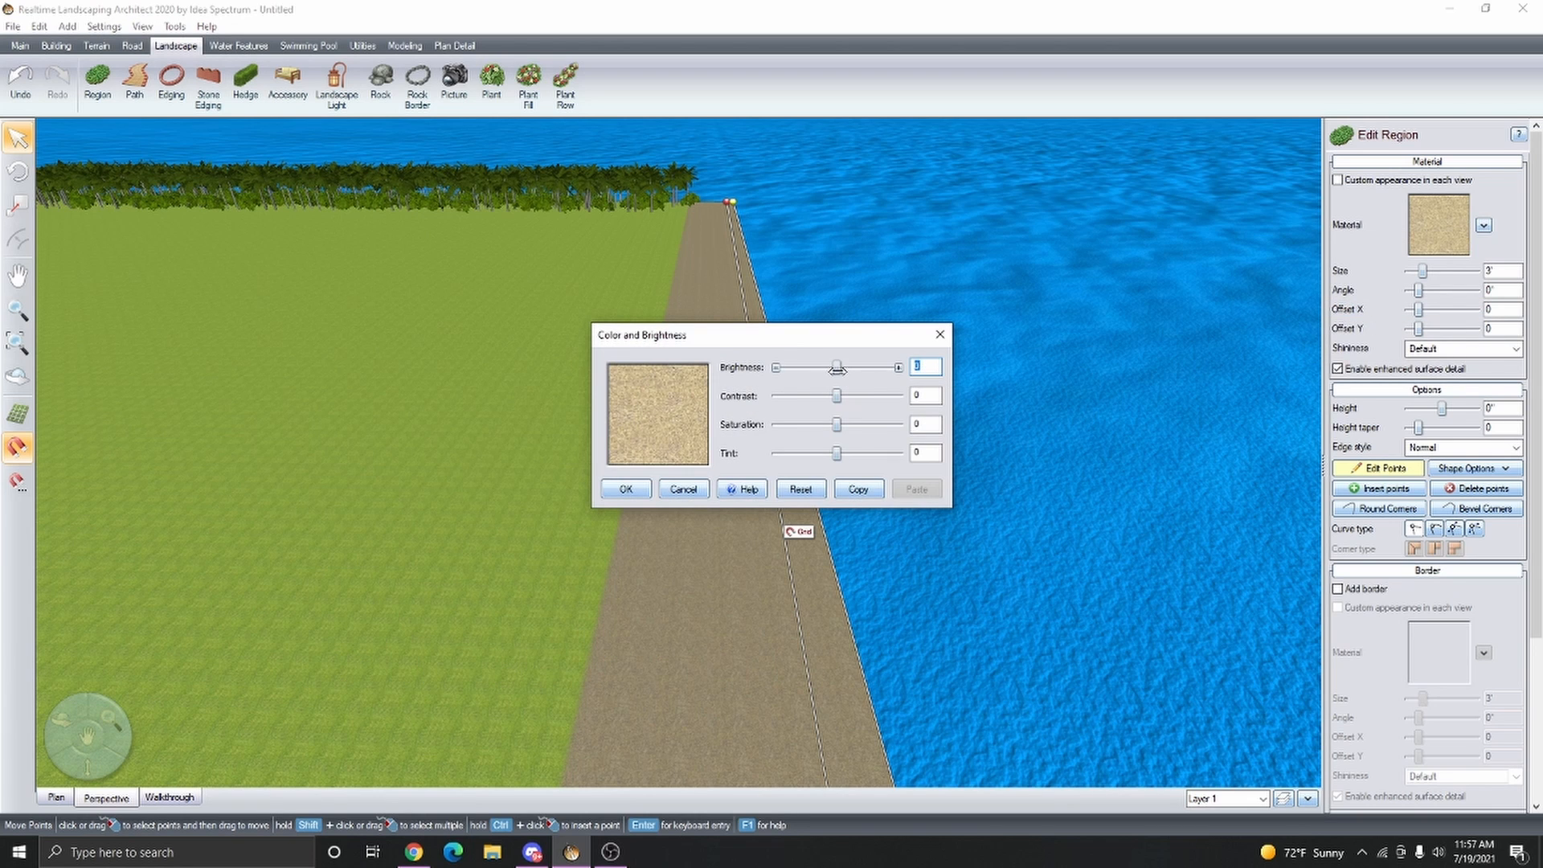
left_click_drag(838, 367, 793, 367)
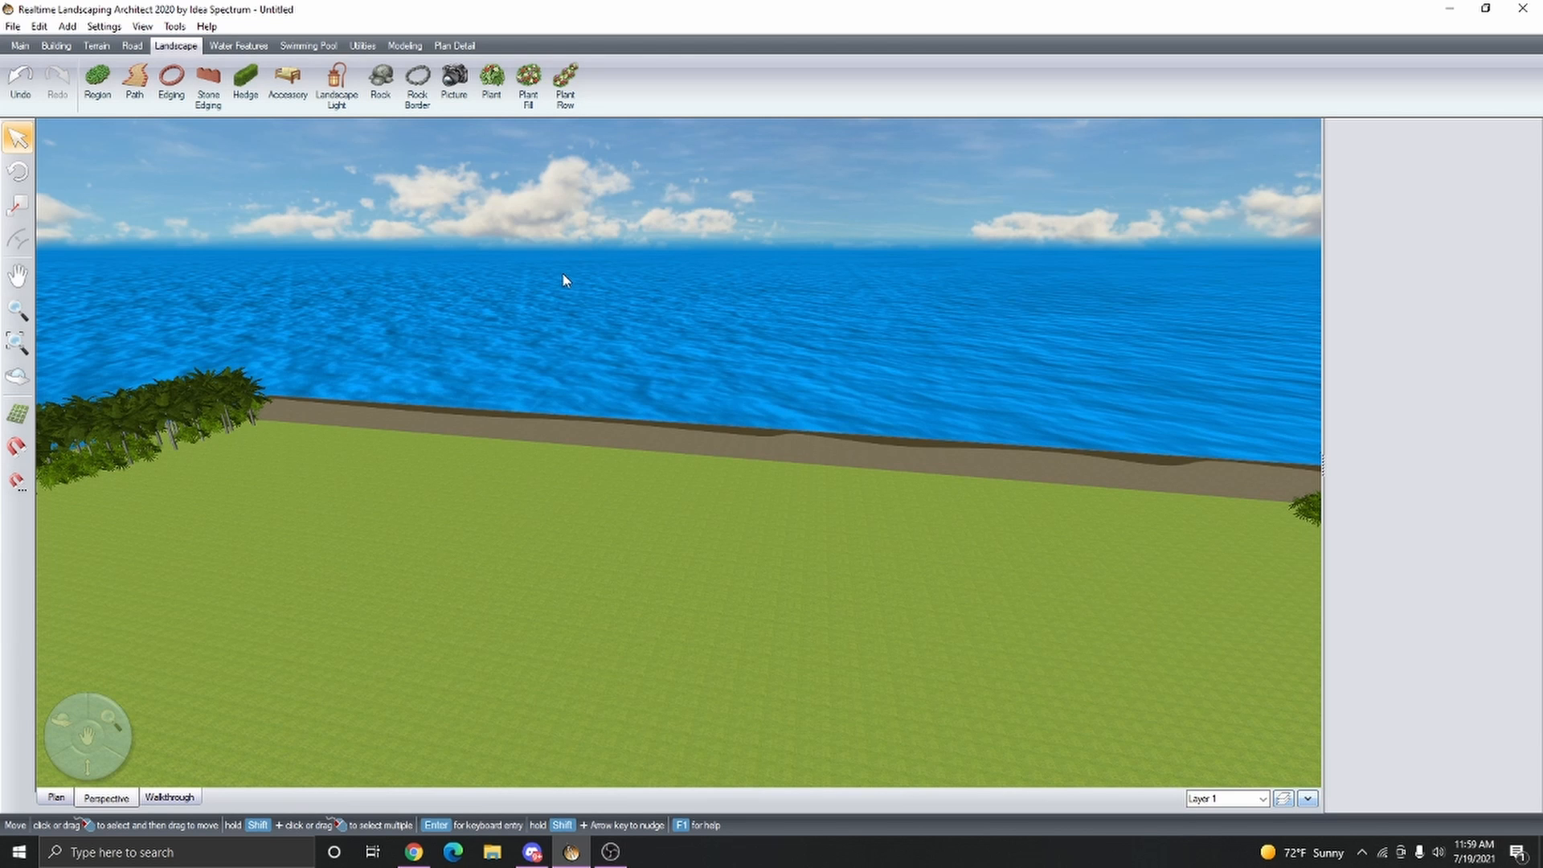
- Draw low segmented stone retaining wall along the grass island's edge using the Building tab
left_click(56, 45)
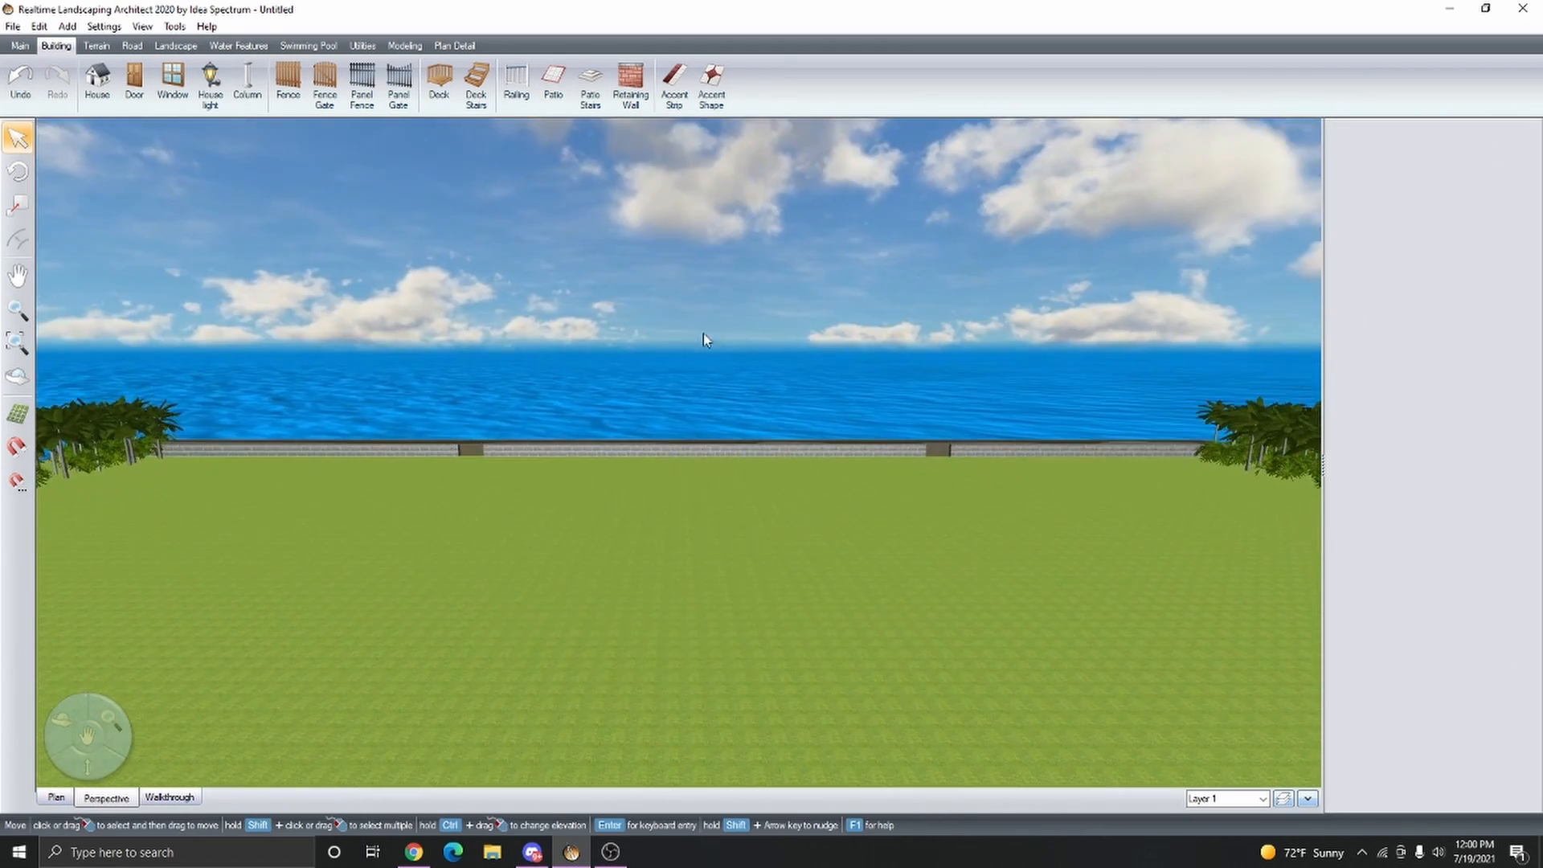
left_click(175, 45)
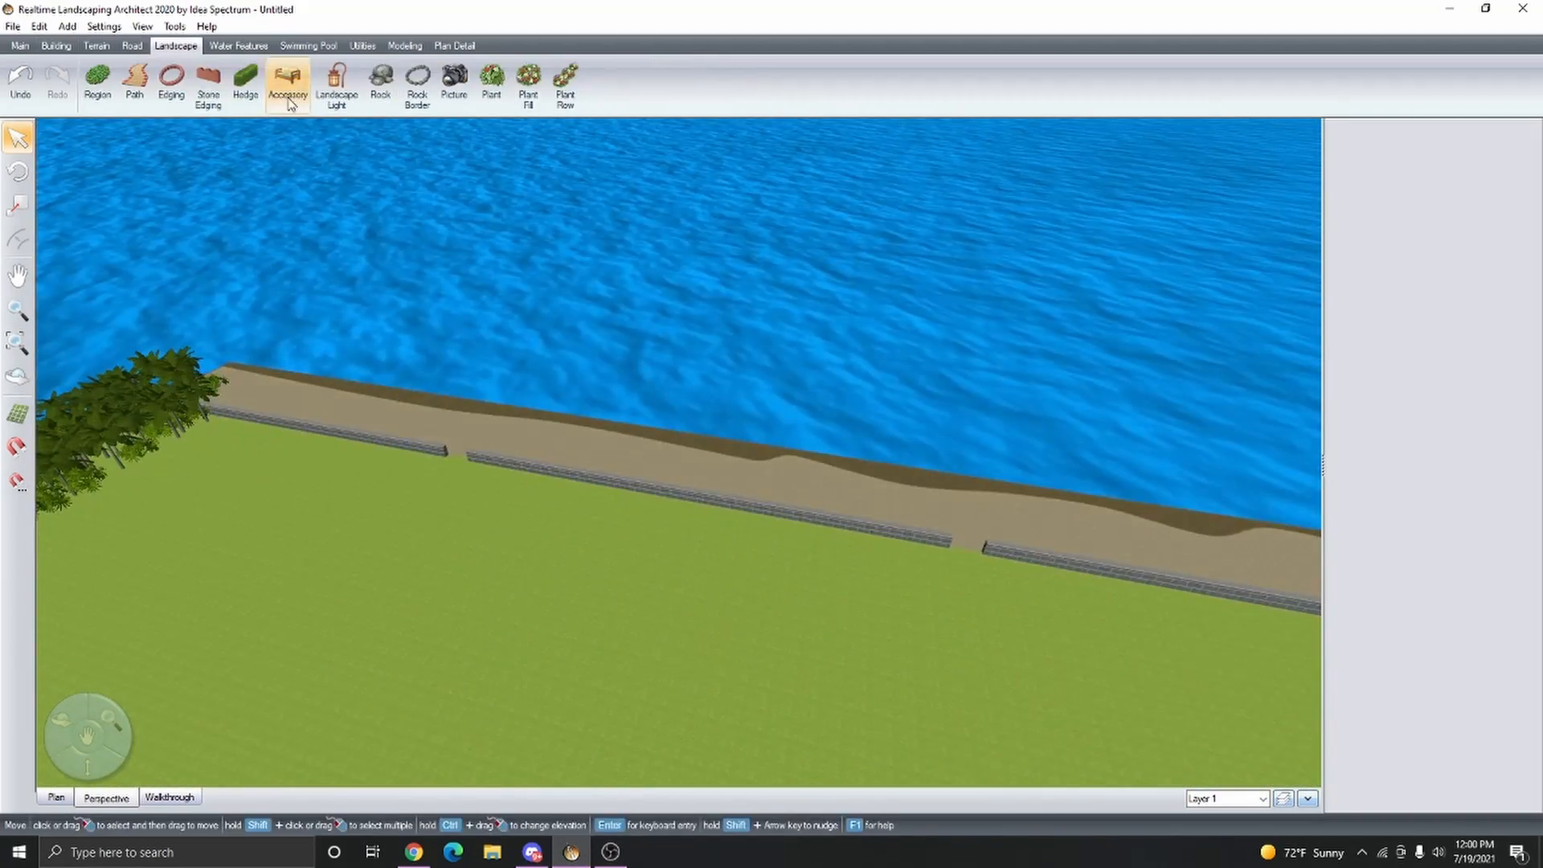
- Place Umbrella1 accessories with a lounge chair model along the sand strip
left_click(286, 84)
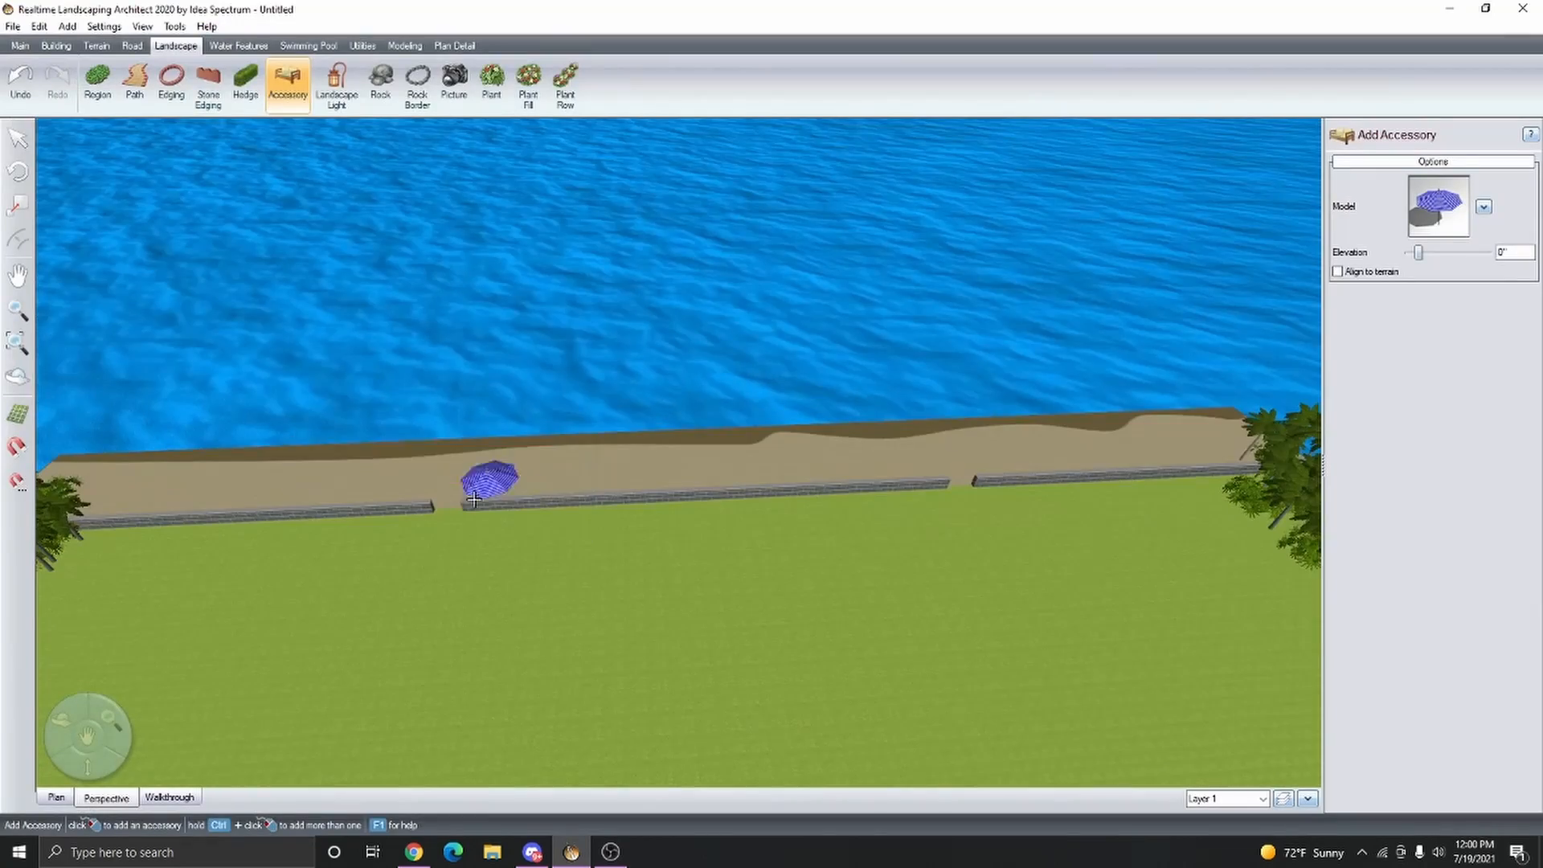
left_click(1484, 206)
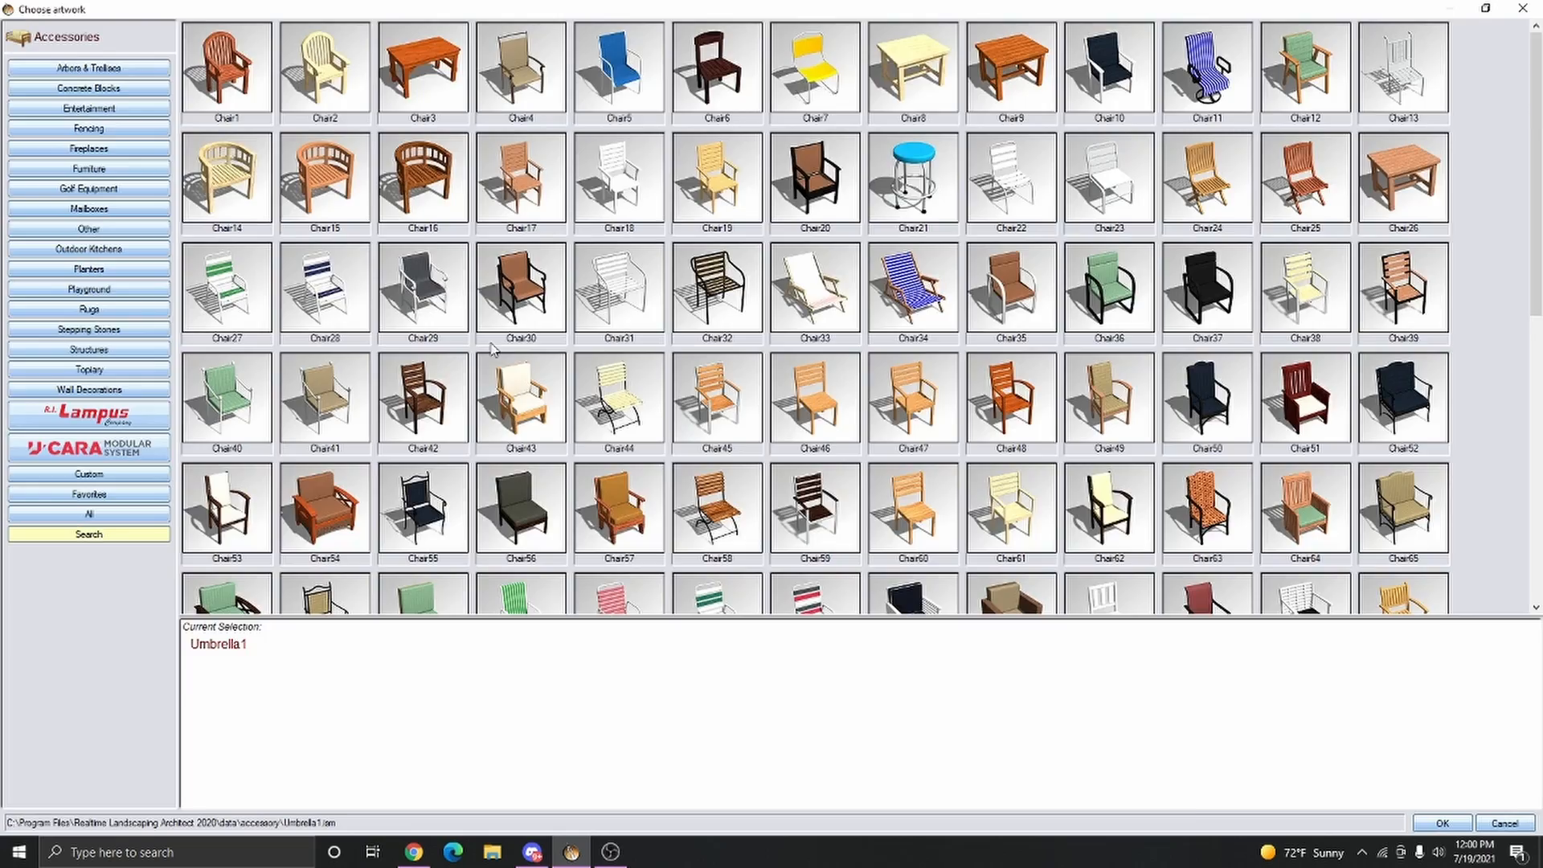
left_click(1439, 823)
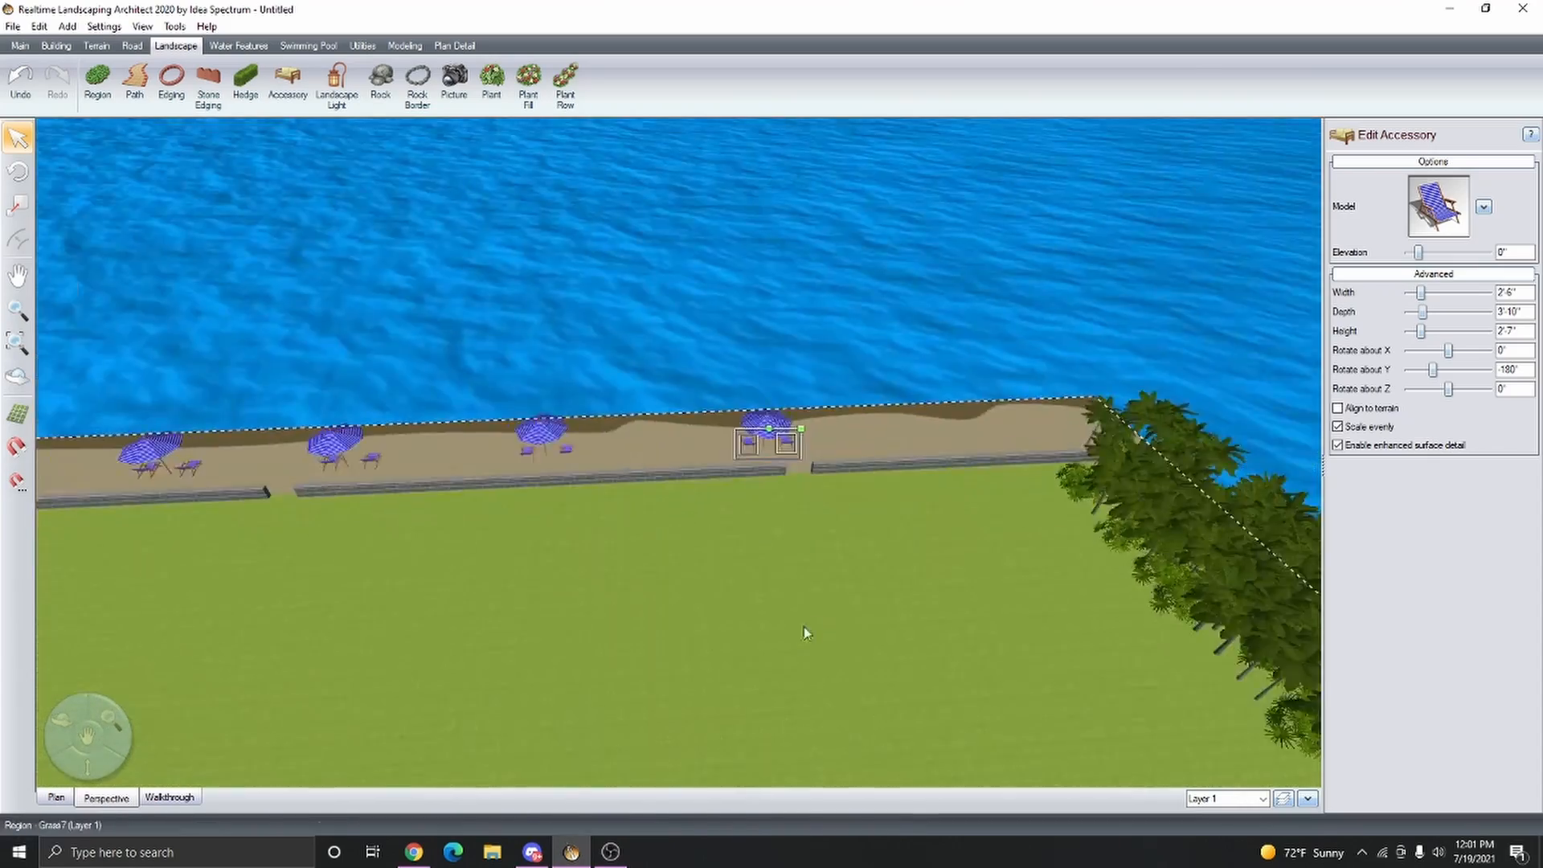
left_click(134, 80)
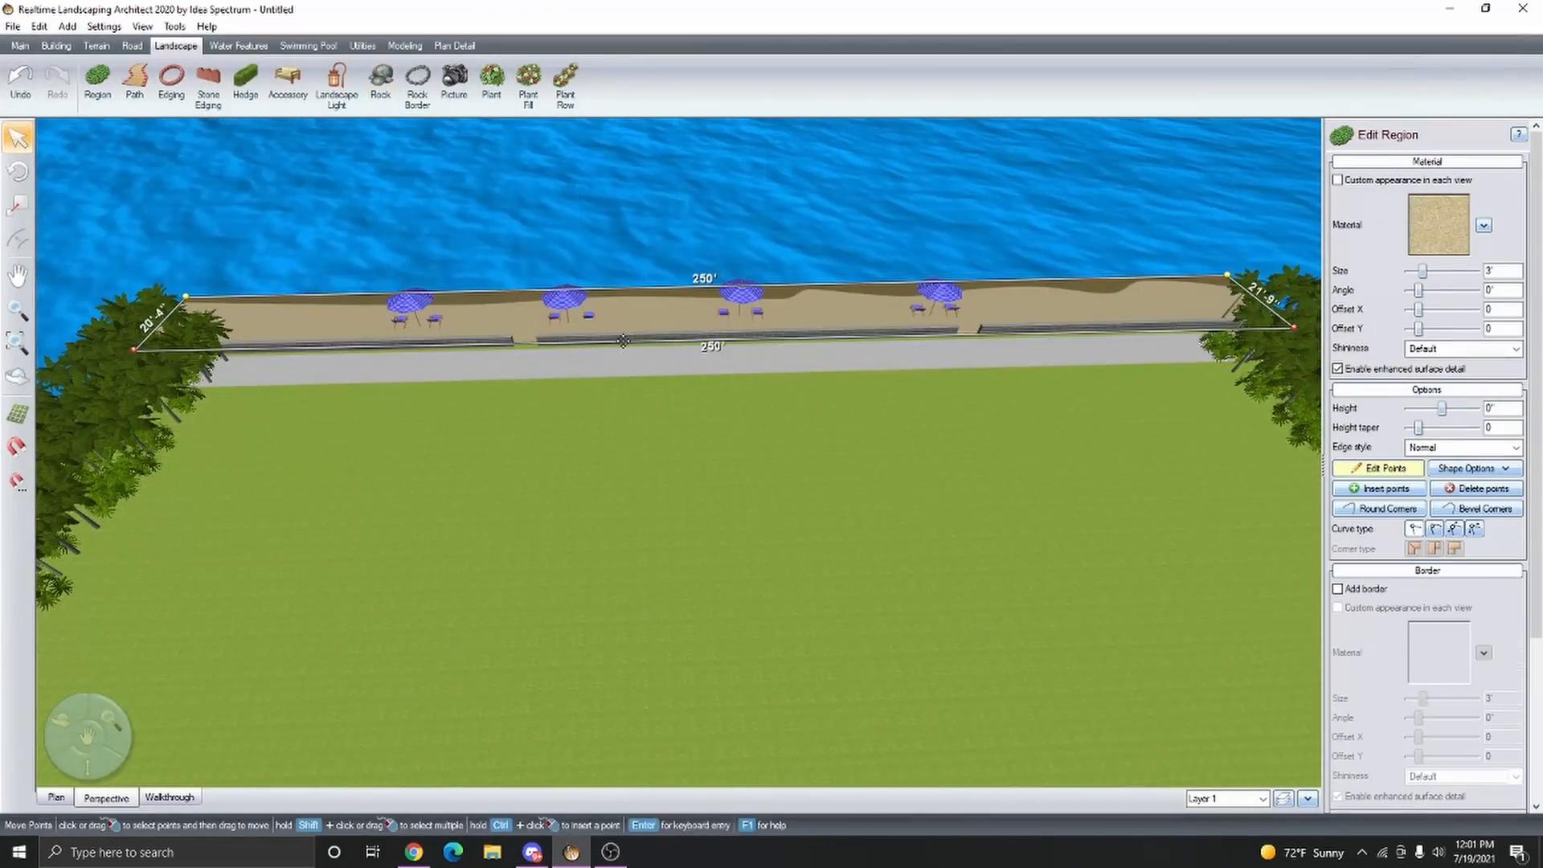
left_click(170, 798)
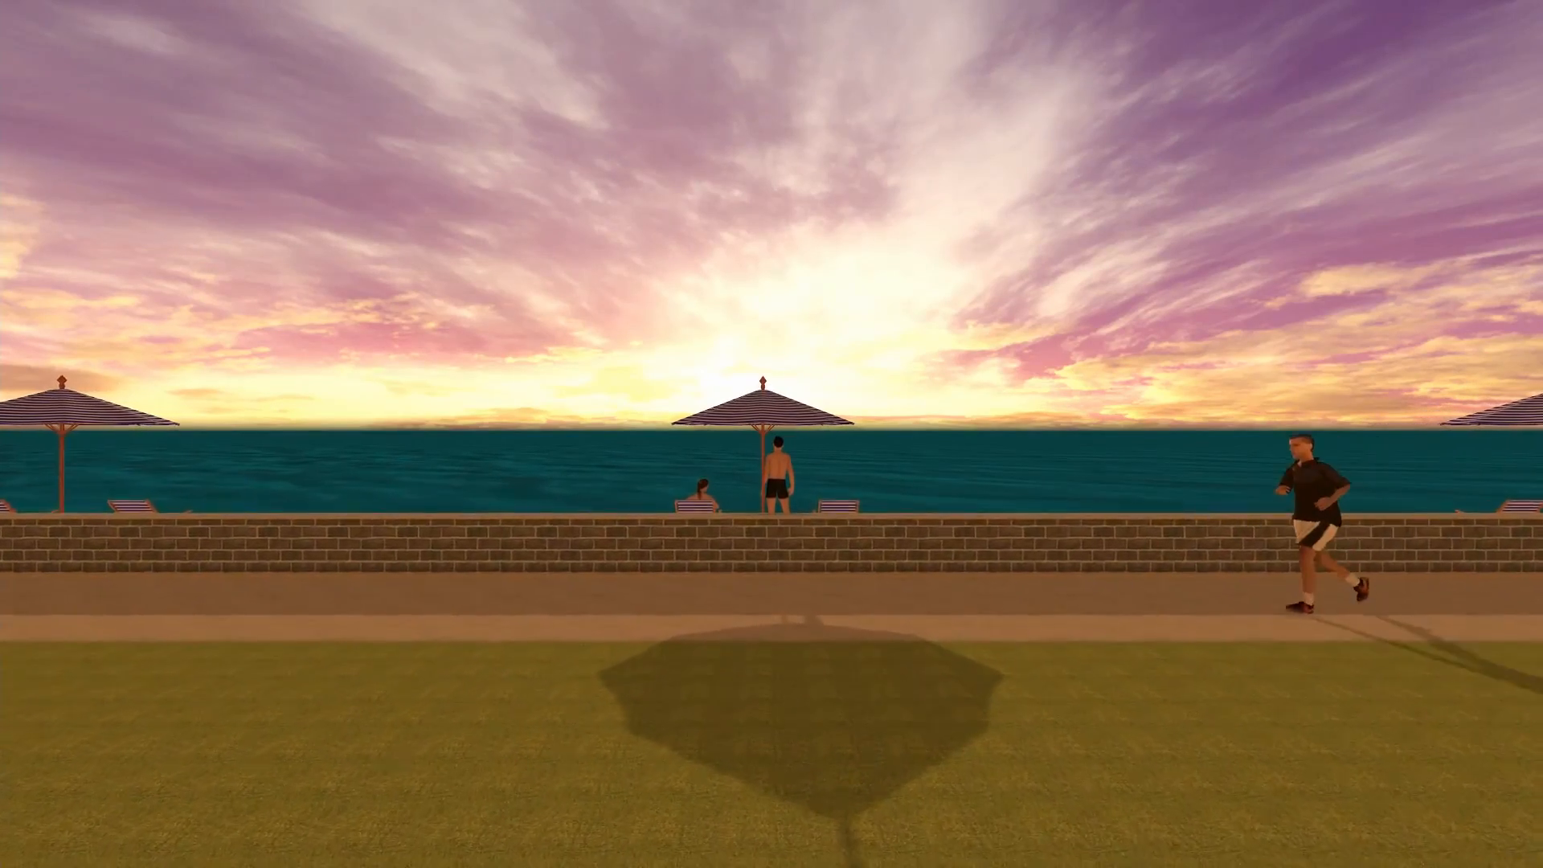